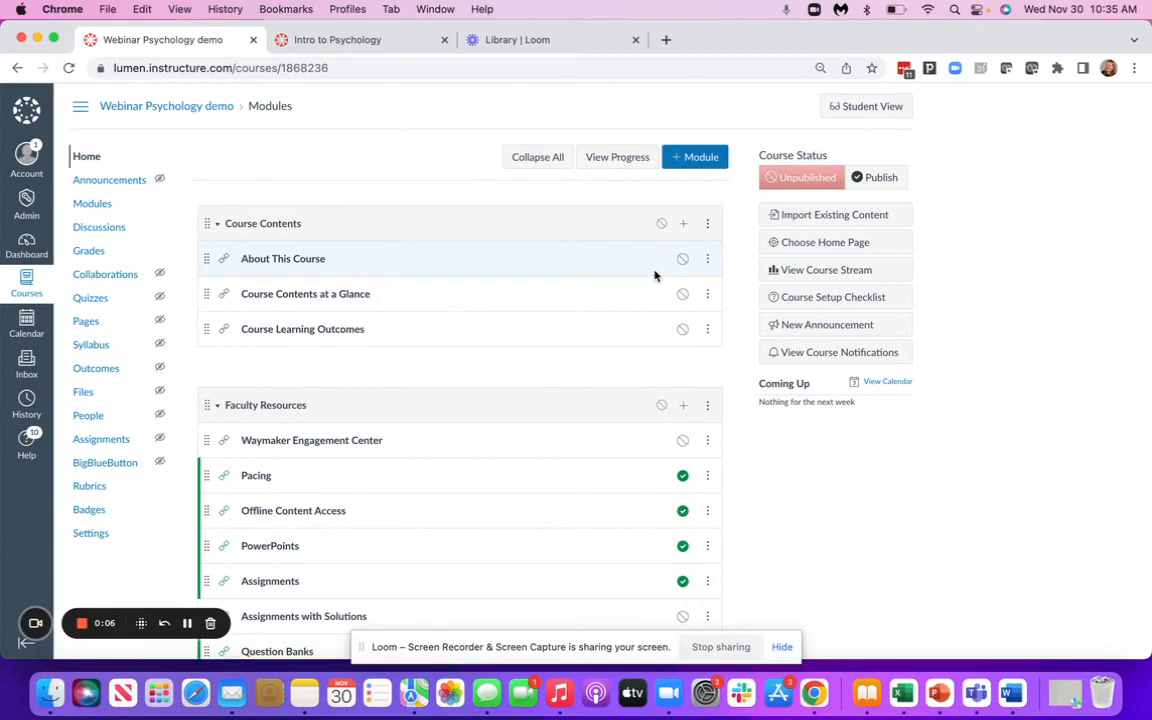
mouse_move(584, 365)
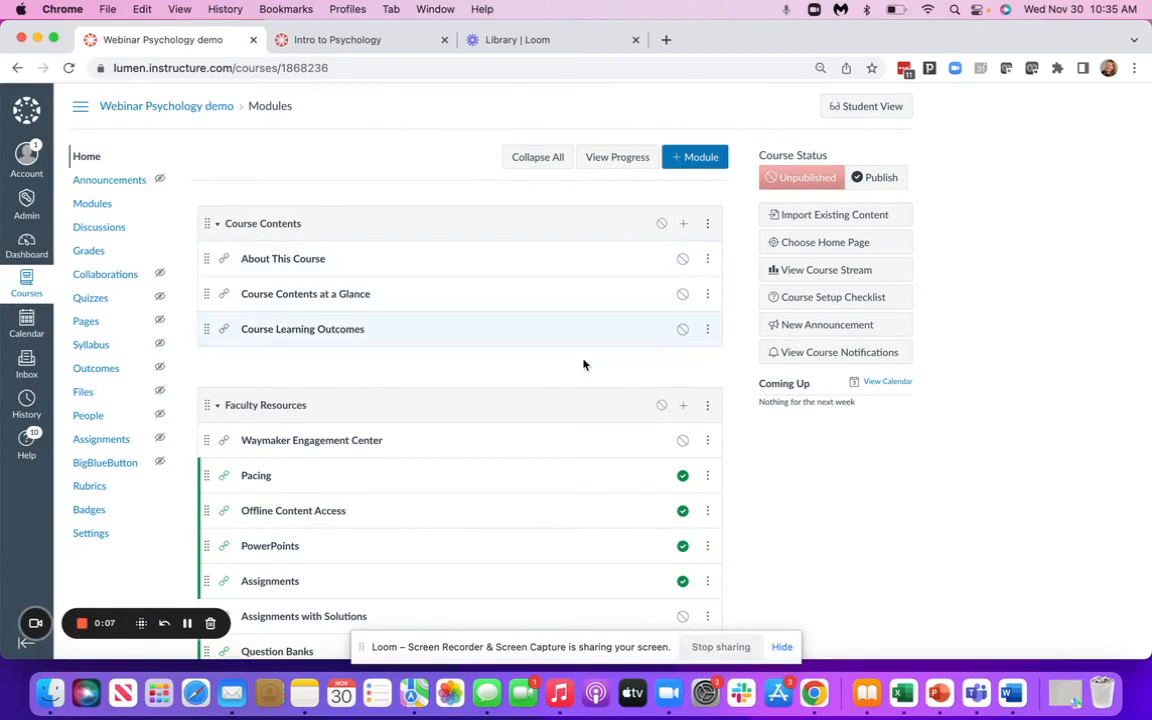
Open the Waymaker Engagement Center under Faculty Resources and show its Student History table
scroll(down, 3)
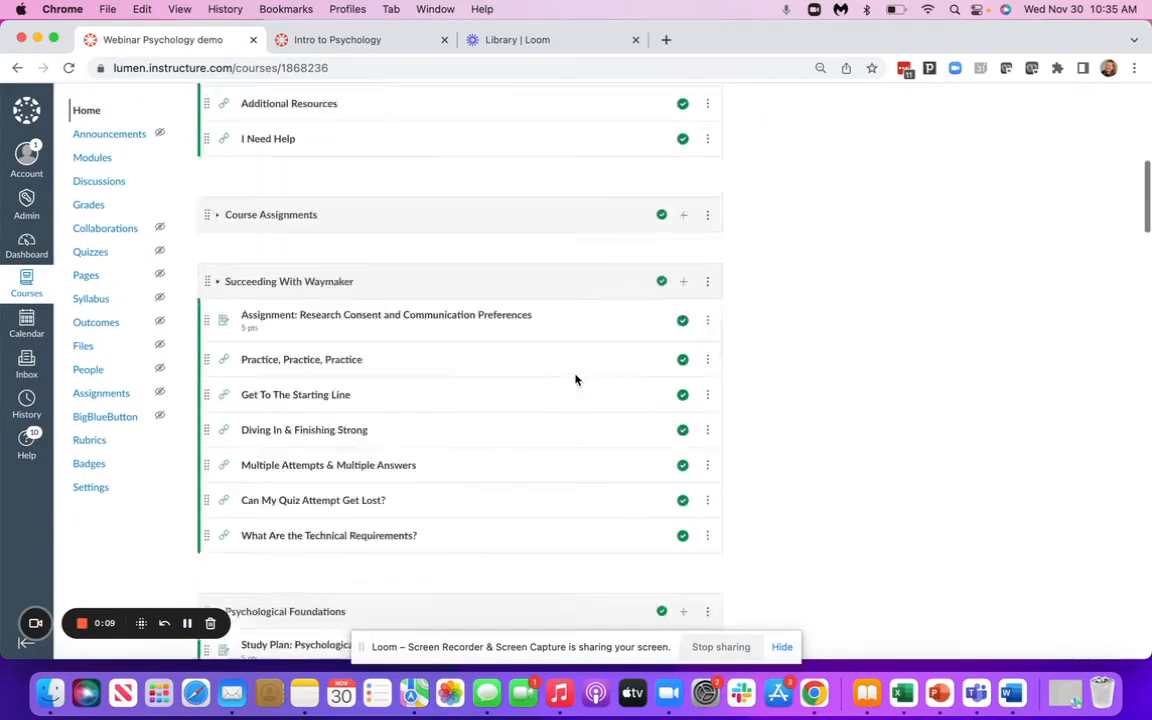
scroll(down, 3)
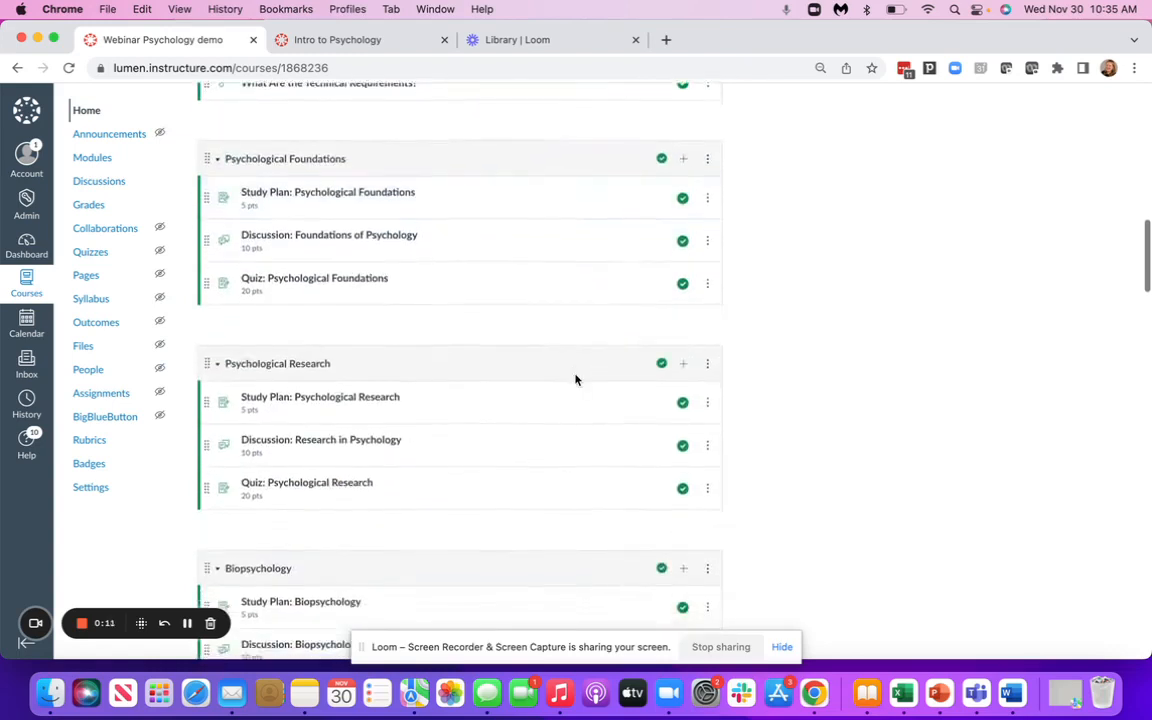
scroll(down, 3)
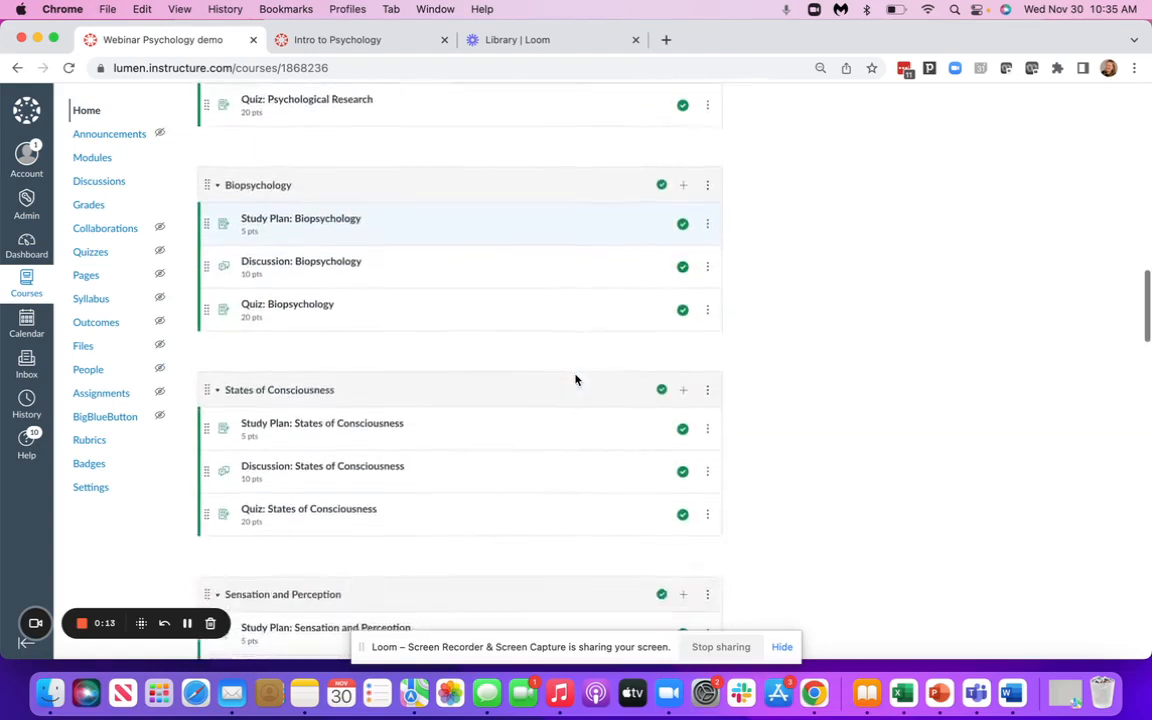
scroll(down, 3)
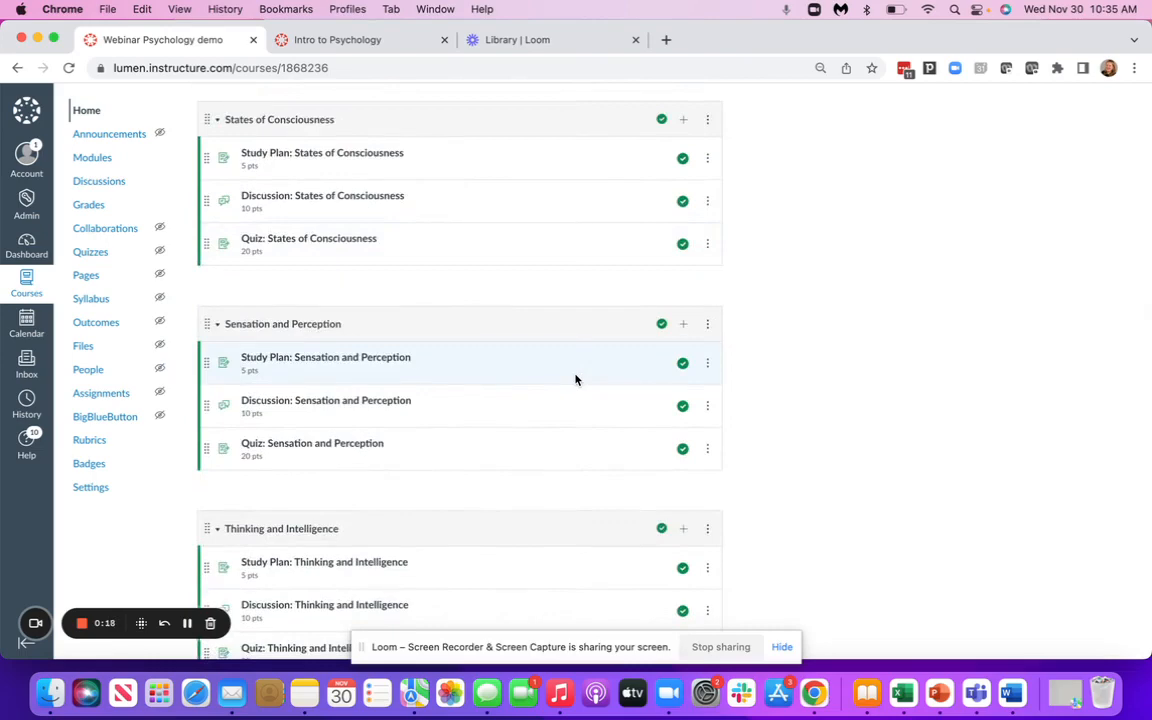
scroll(up, 3)
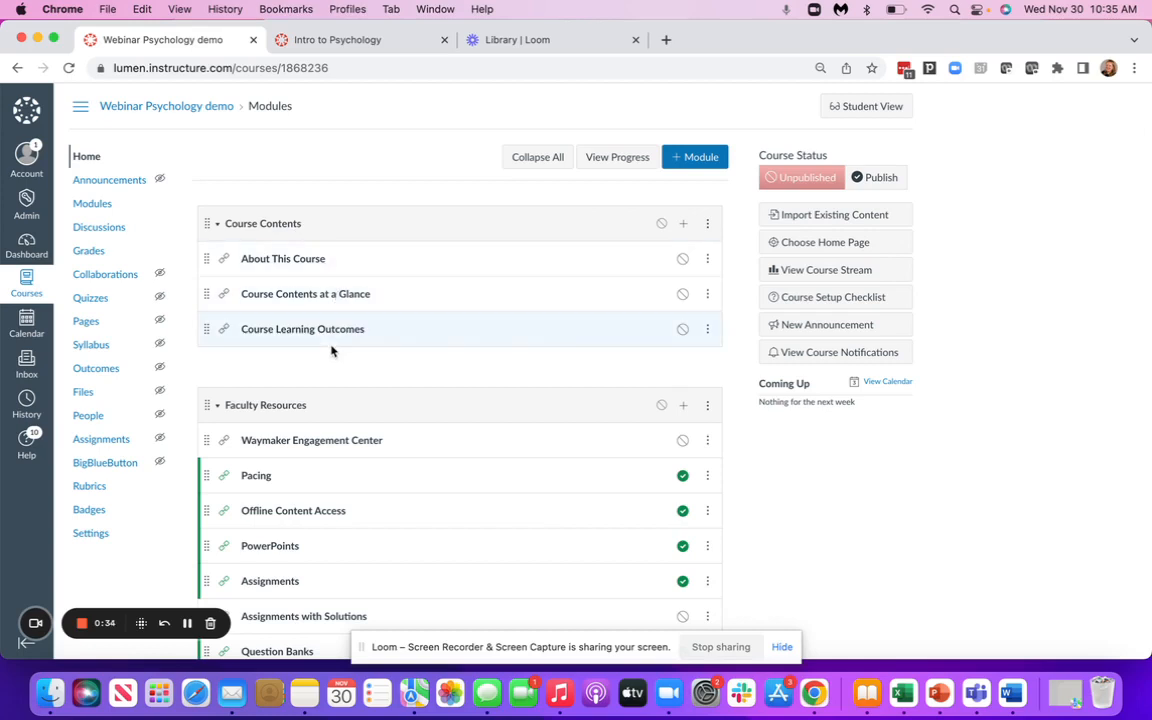
scroll(down, 3)
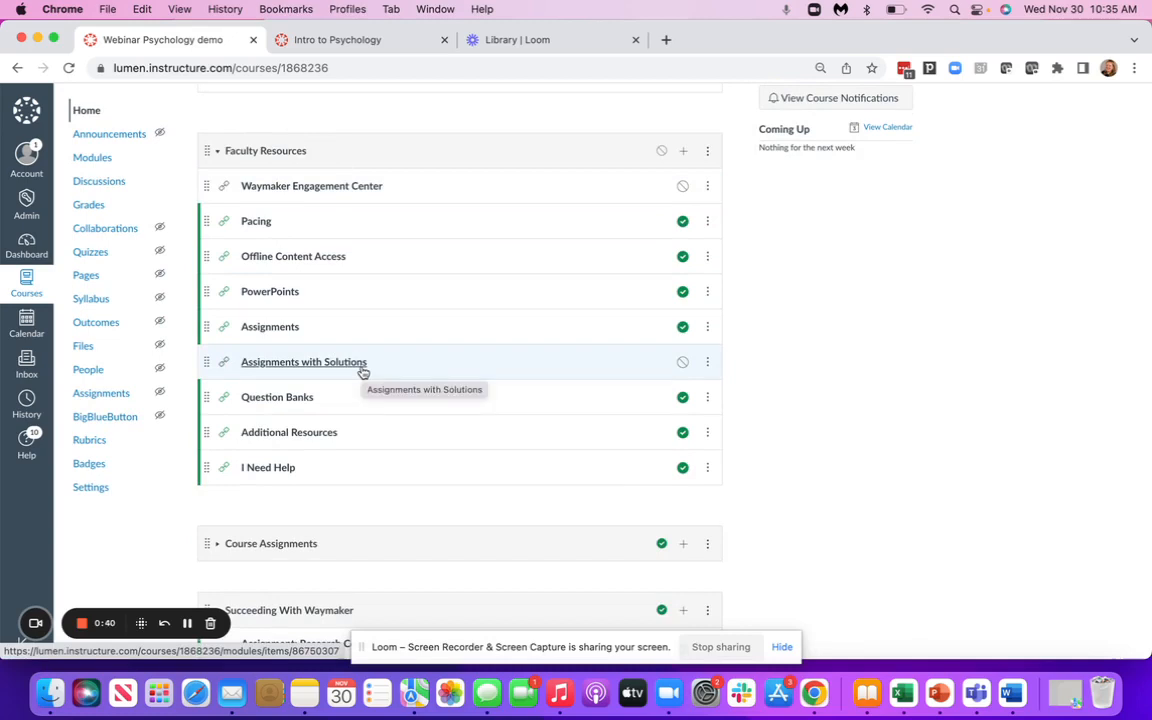
mouse_move(290, 297)
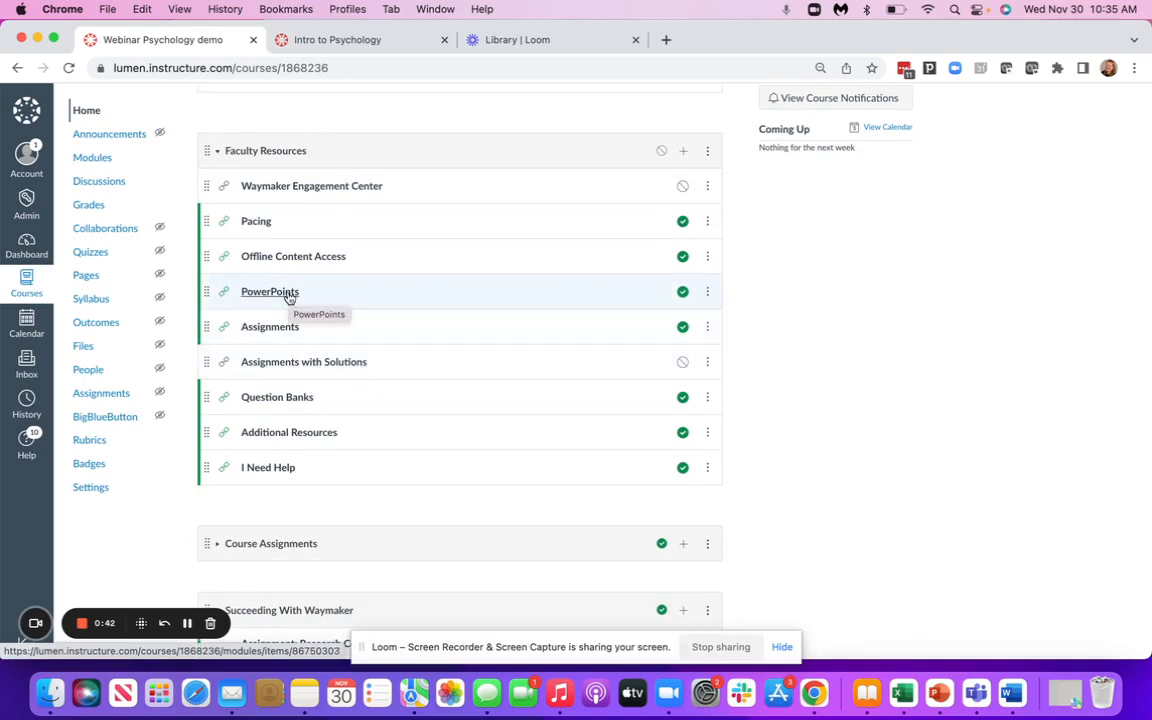
mouse_move(322, 190)
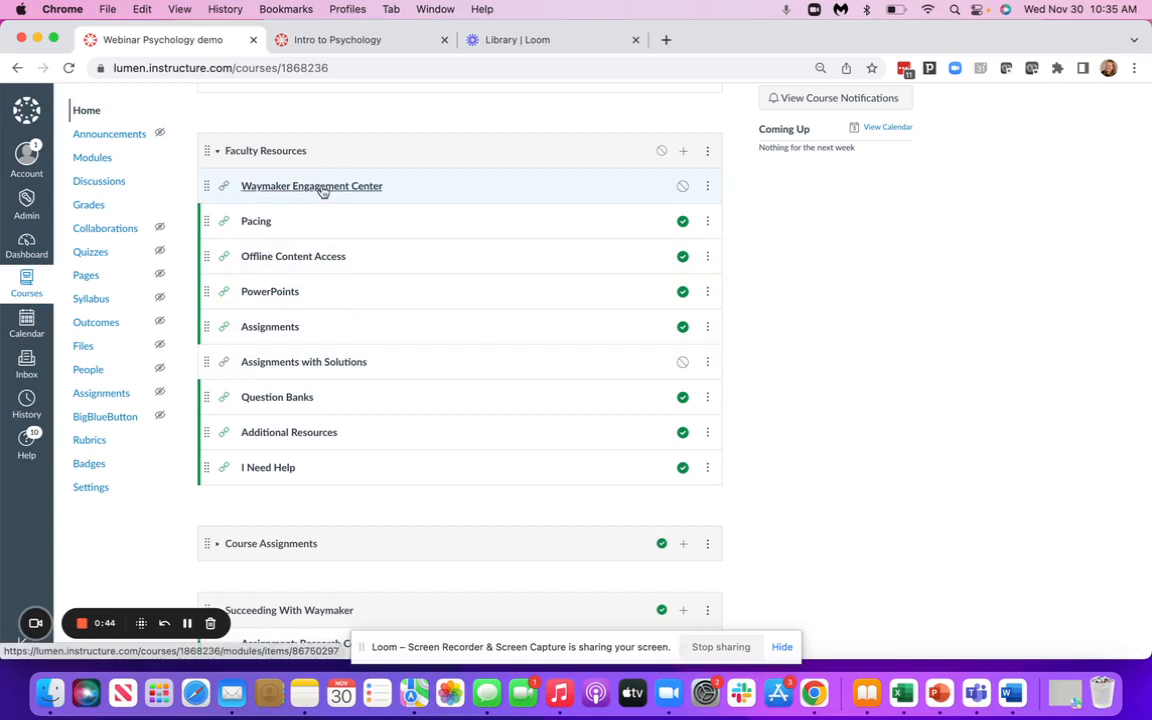
click(311, 186)
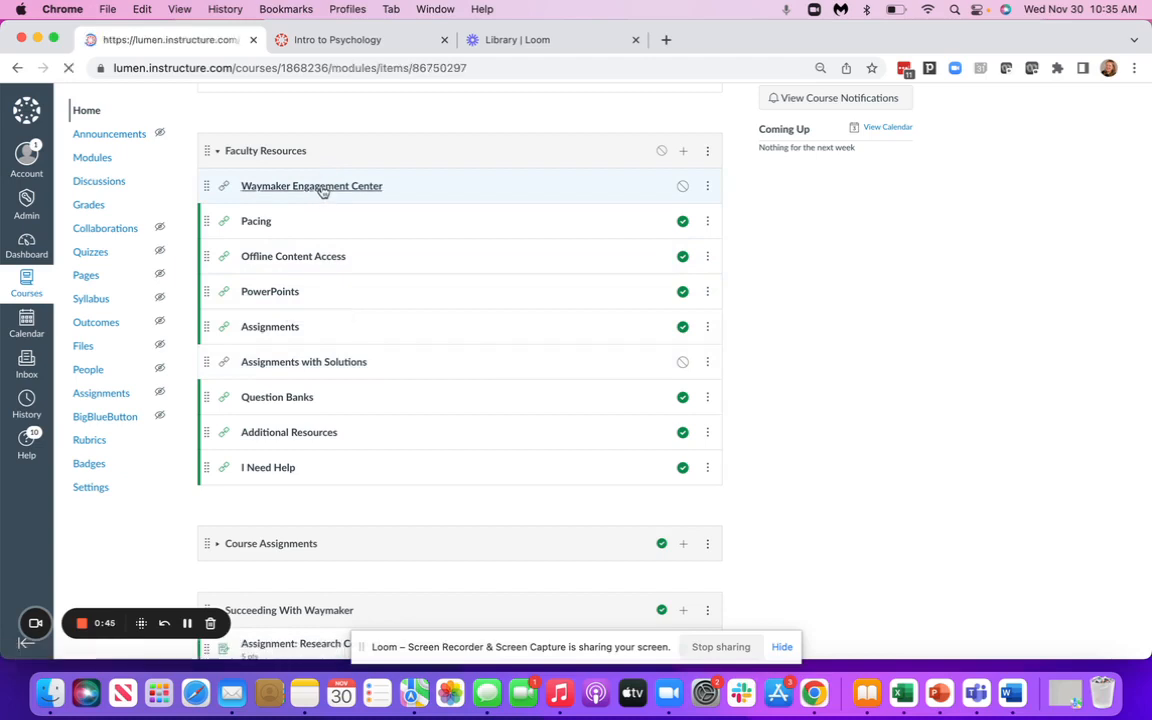
click(311, 186)
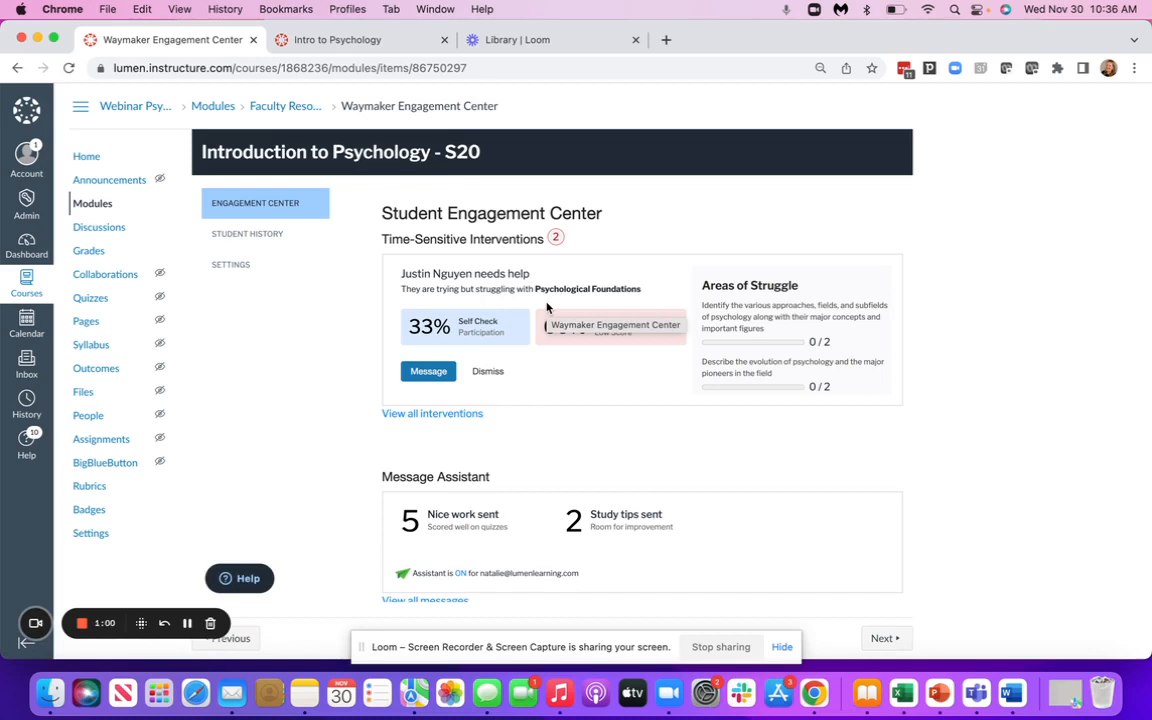
mouse_move(480, 320)
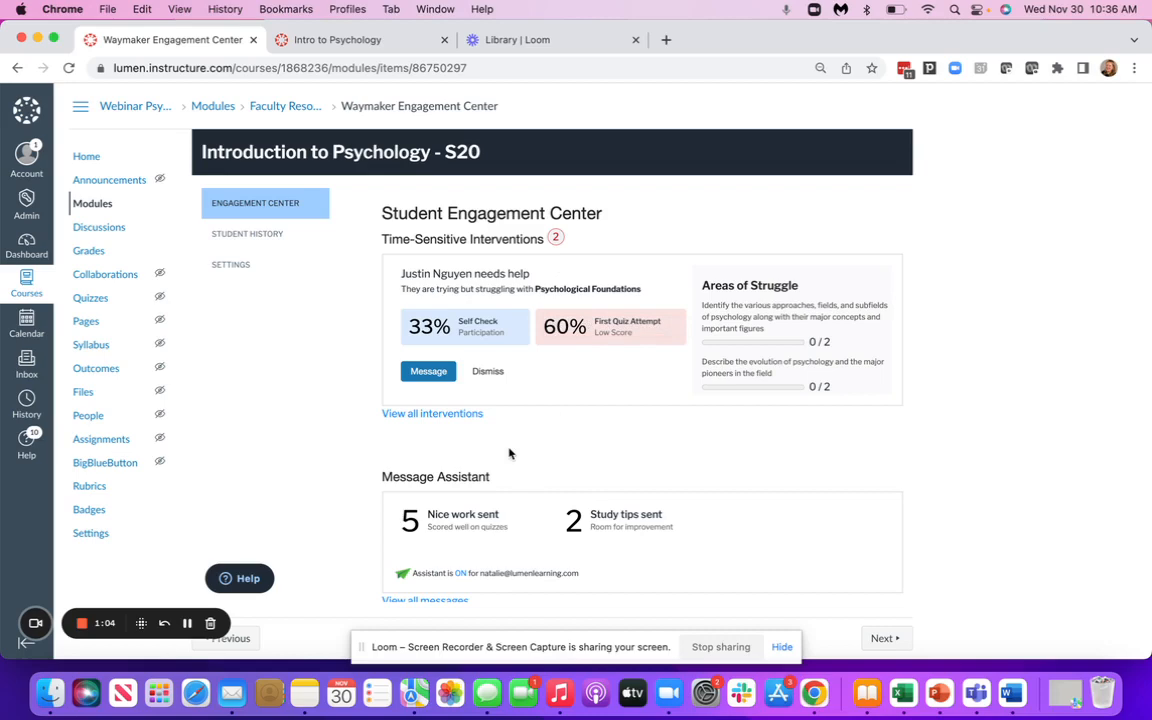
mouse_move(447, 399)
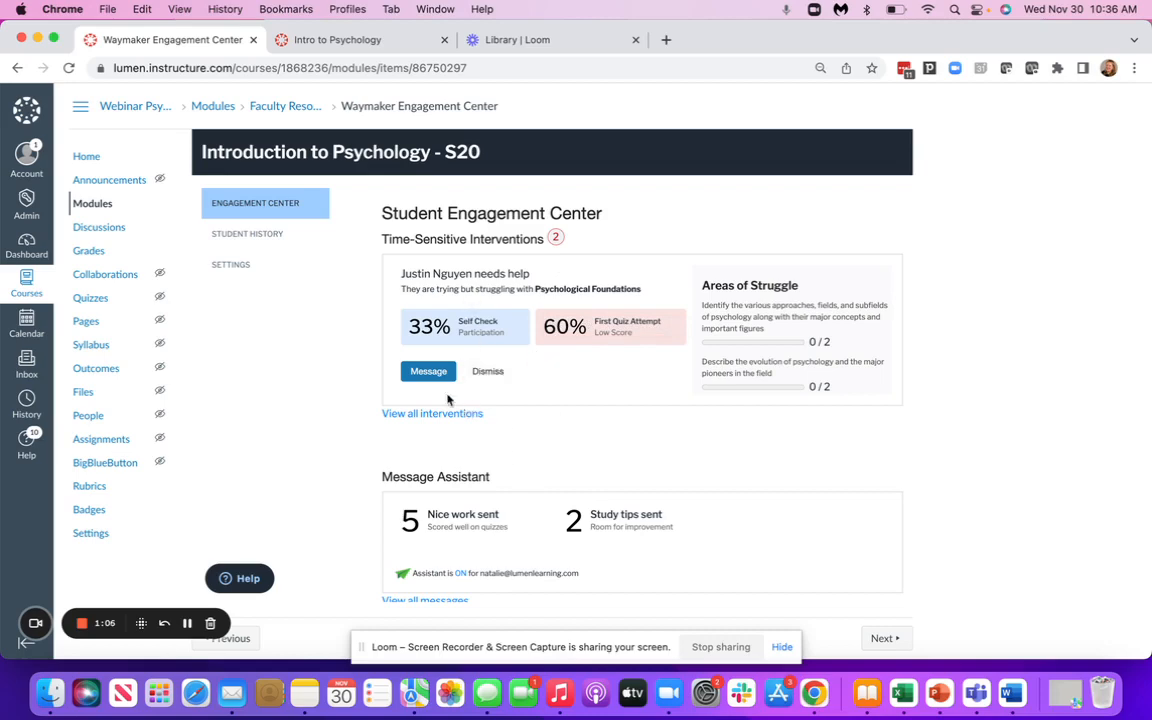
click(428, 371)
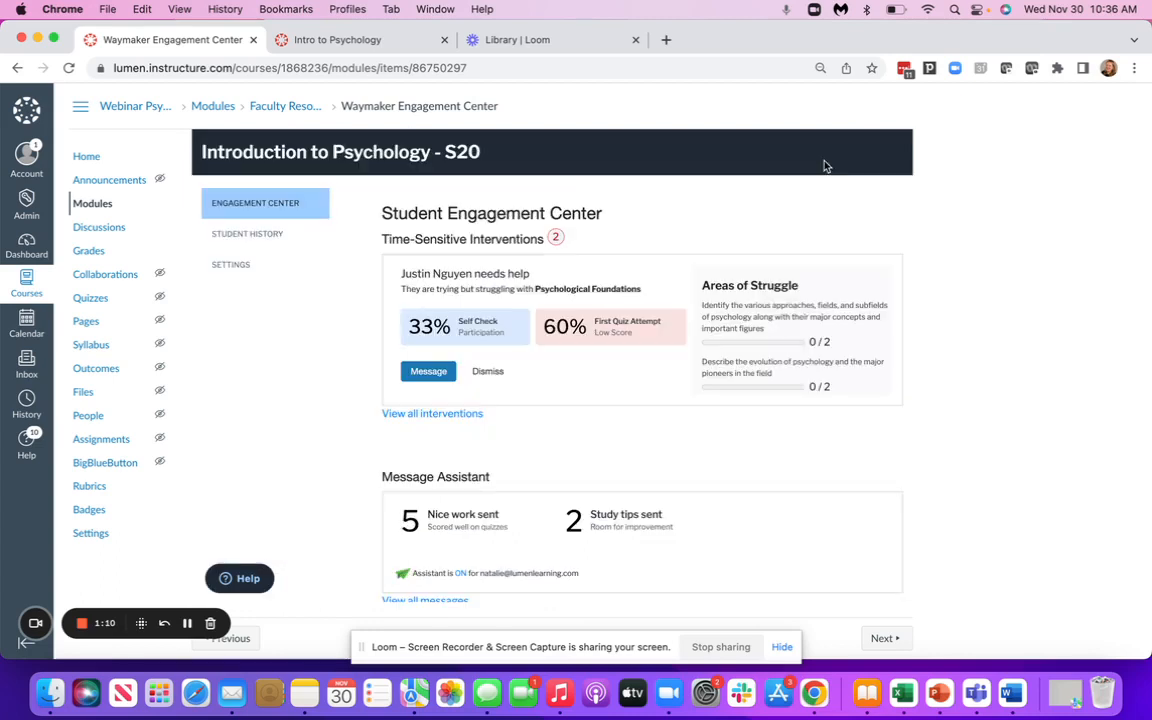
click(247, 233)
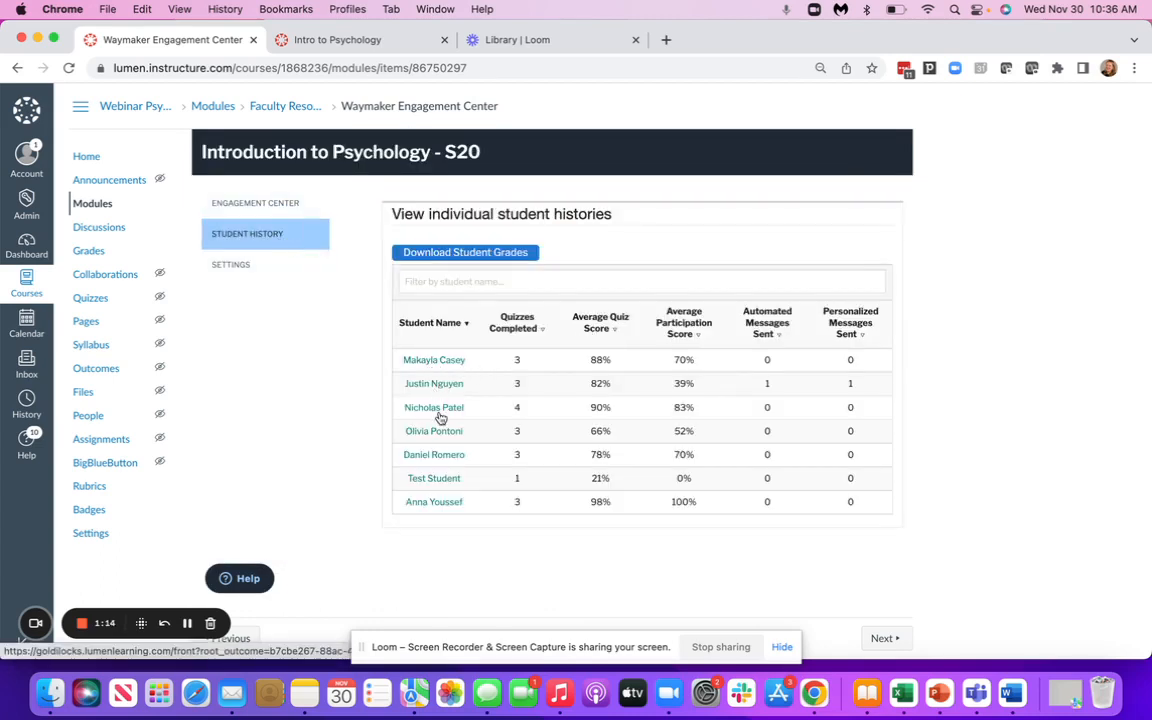
Open the struggling student's profile and expand Psychological Foundations into quiz and participation details
click(434, 383)
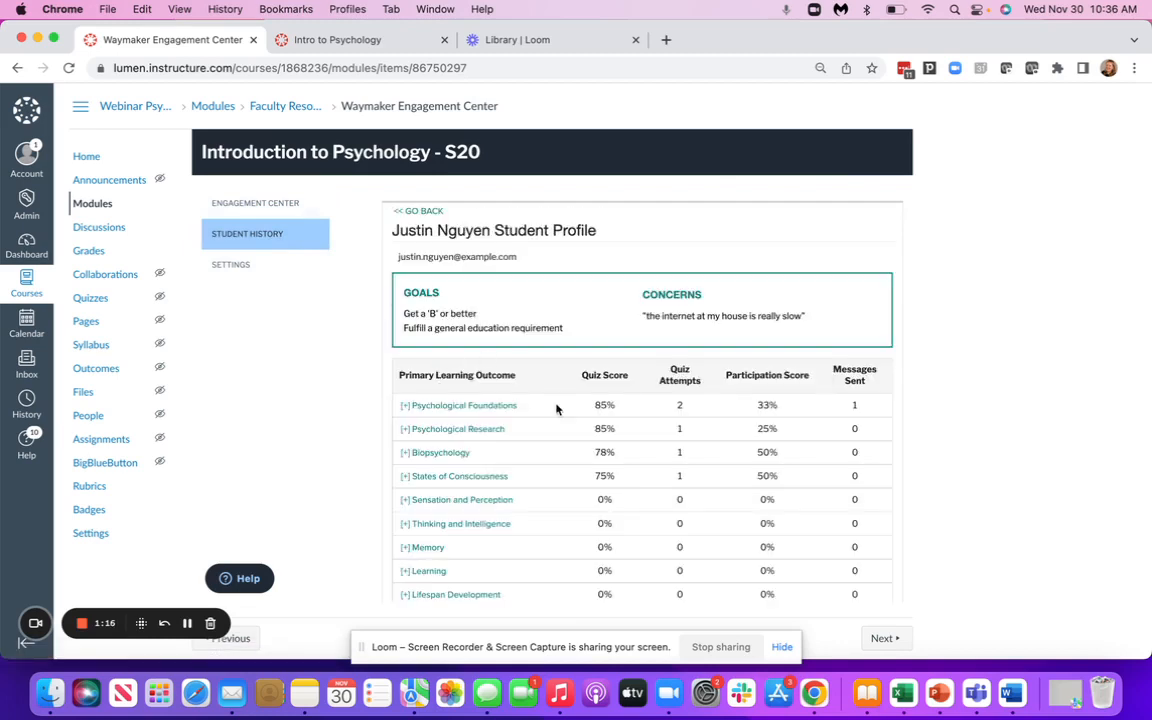
click(460, 405)
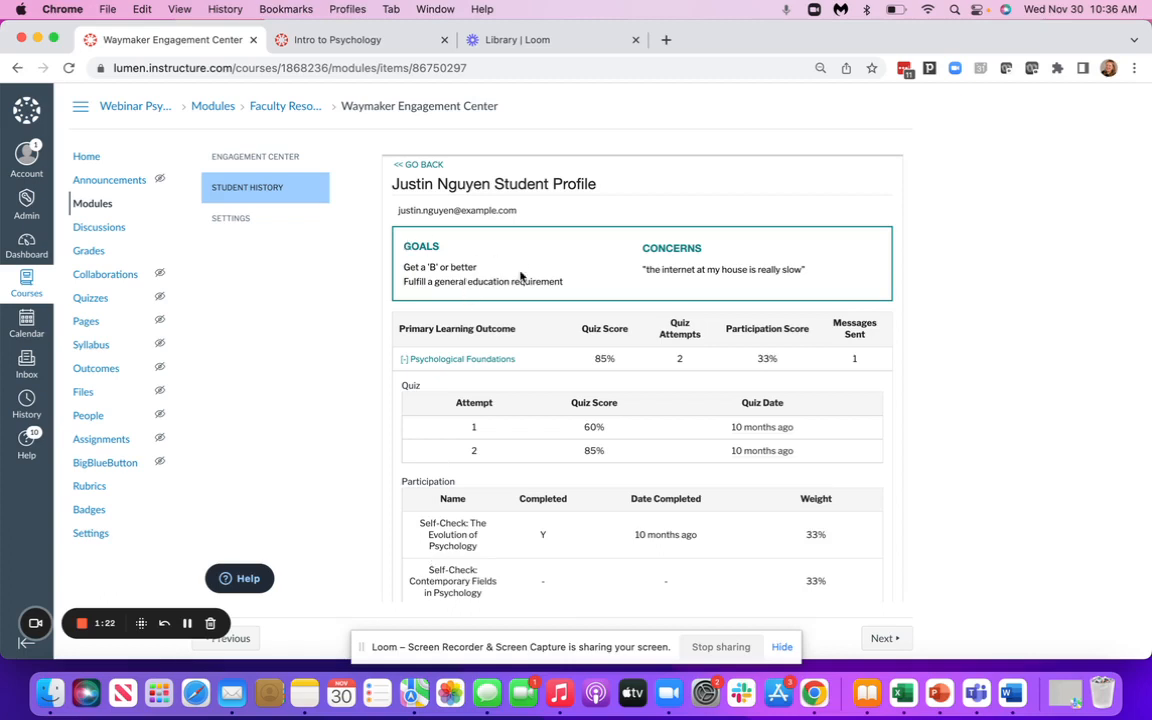
mouse_move(561, 311)
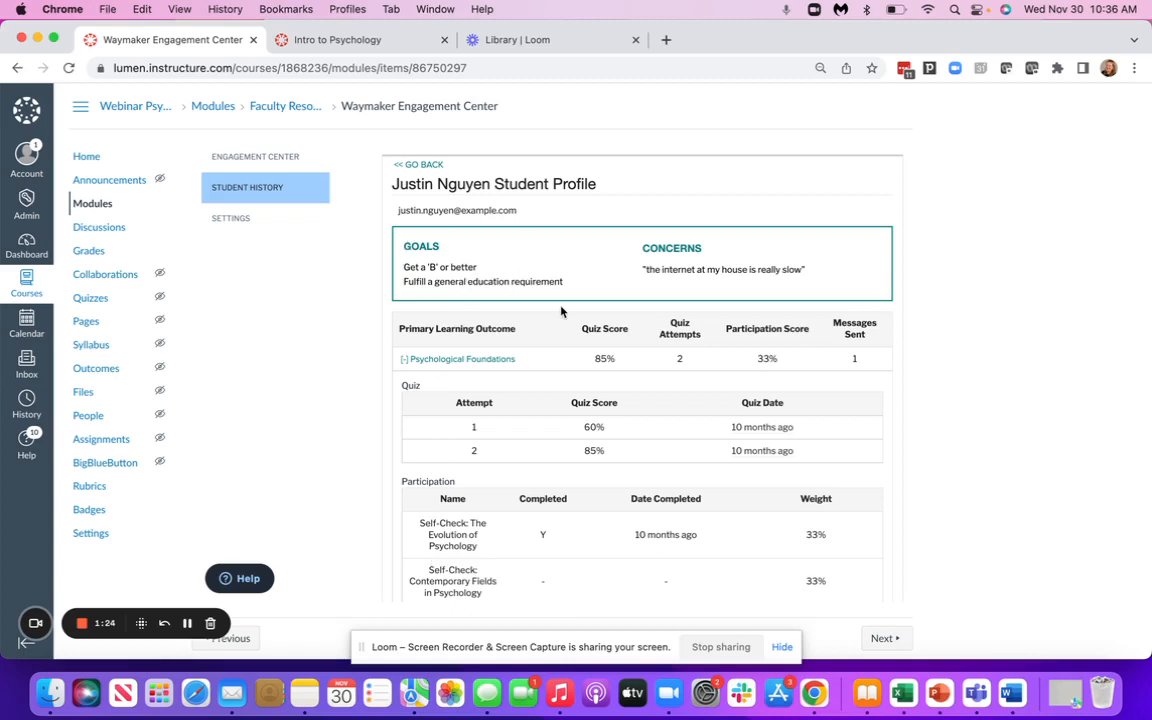
mouse_move(490, 277)
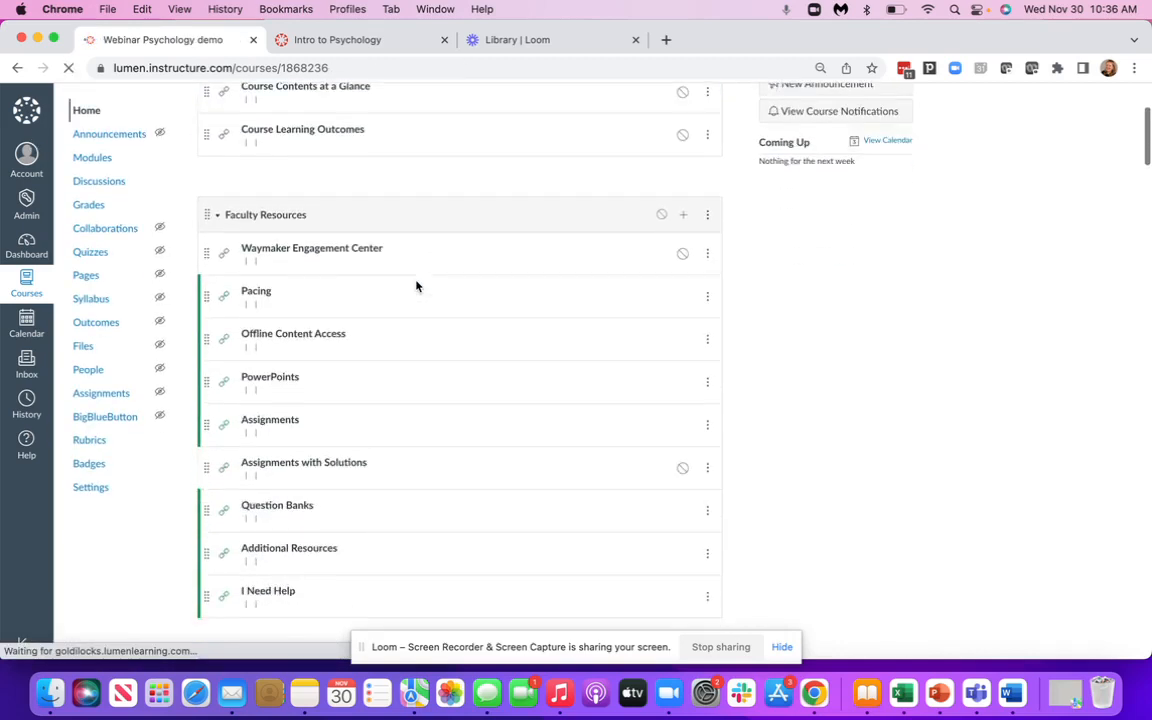
Go back to the course Modules page and scroll to the Succeeding With Waymaker module
scroll(down, 3)
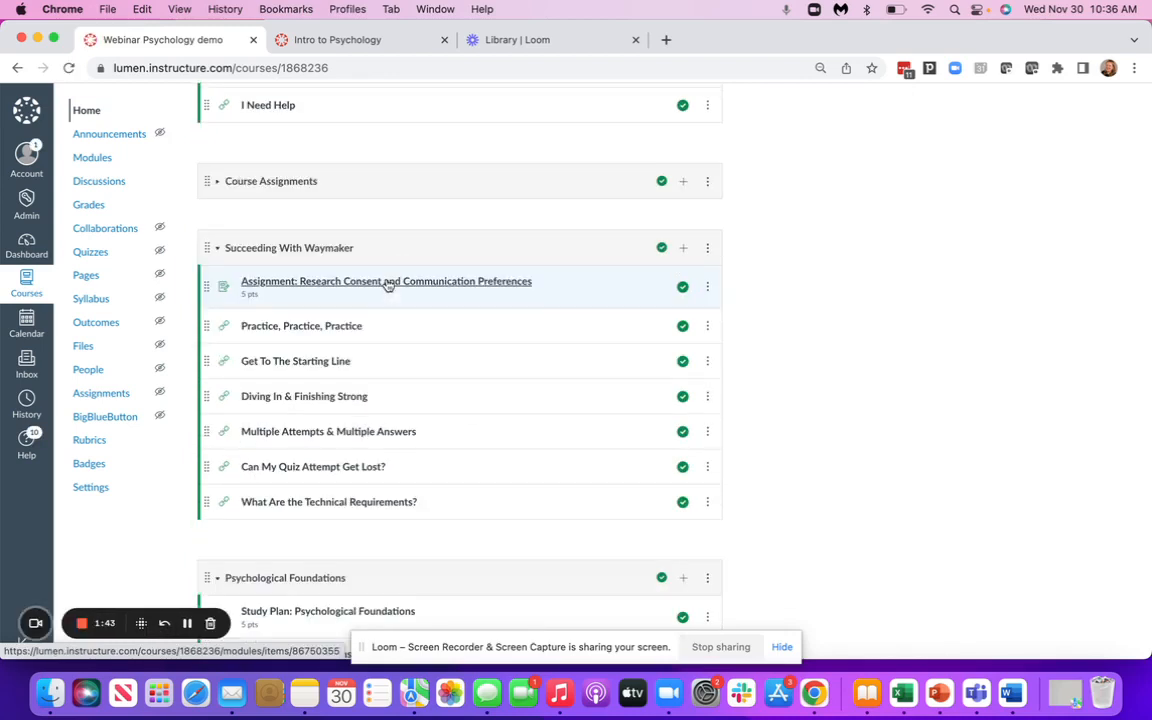
mouse_move(387, 287)
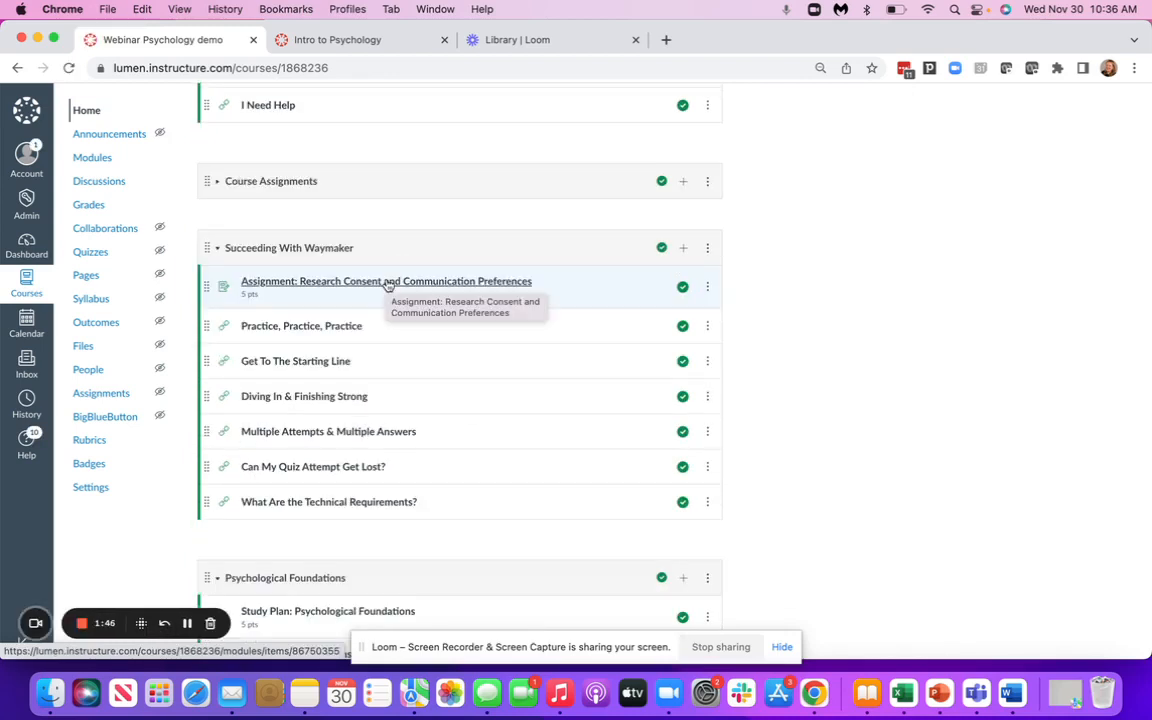
click(216, 181)
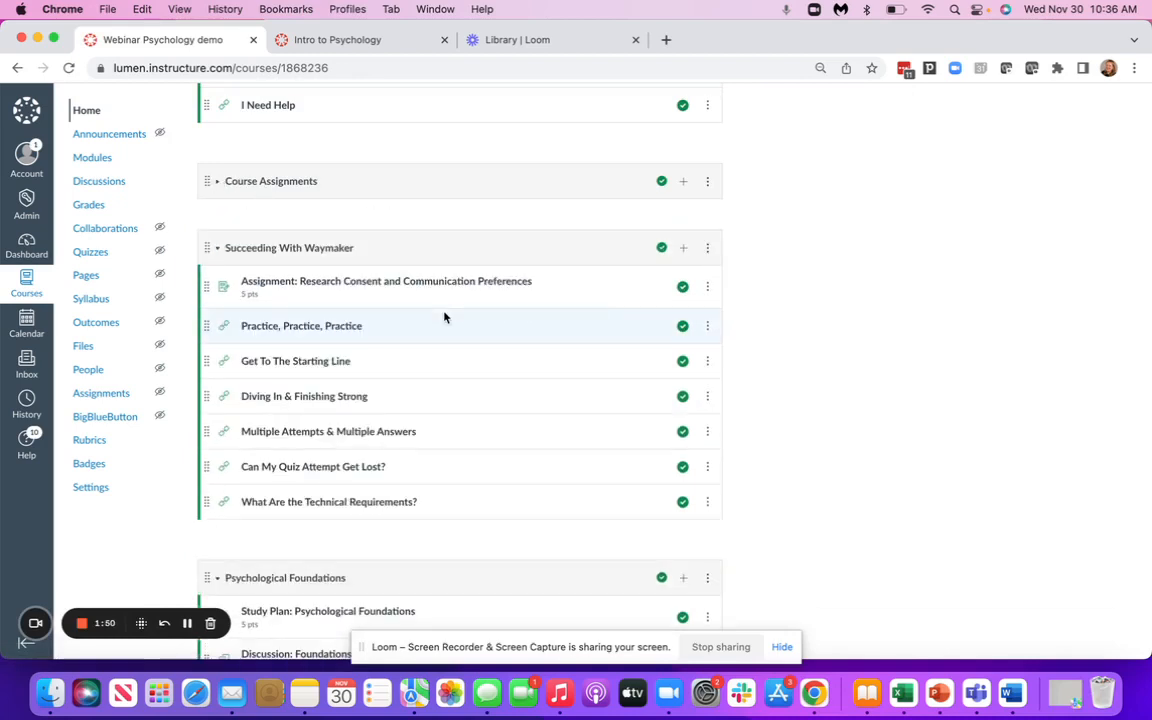
scroll(down, 3)
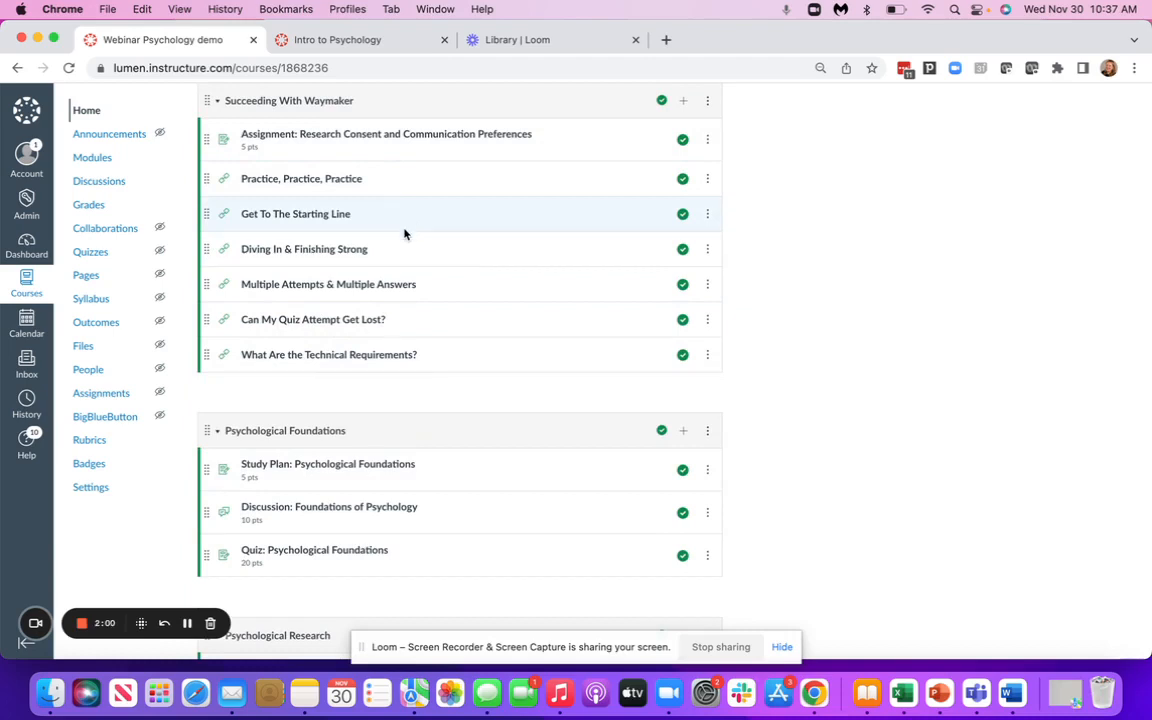
mouse_move(251, 430)
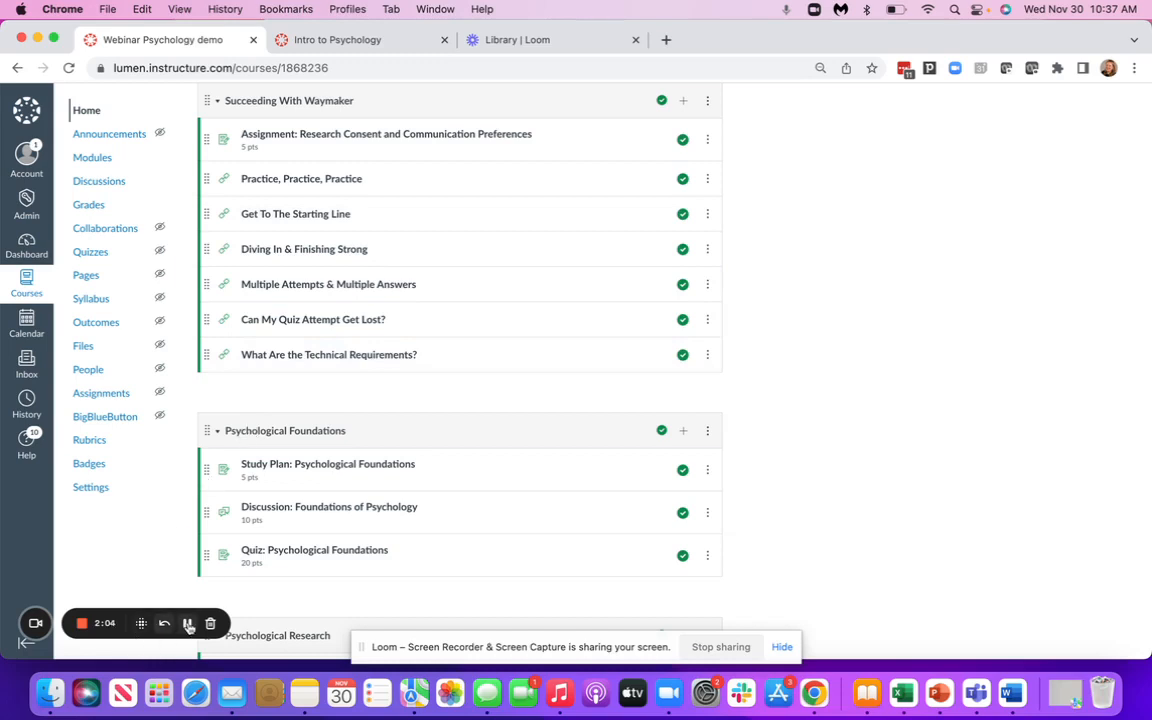
Open Study Plan: Psychological Research from the Modules list
scroll(down, 3)
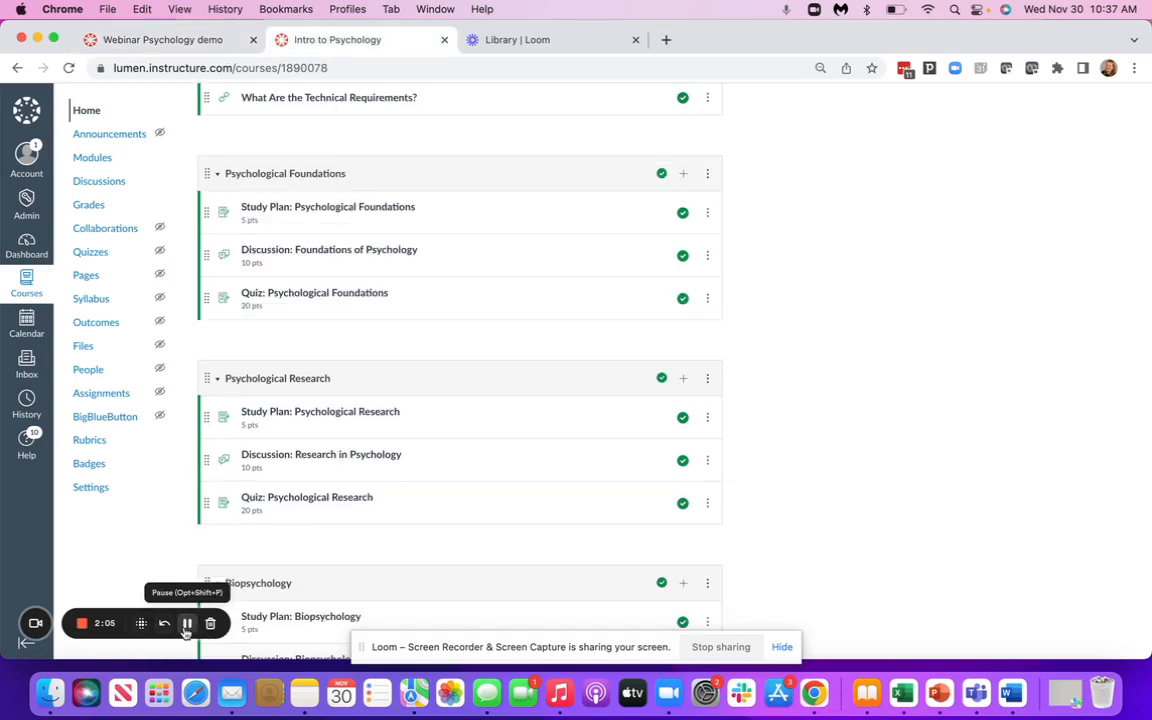
mouse_move(363, 440)
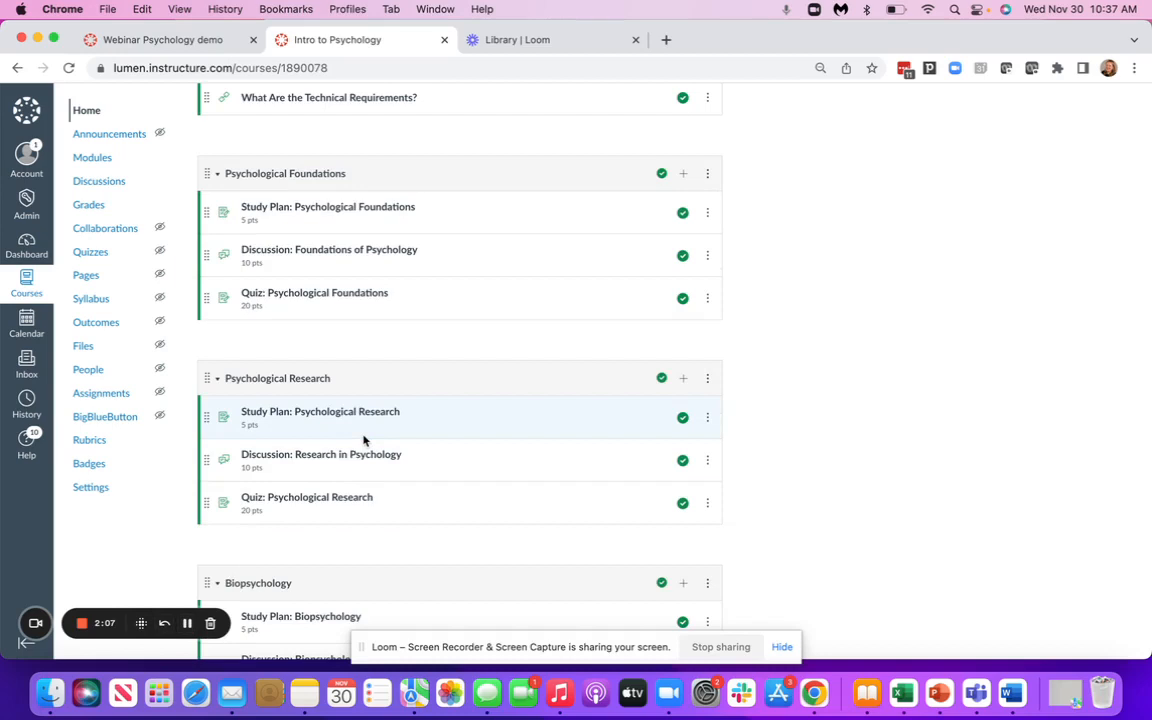
mouse_move(225, 410)
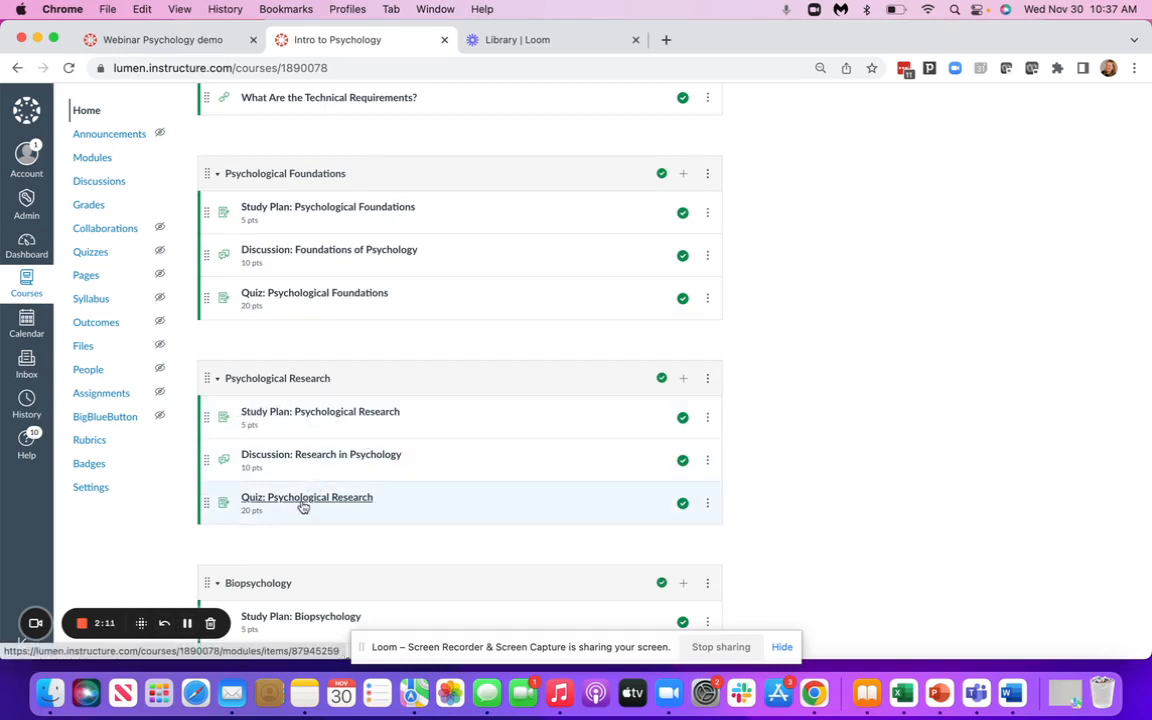
mouse_move(306, 497)
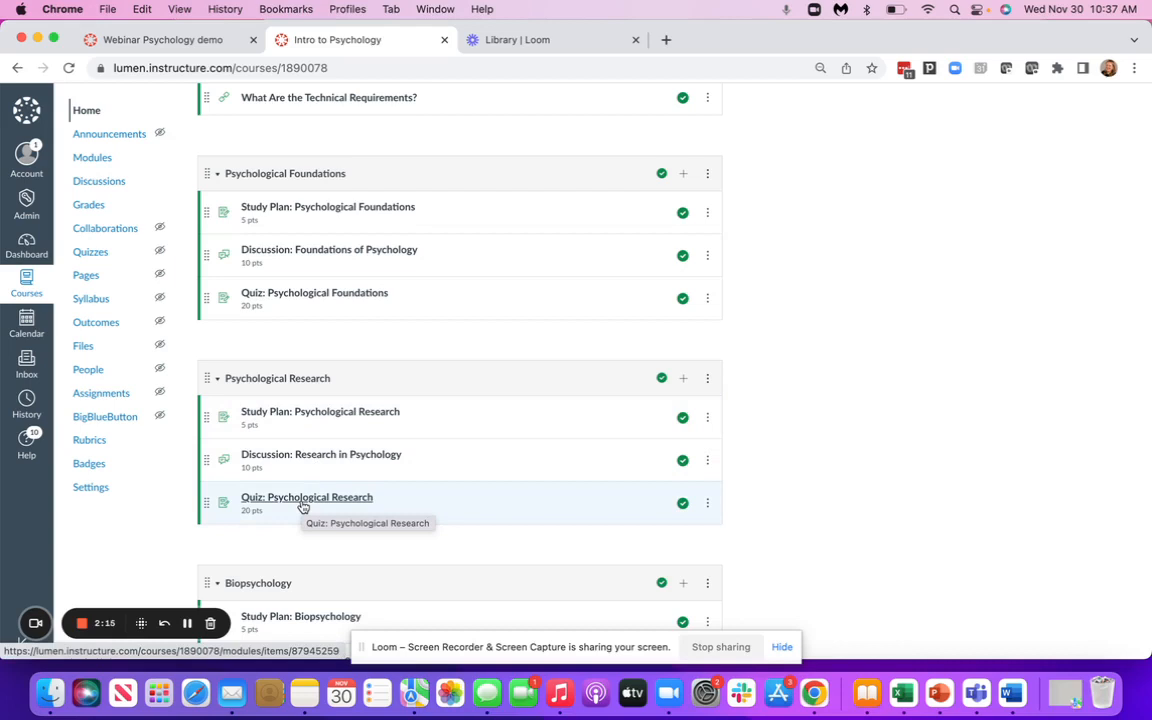
scroll(down, 3)
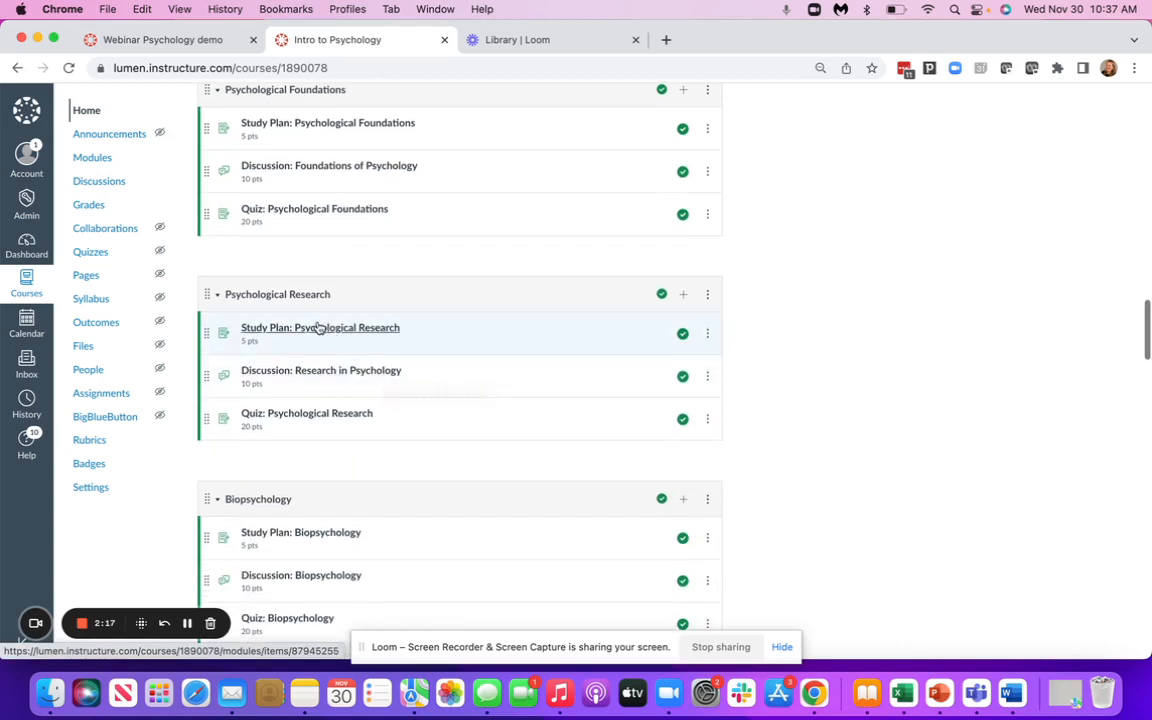
click(320, 327)
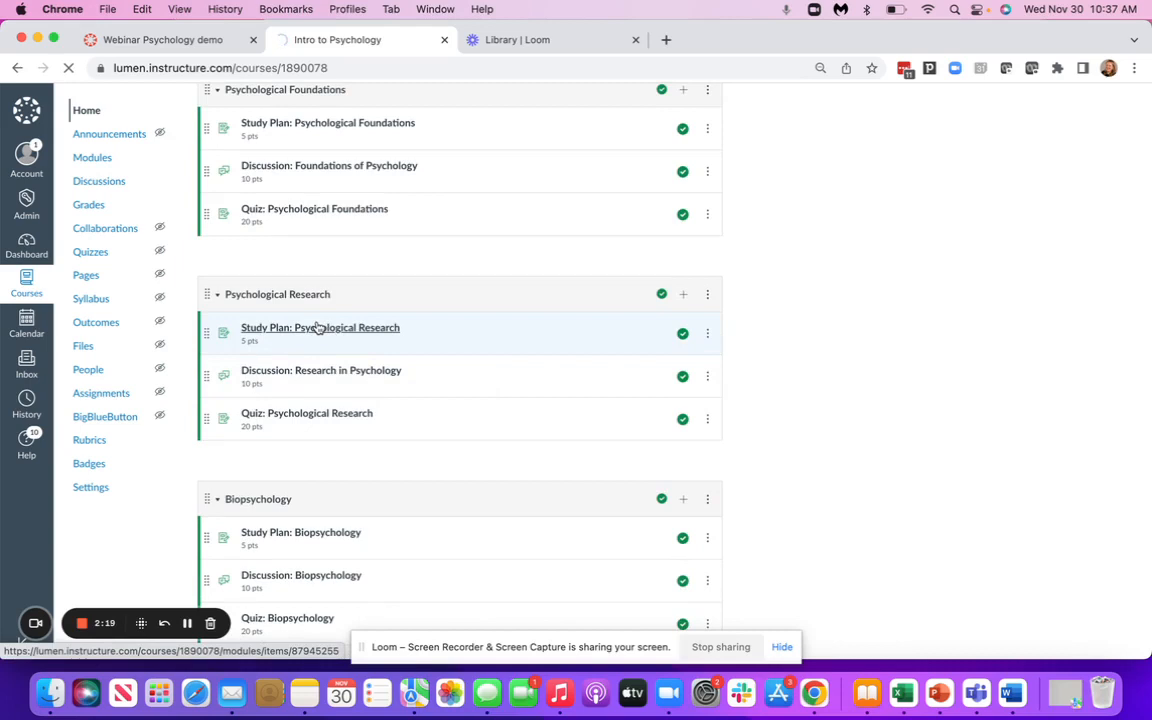
click(320, 327)
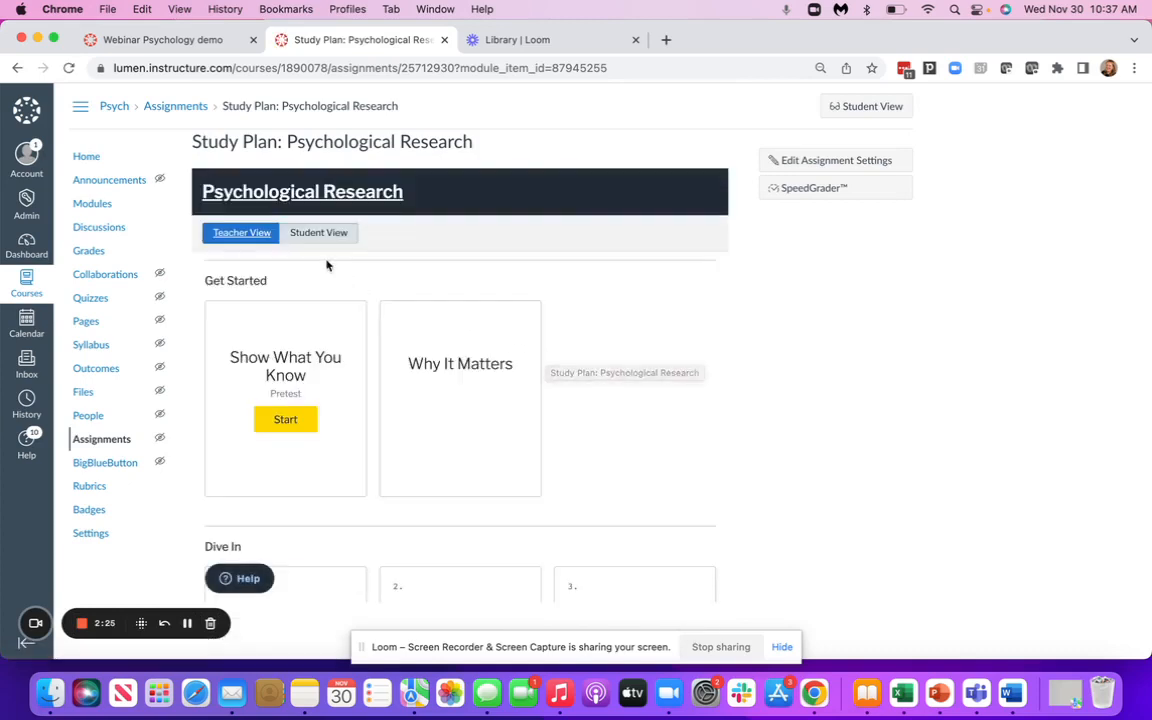
Scroll through the study plan's Get Started pretest and four Dive In topics in Student View
scroll(down, 3)
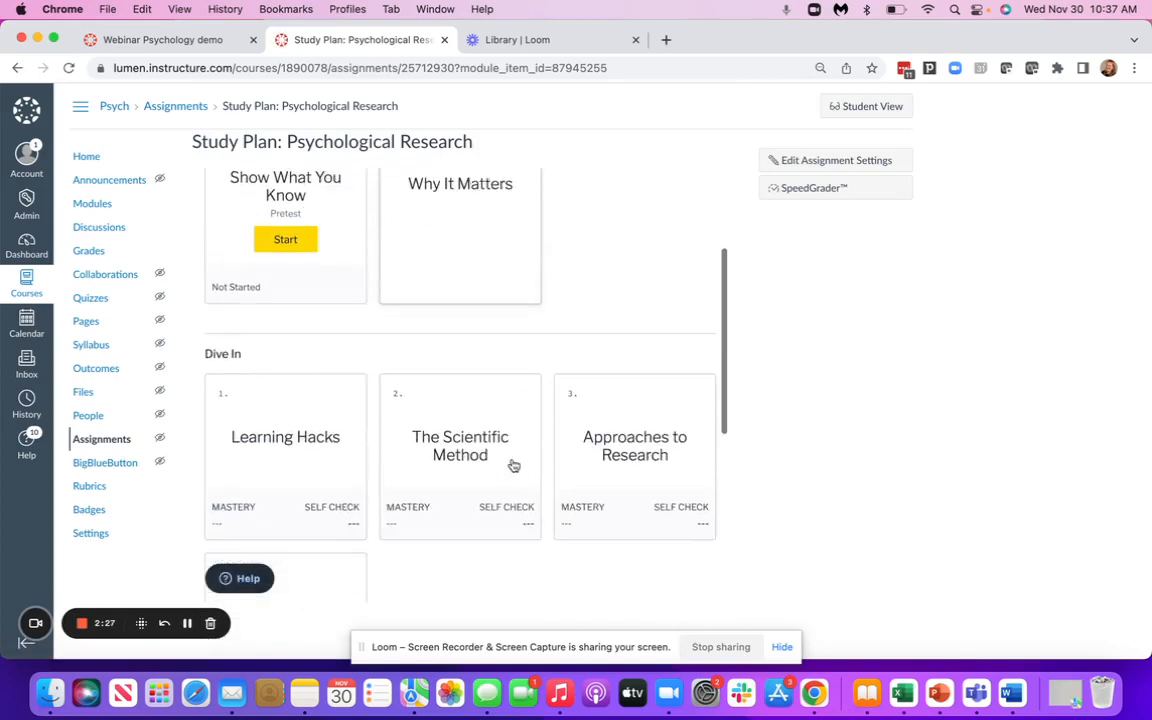
scroll(down, 3)
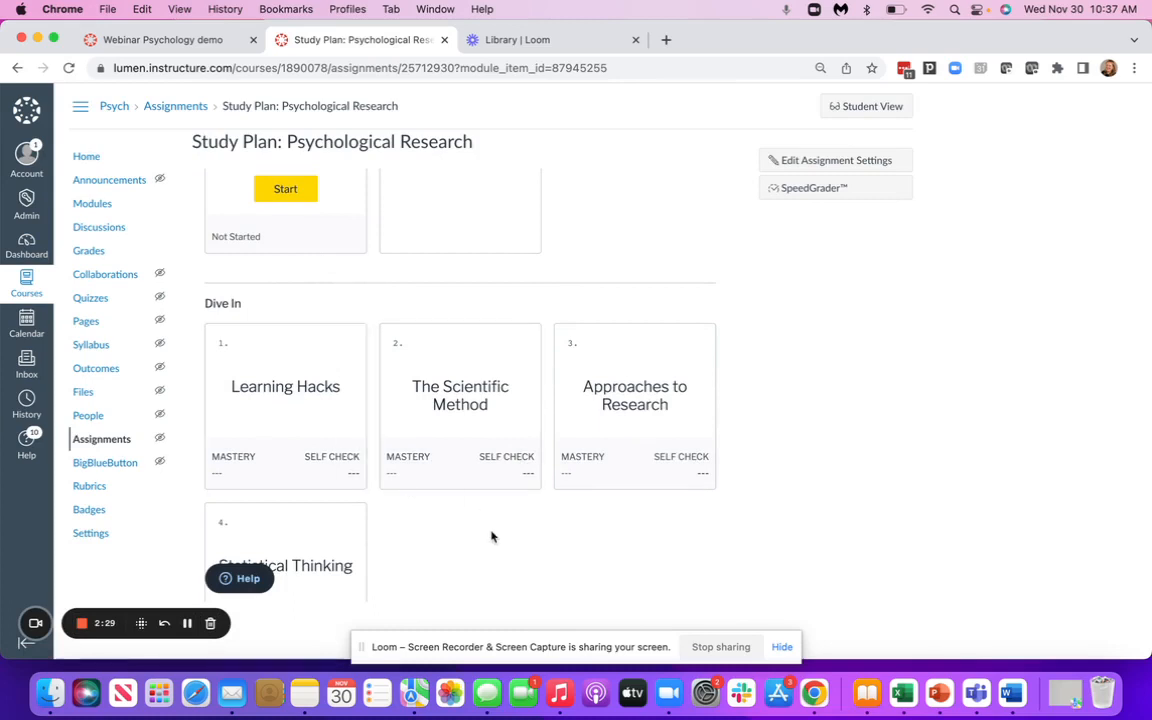
scroll(up, 3)
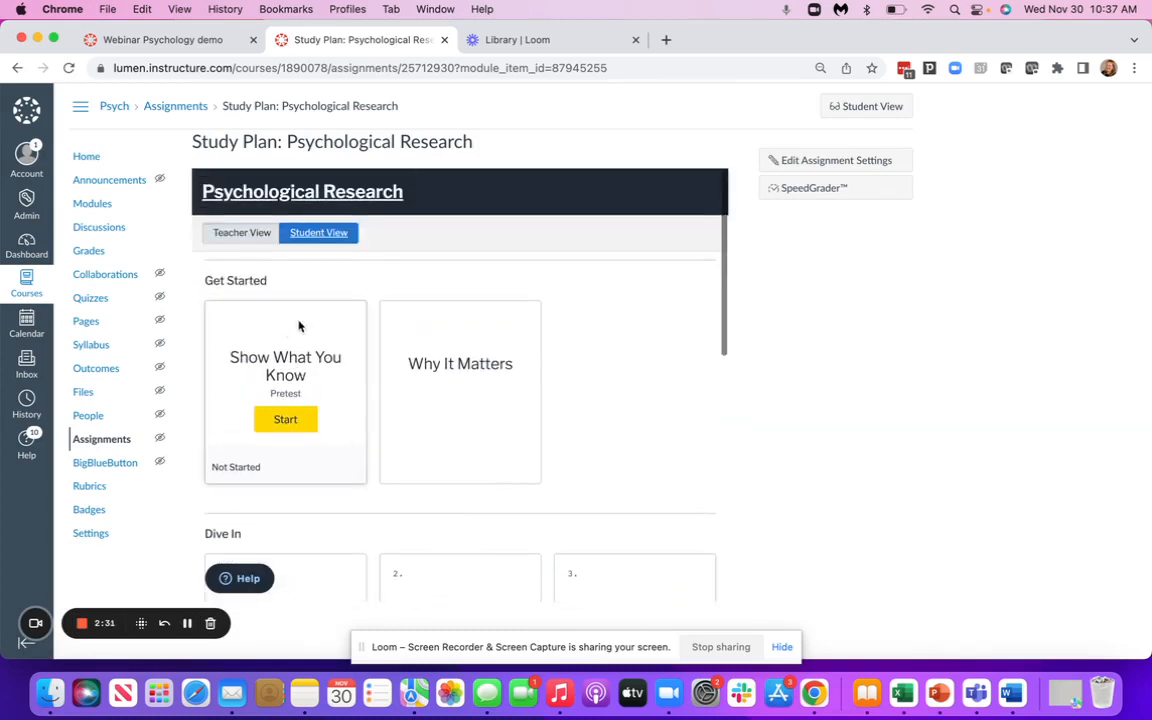
scroll(down, 3)
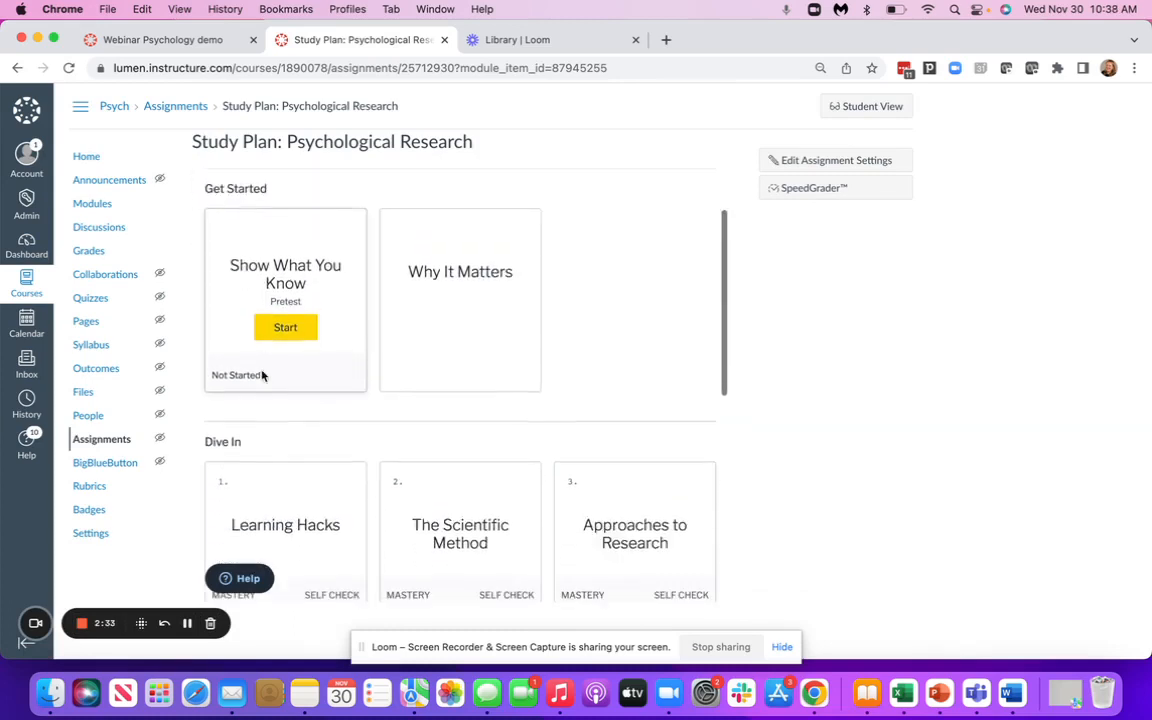
scroll(down, 3)
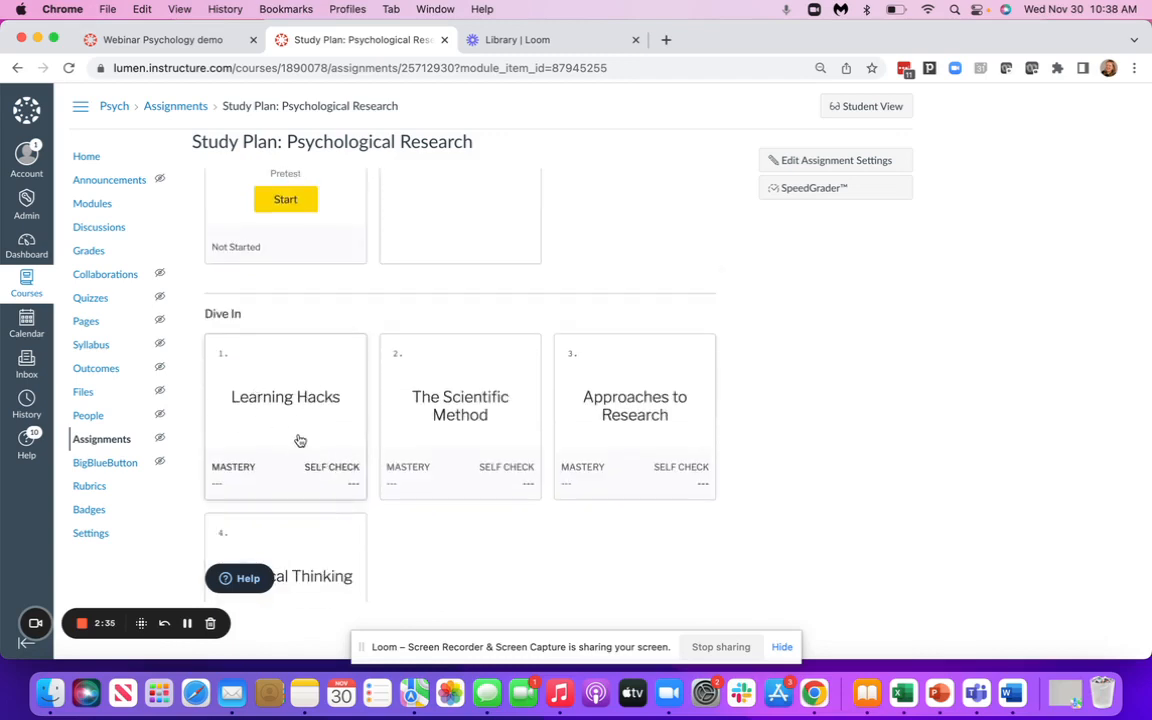
mouse_move(547, 569)
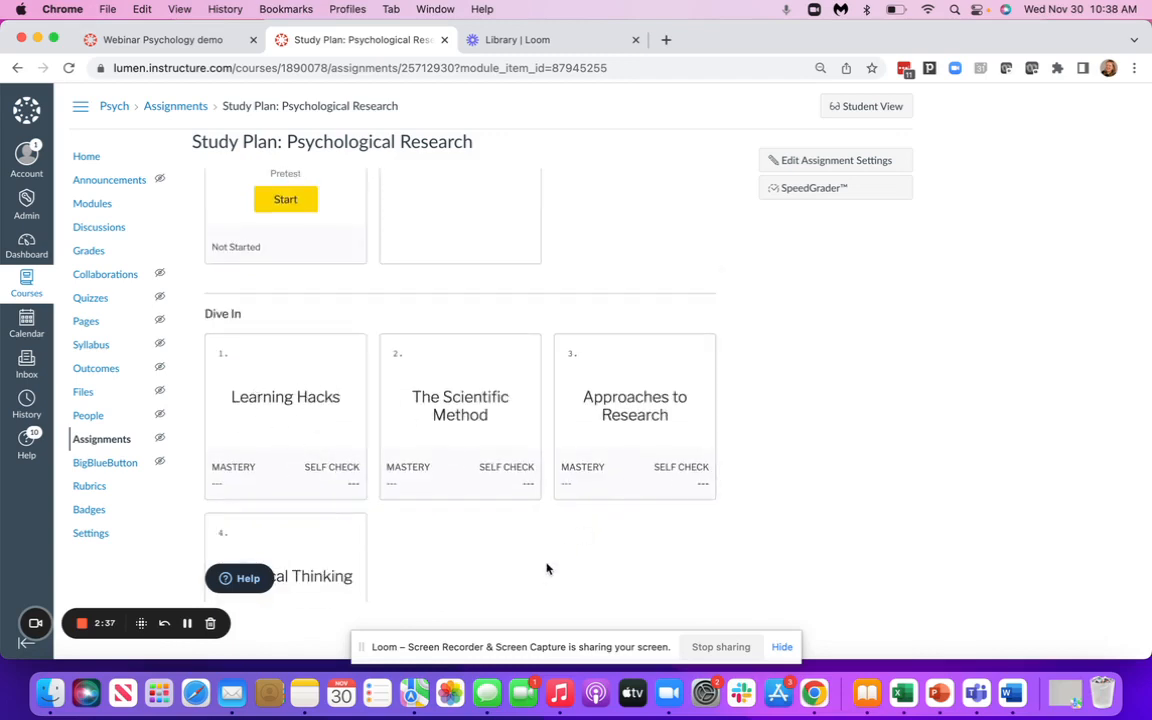
scroll(down, 3)
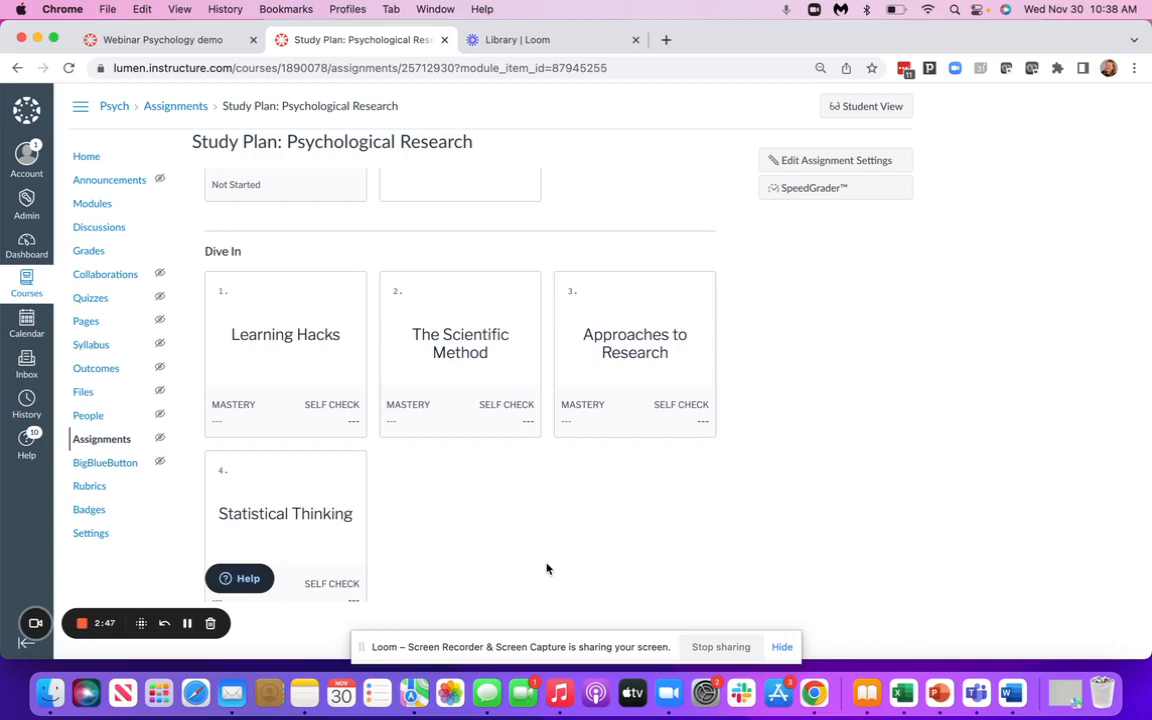
scroll(down, 3)
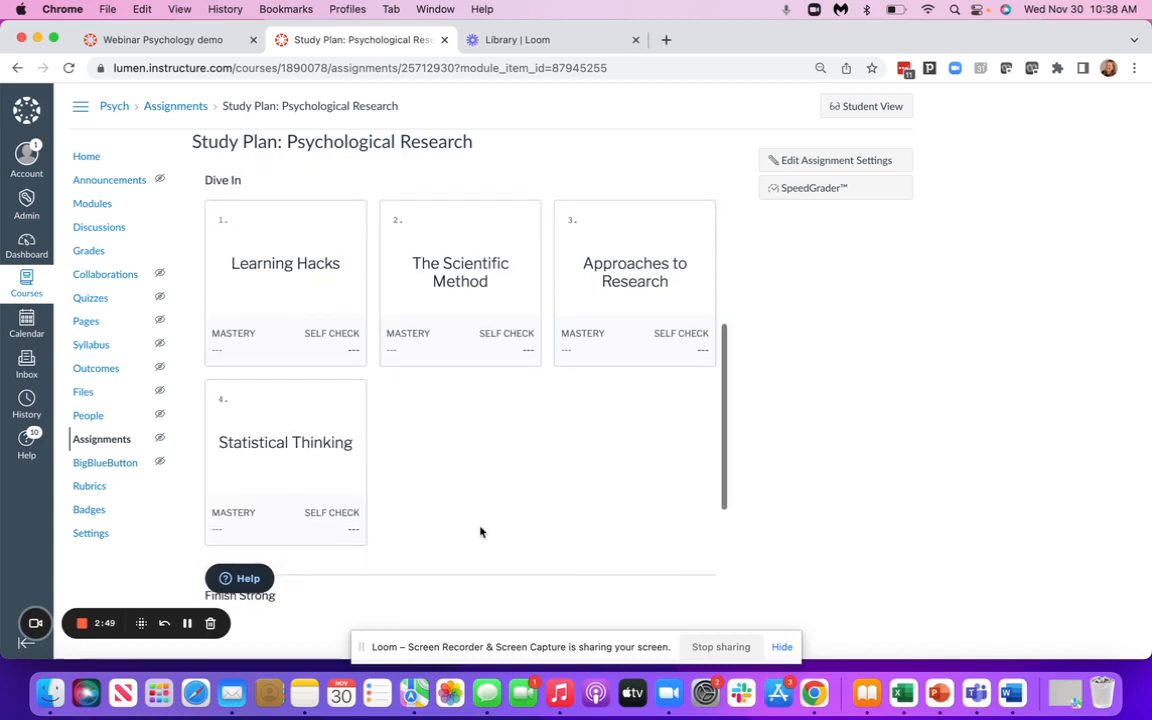
scroll(up, 3)
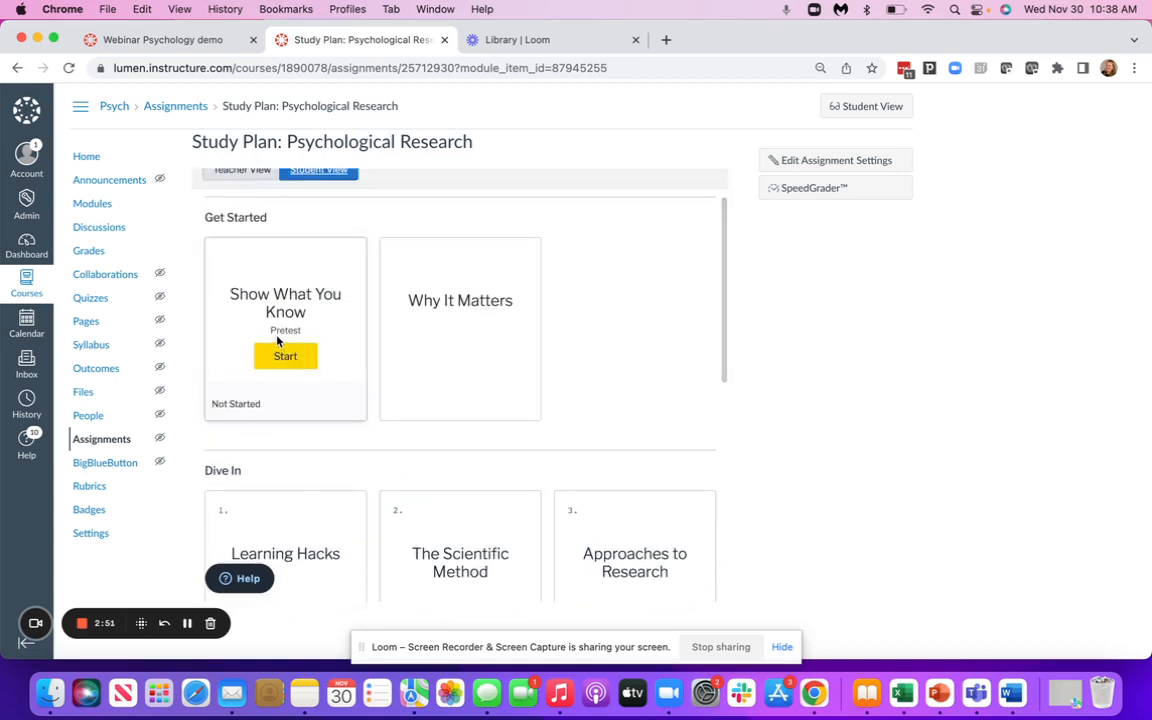
Start the Show What You Know pretest, advance to question 3, and check accessibility options
click(285, 356)
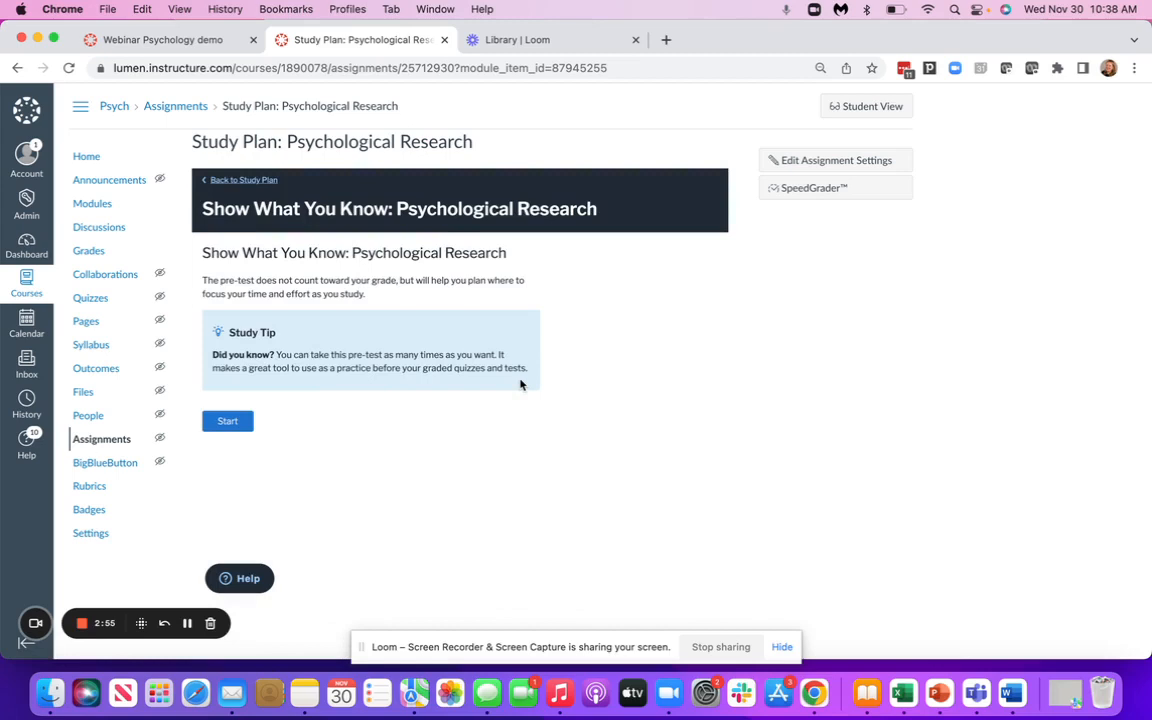
click(227, 420)
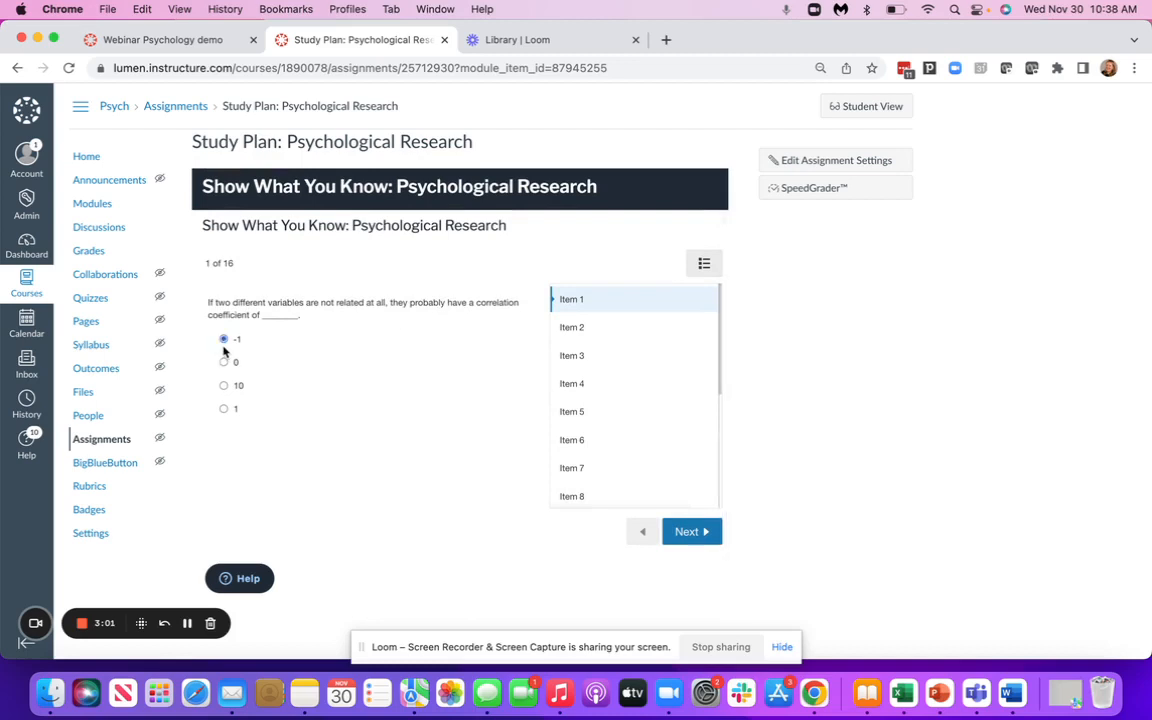
click(691, 531)
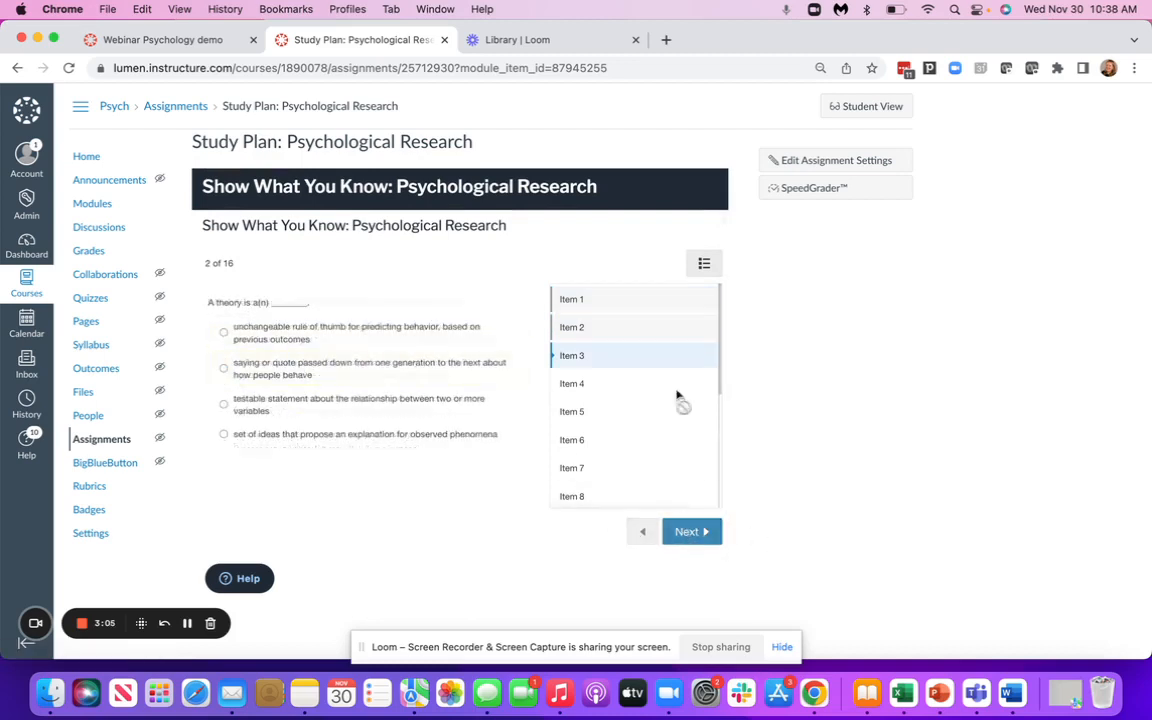
click(691, 531)
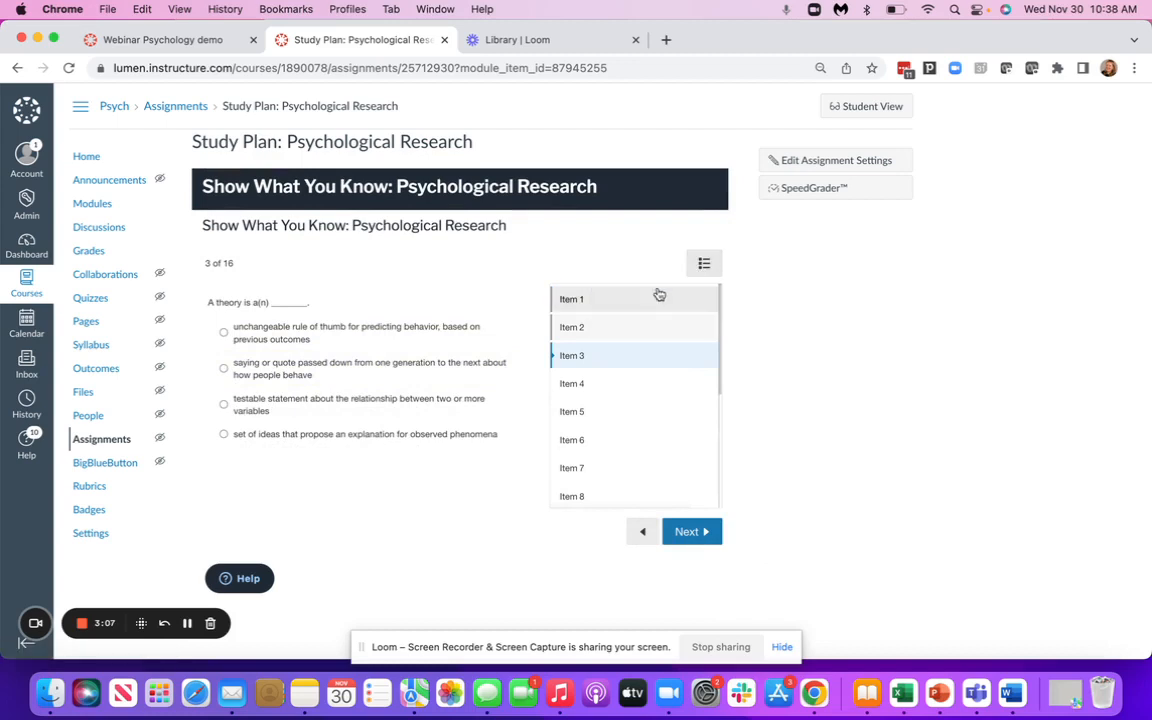
click(704, 263)
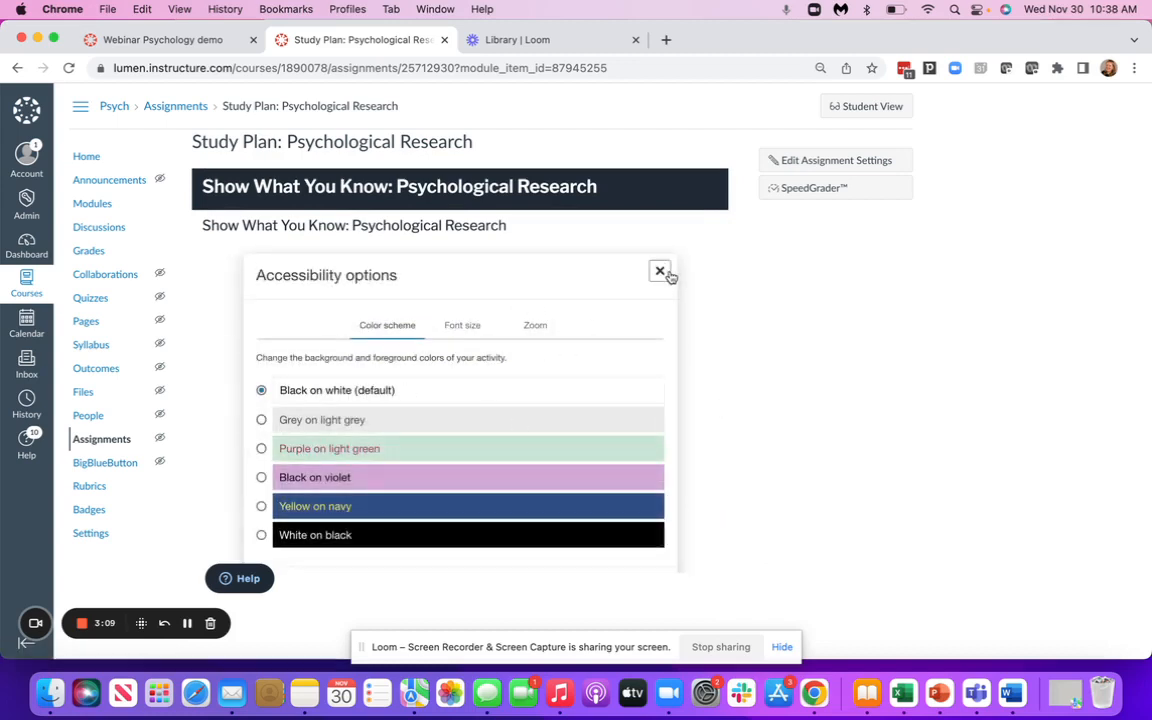
click(660, 271)
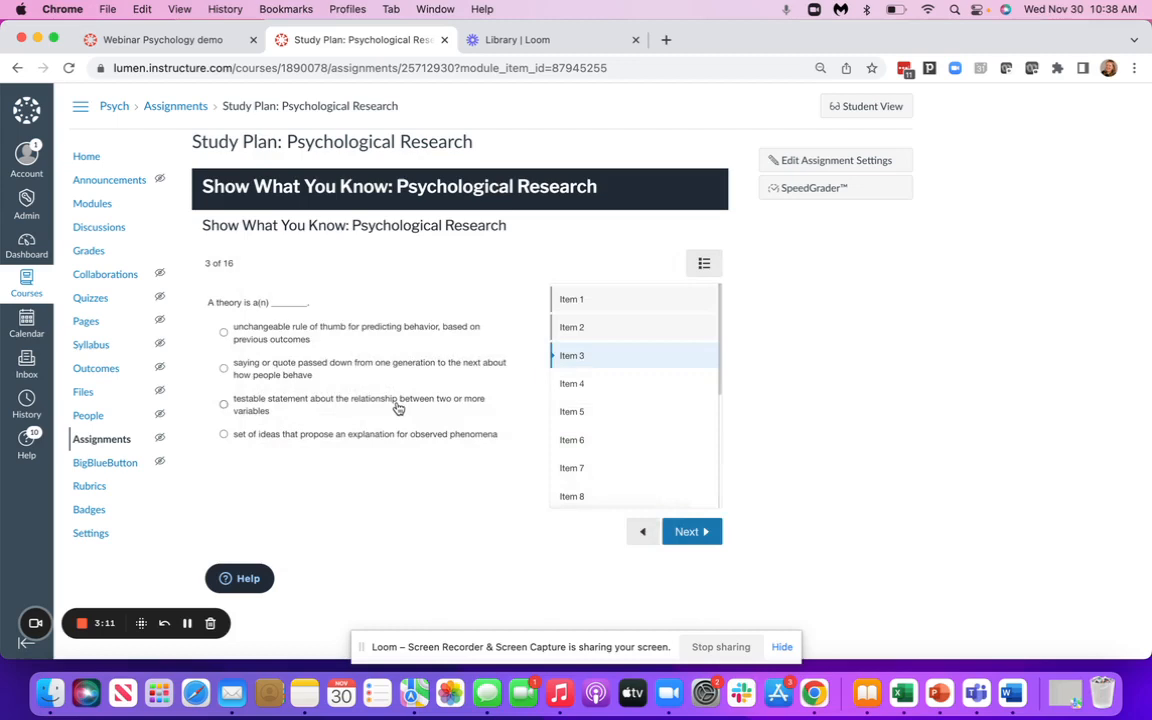
scroll(up, 3)
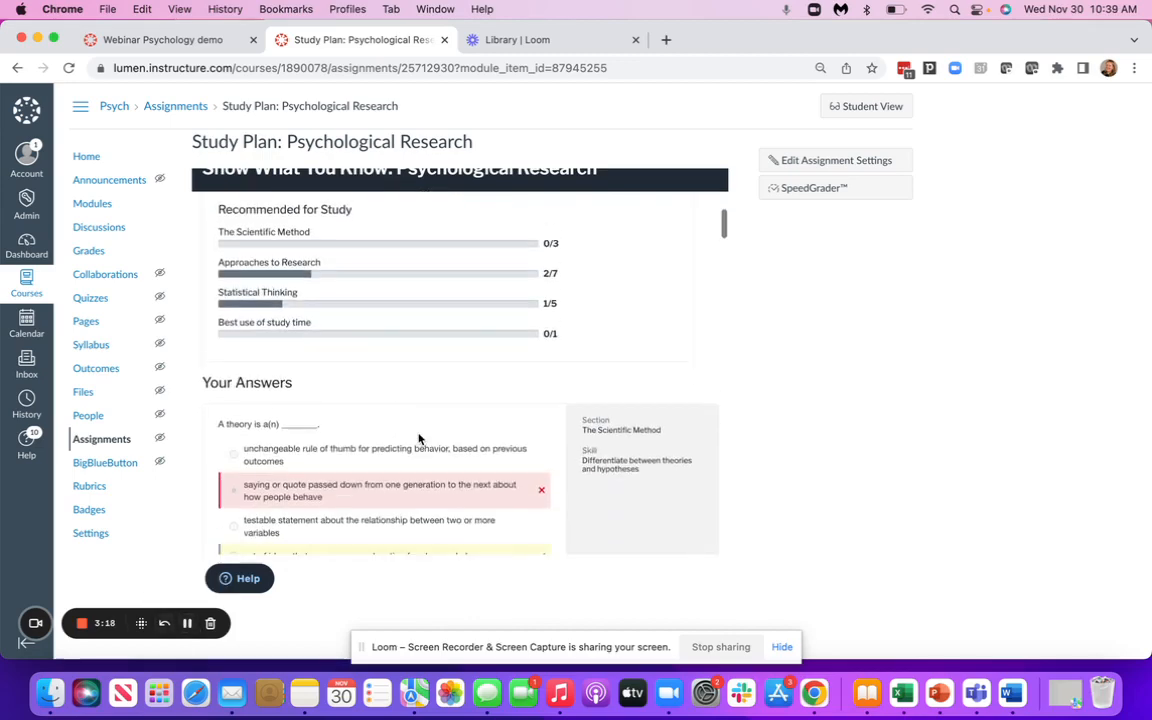
Review the Recommended for Study scores and Your Answers, then switch to the Psychological Foundations tab
scroll(down, 3)
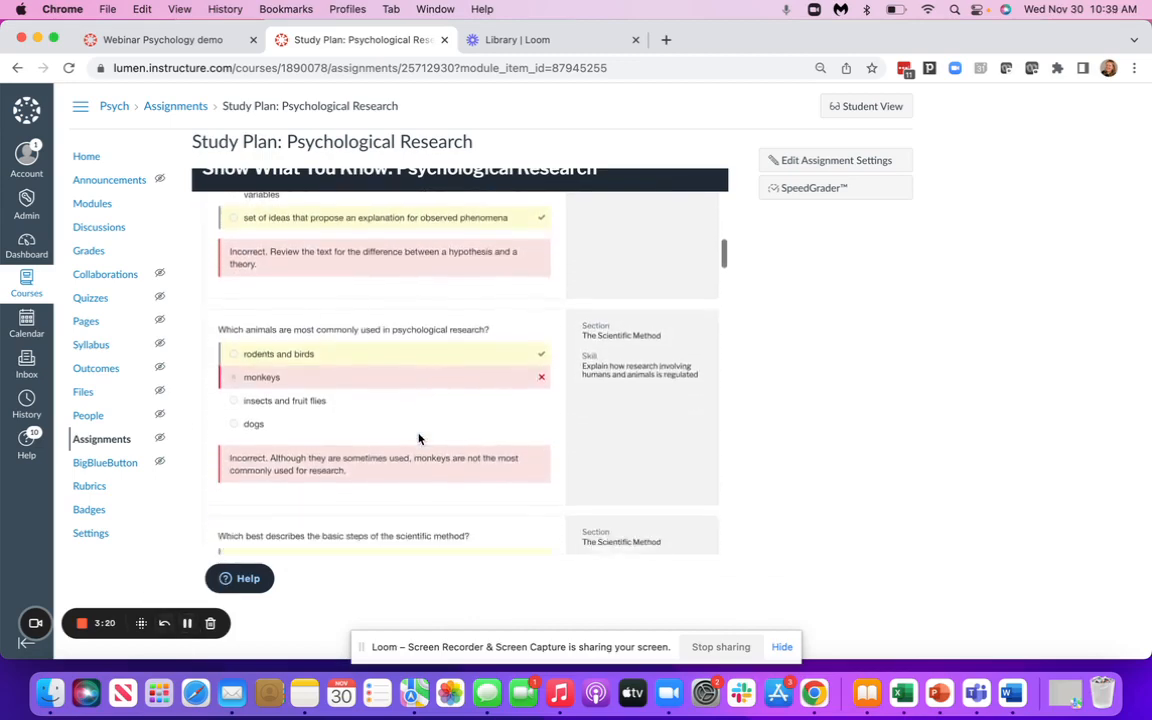
scroll(down, 3)
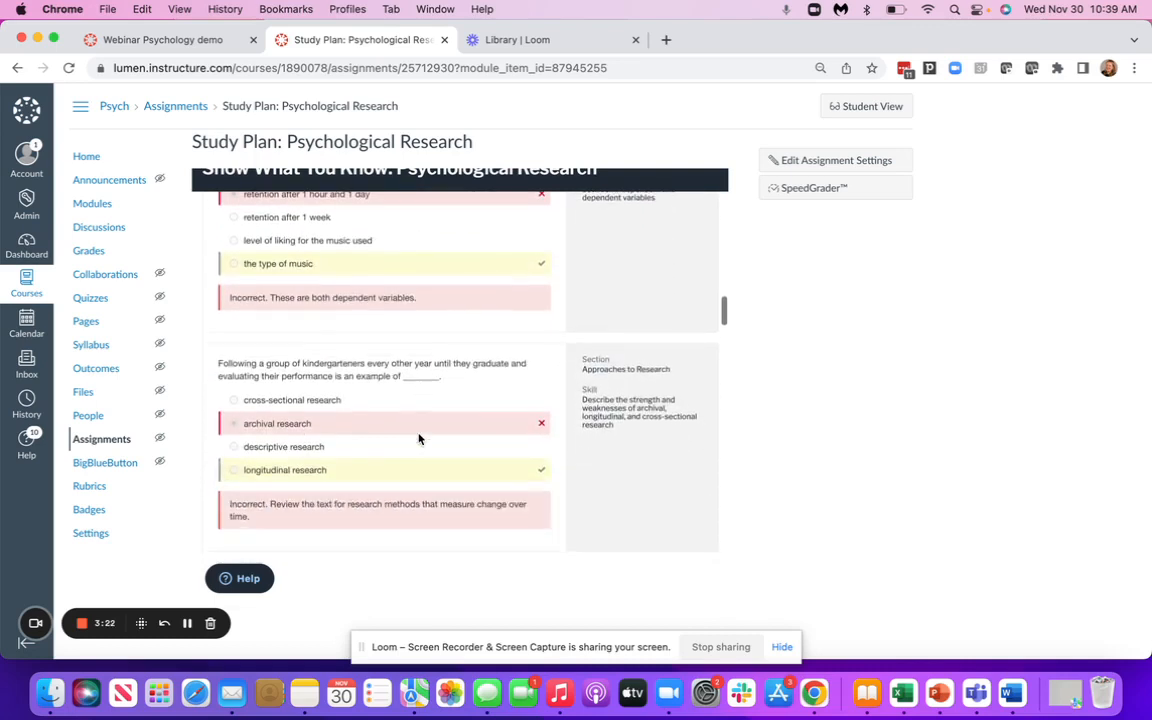
scroll(down, 3)
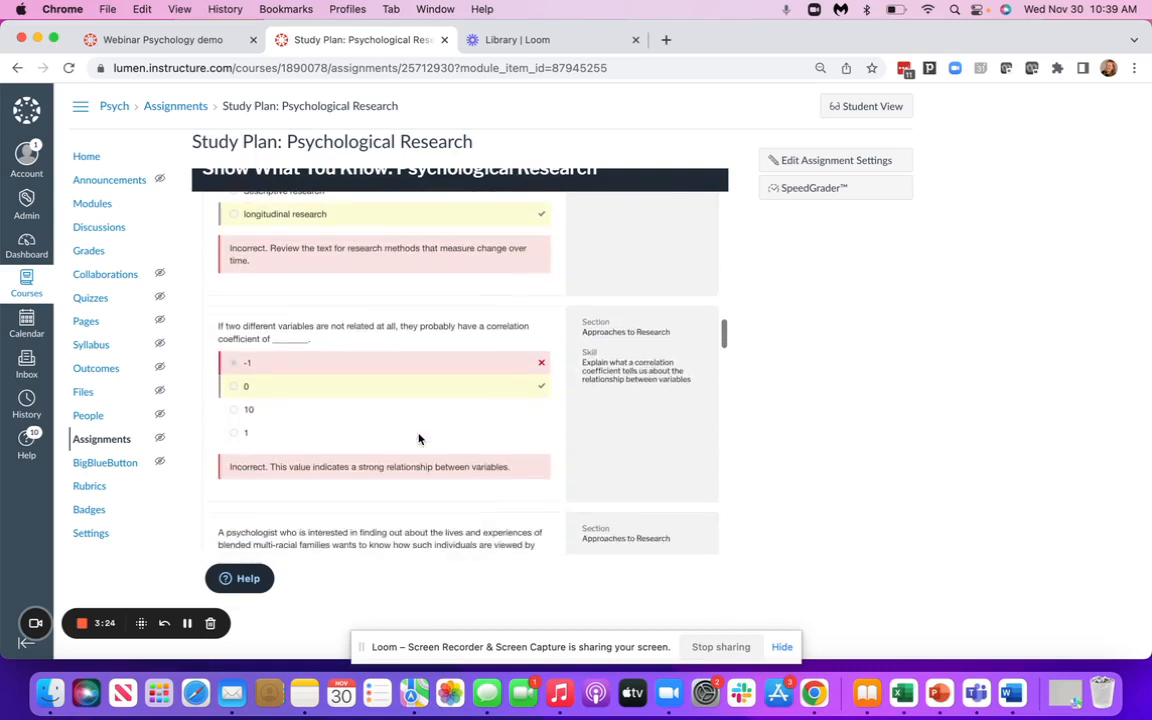
scroll(down, 3)
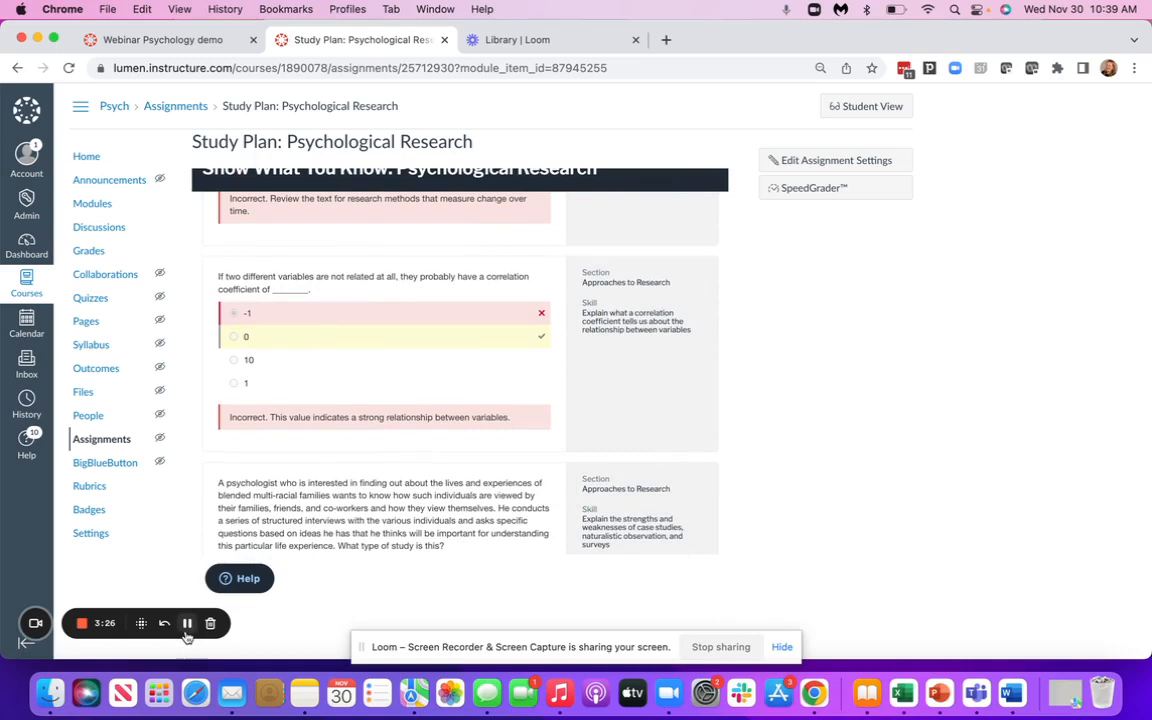
click(168, 39)
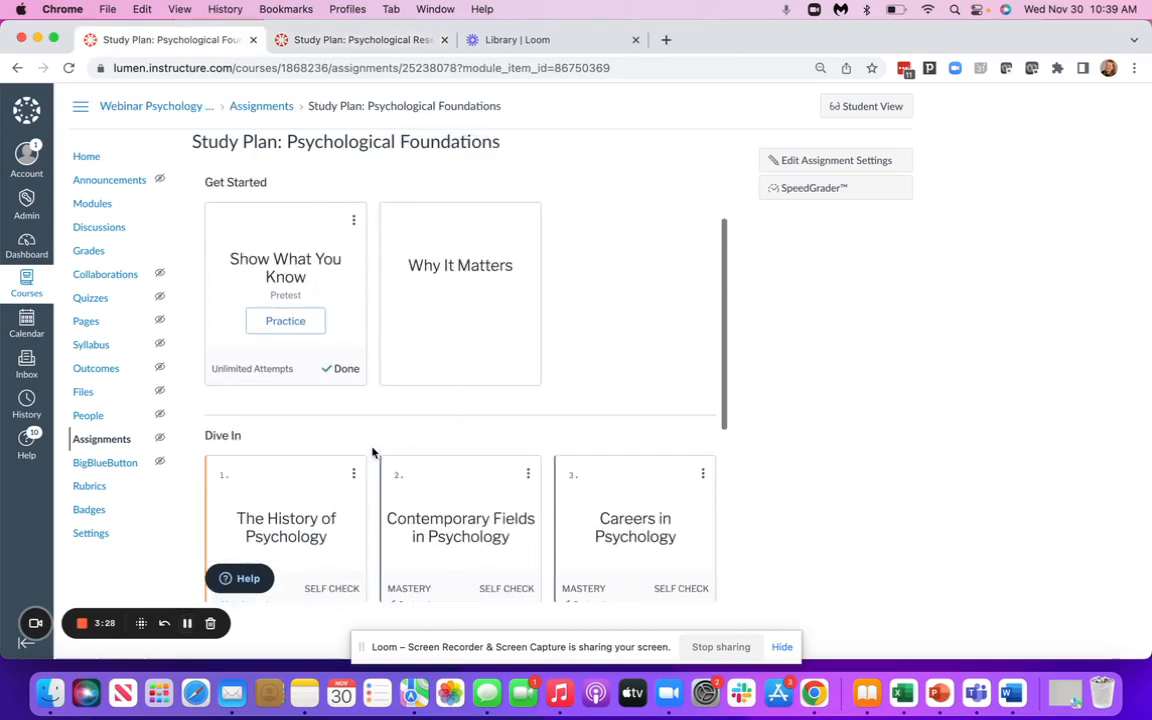
Open The History of Psychology card and follow its Introduction to The History of Psychology link
scroll(down, 3)
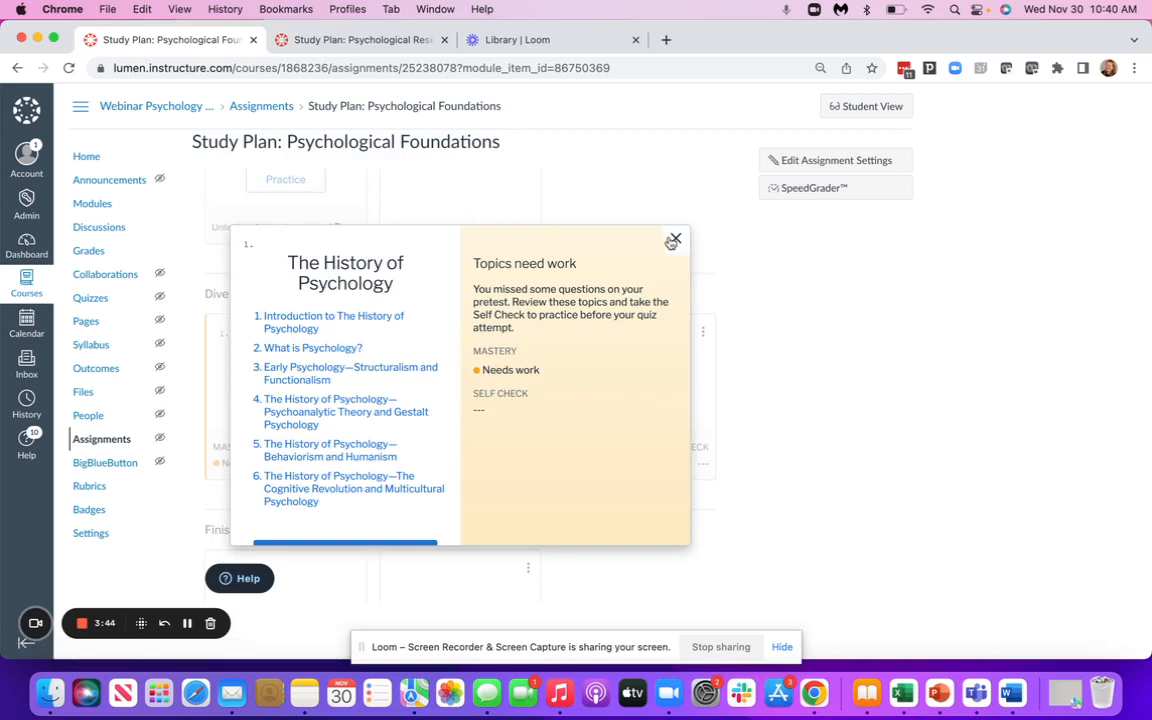
click(674, 241)
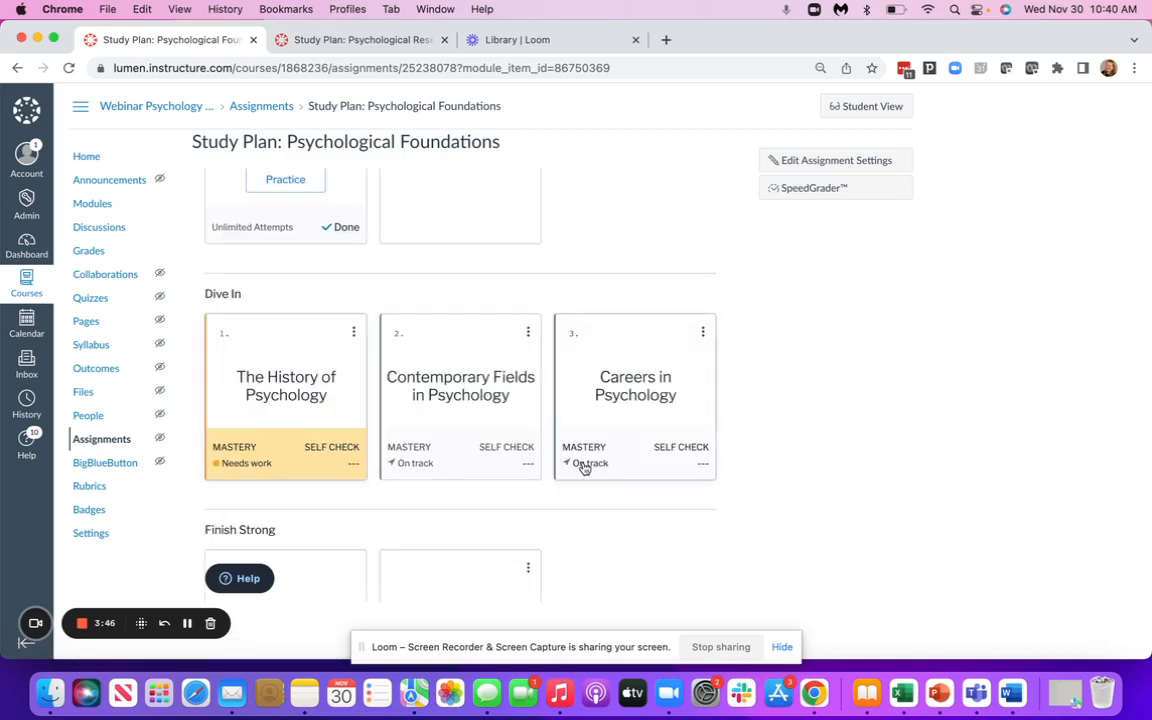
click(634, 395)
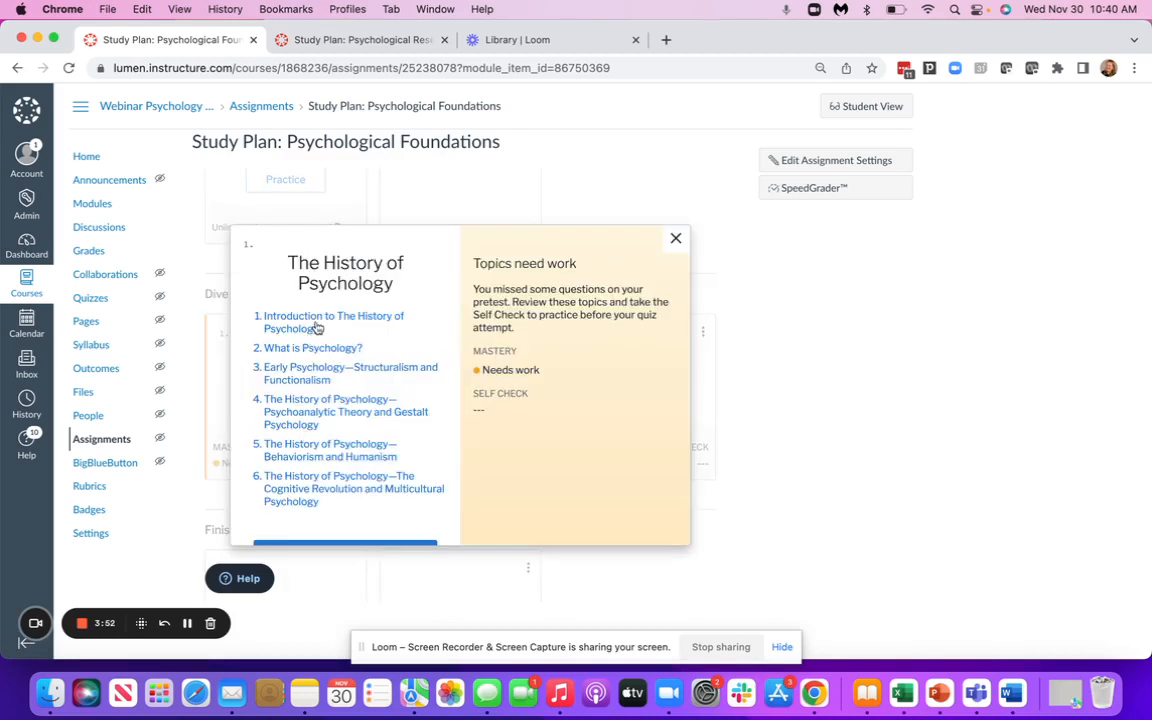
click(675, 238)
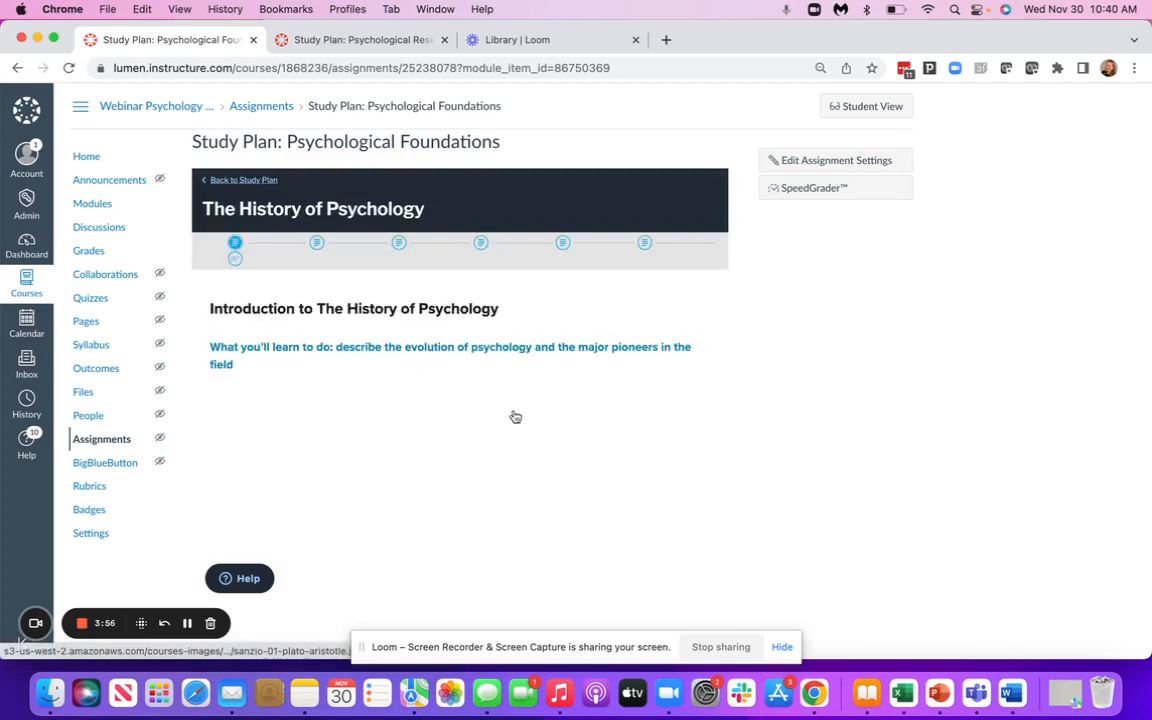
Answer the hypothesis question with 'observation' and check the answer
scroll(down, 3)
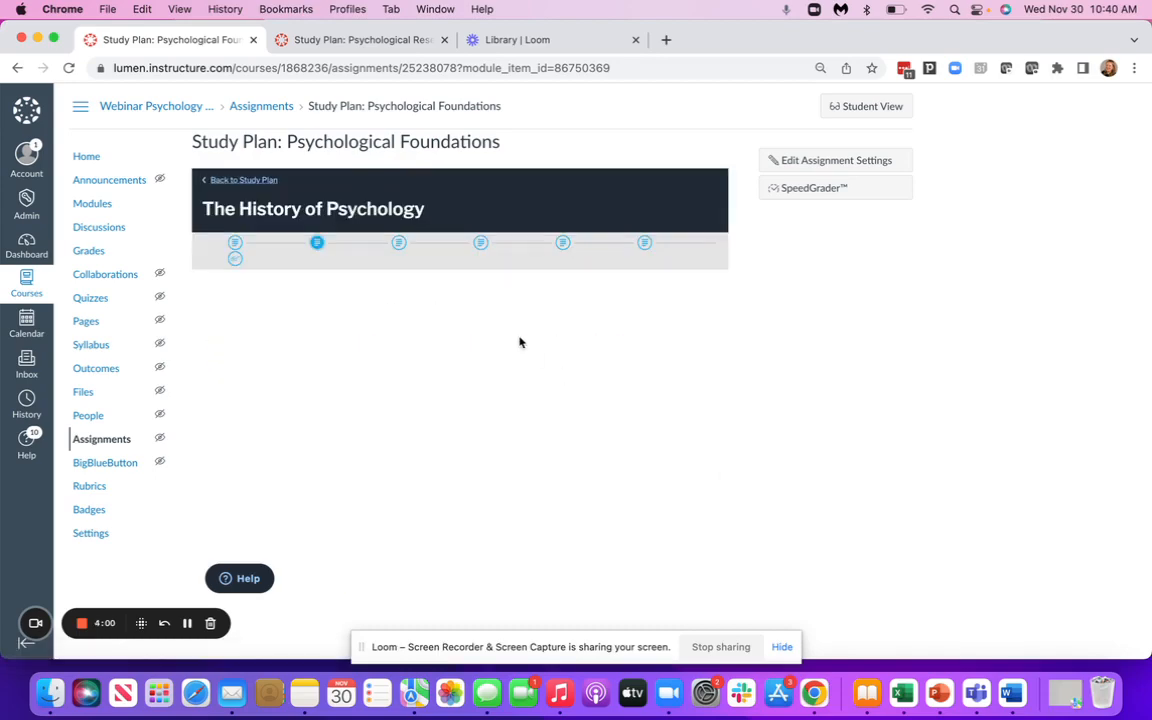
scroll(down, 3)
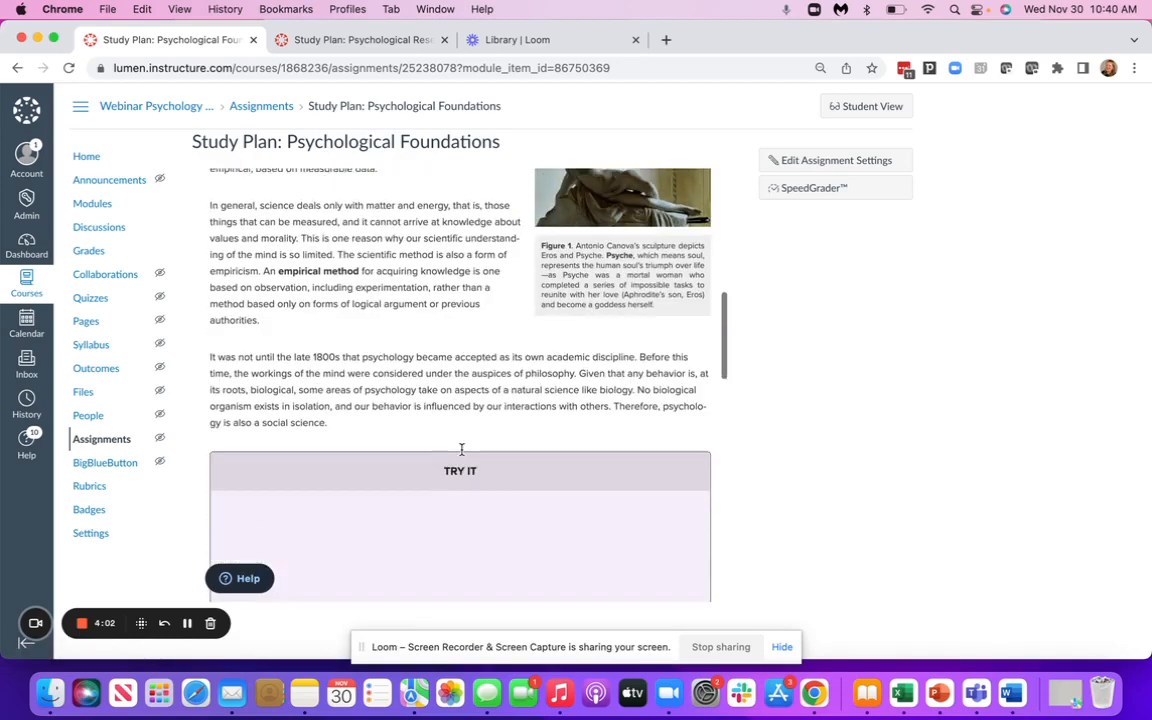
scroll(down, 3)
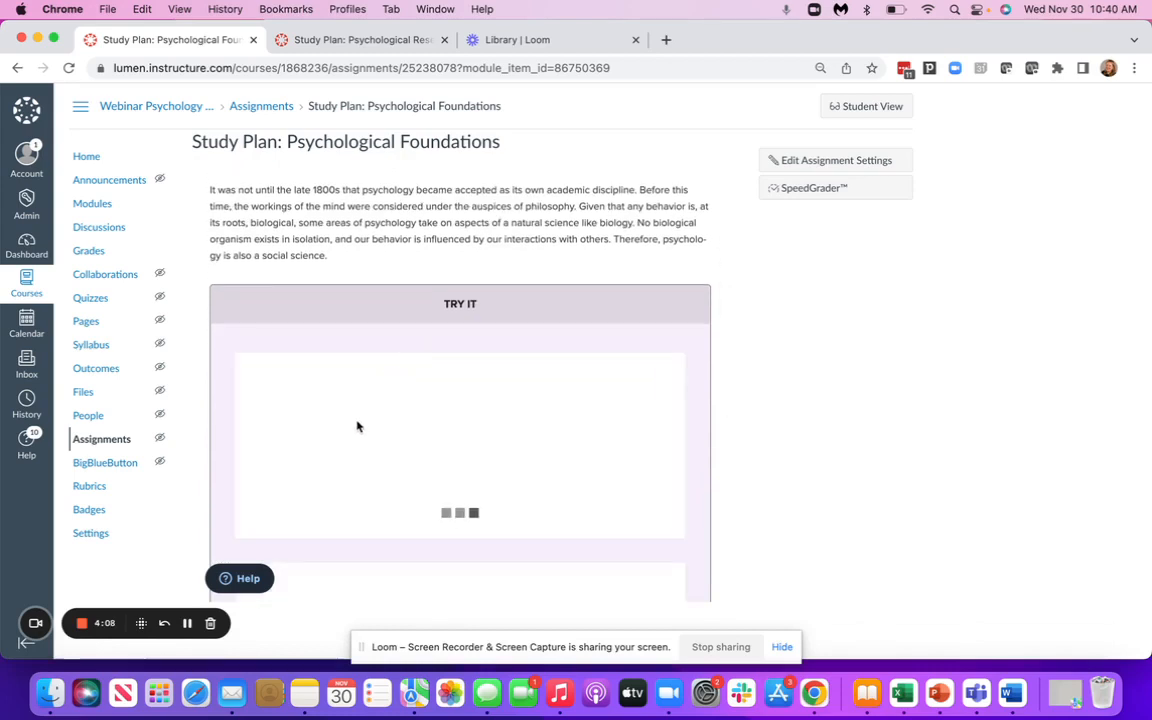
click(260, 412)
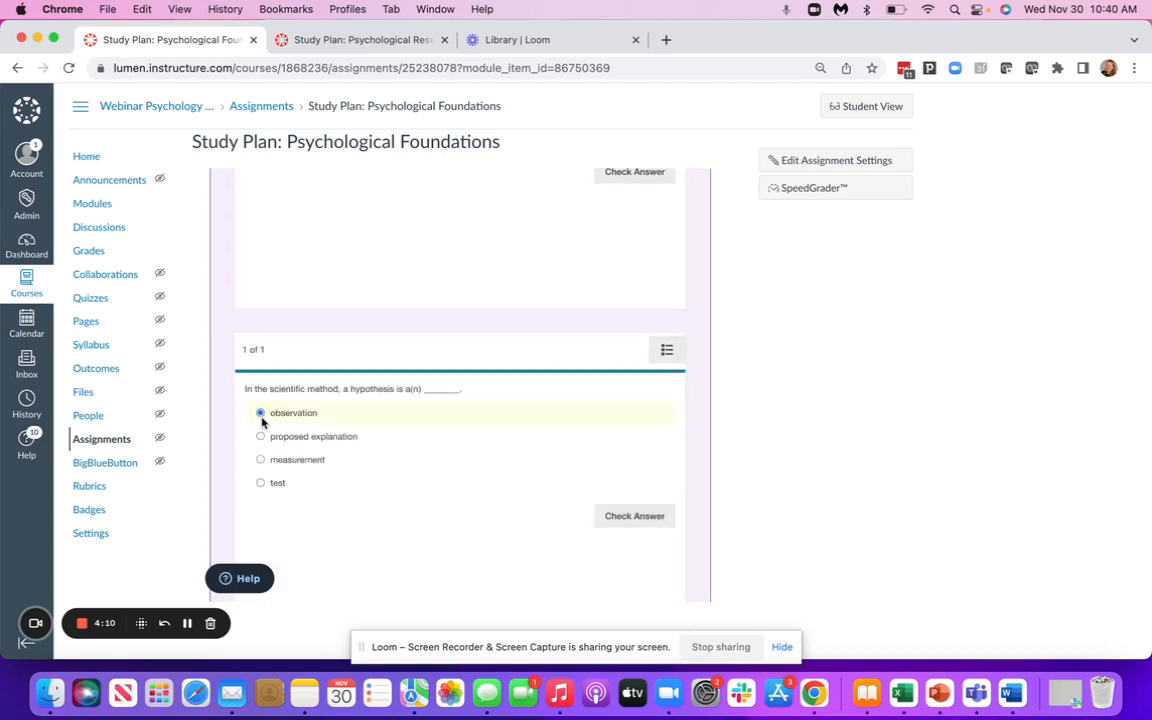
click(634, 515)
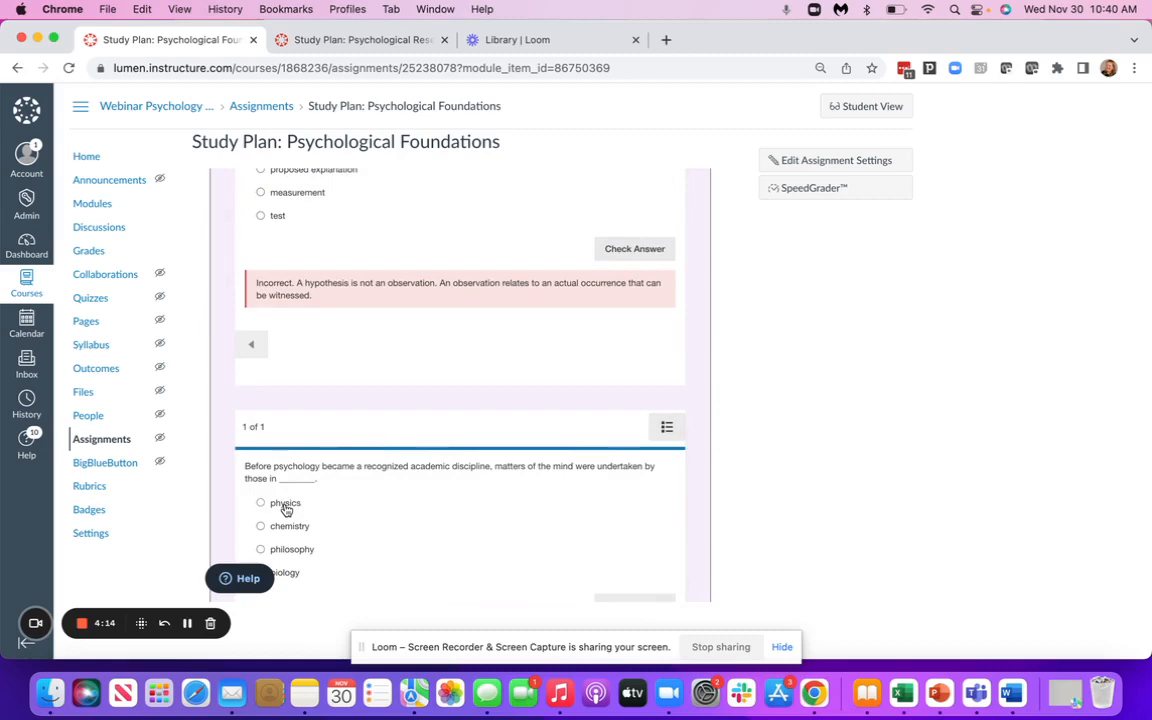
Open The History of Psychology topic and scroll down to its Try It box
click(634, 369)
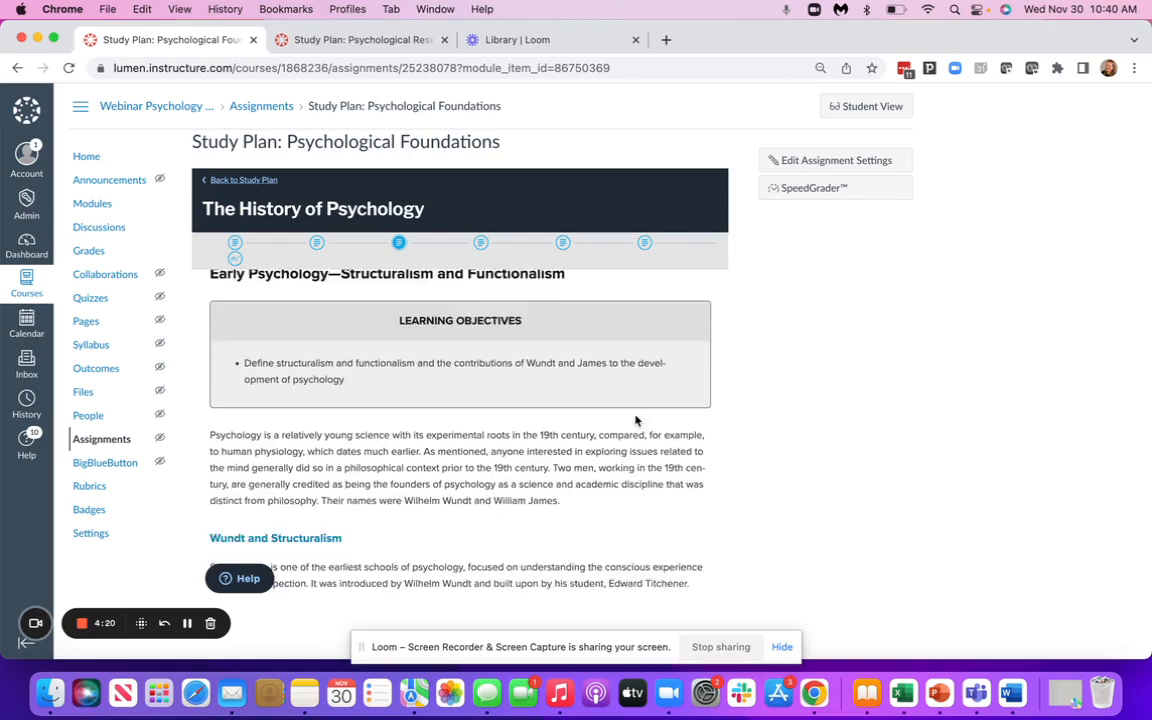
scroll(down, 3)
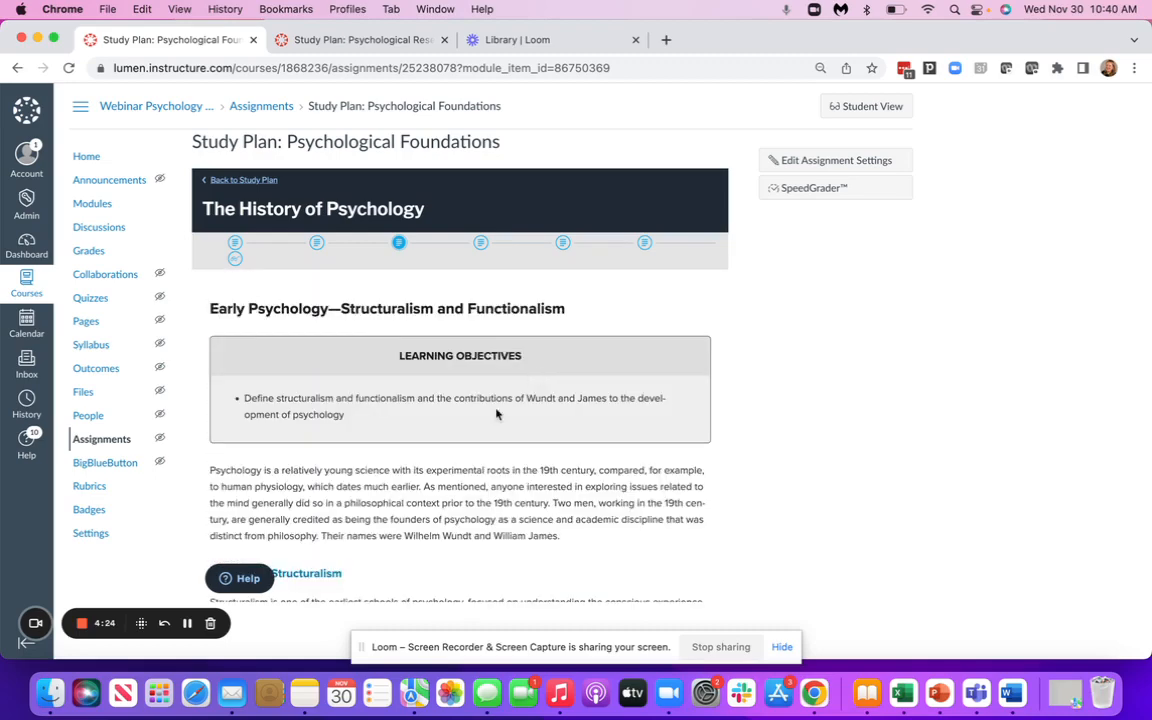
scroll(down, 3)
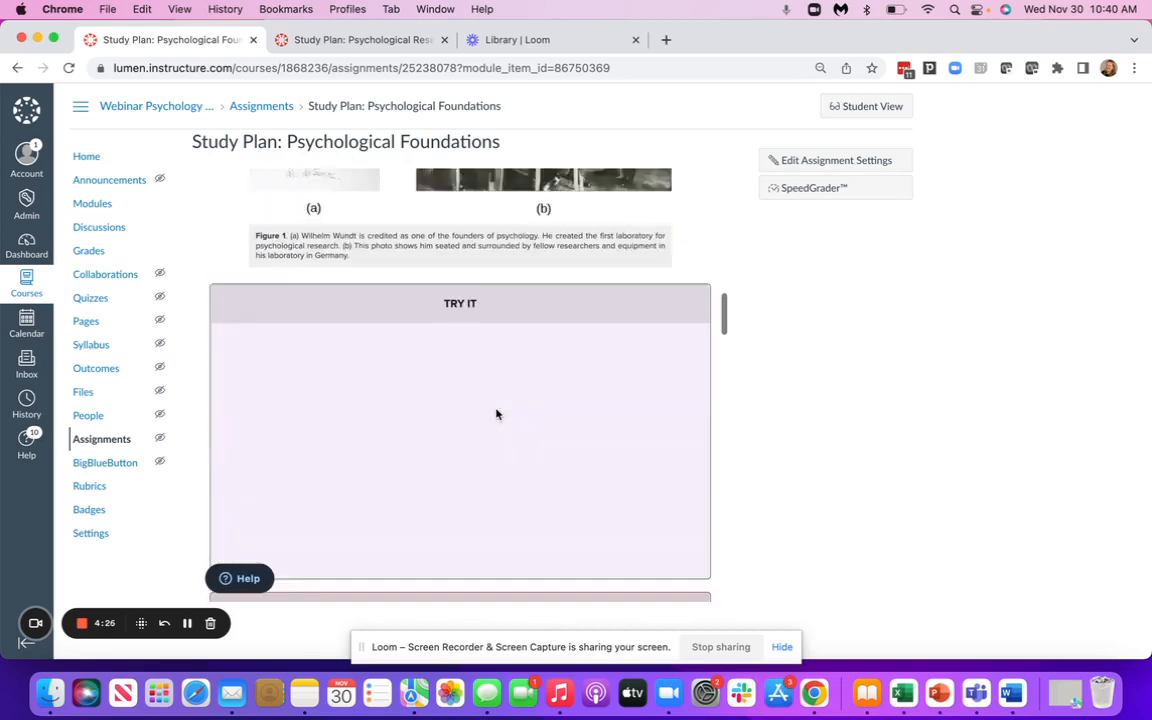
scroll(down, 3)
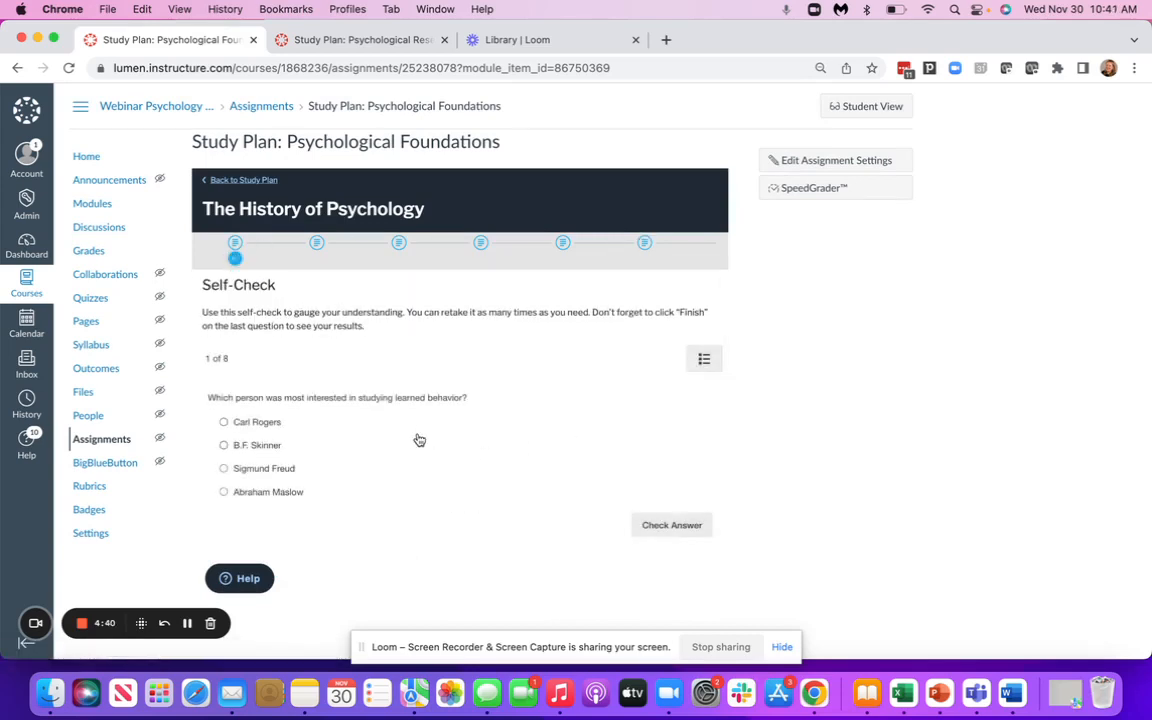
mouse_move(505, 405)
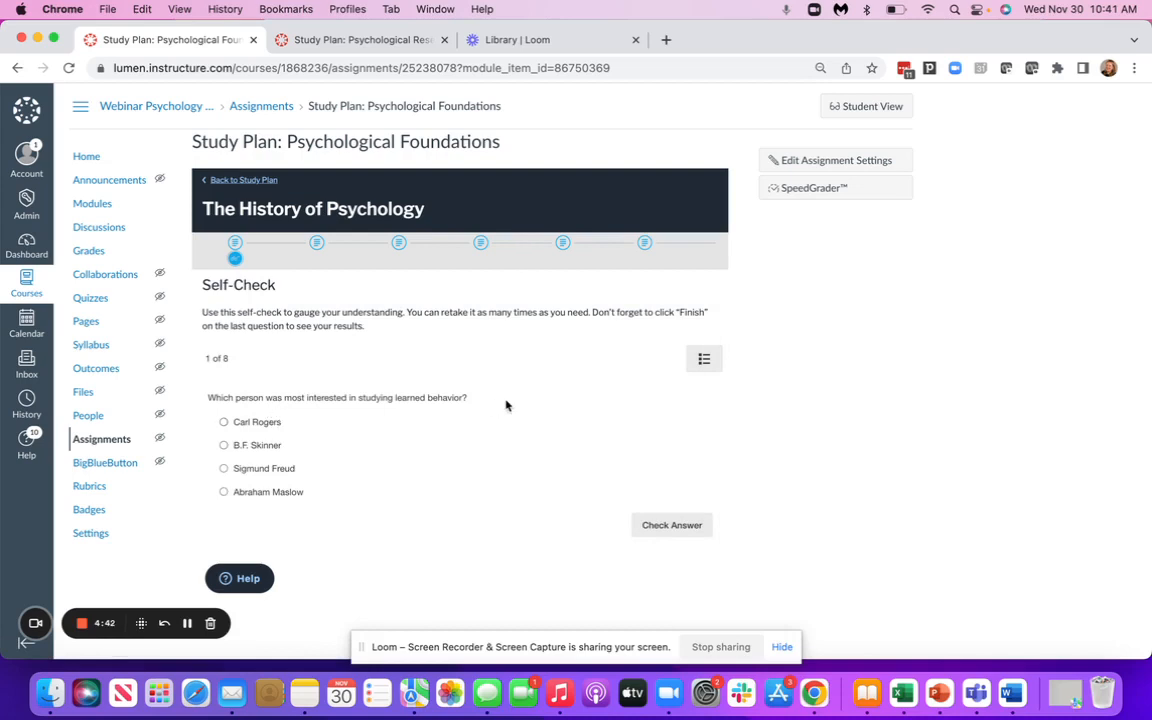
mouse_move(186, 623)
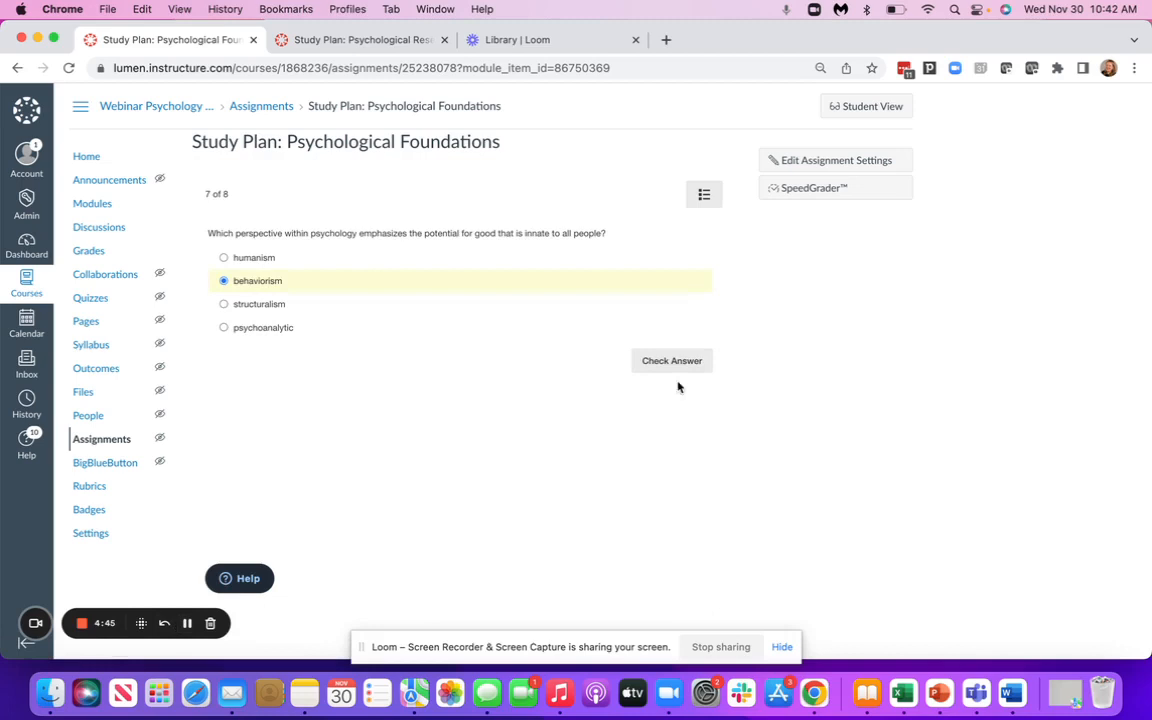
Answer the final self-check question with structuralism and finish to see Needs Work results
click(671, 360)
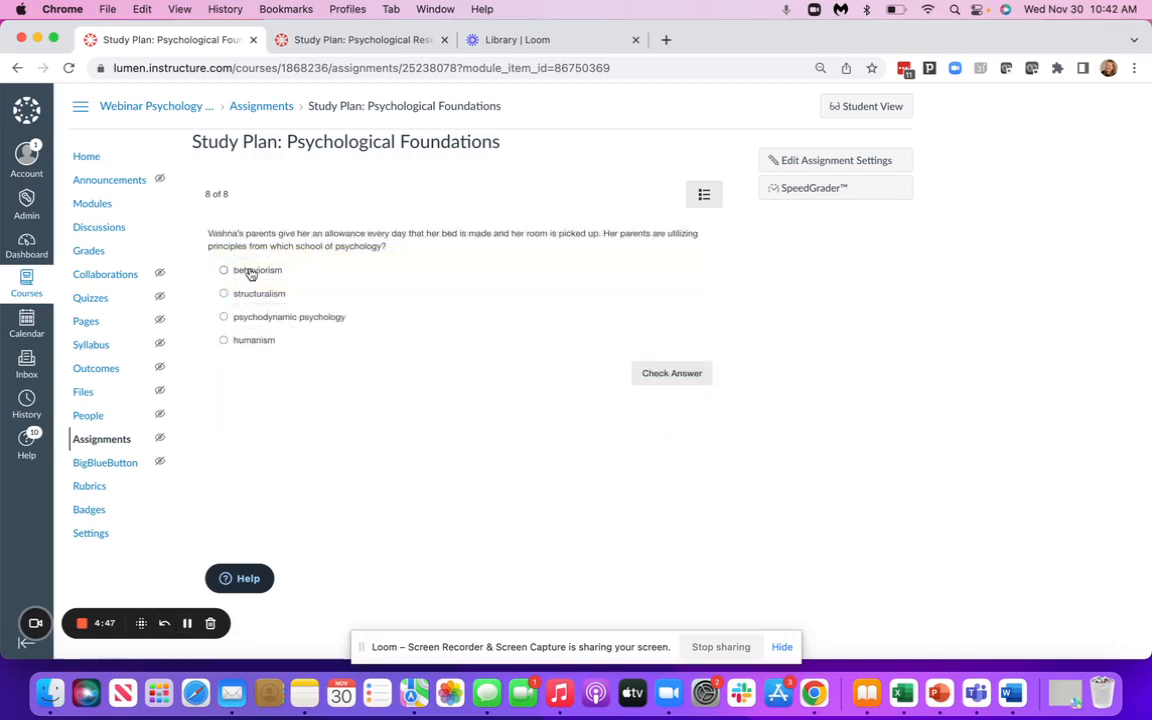
click(671, 372)
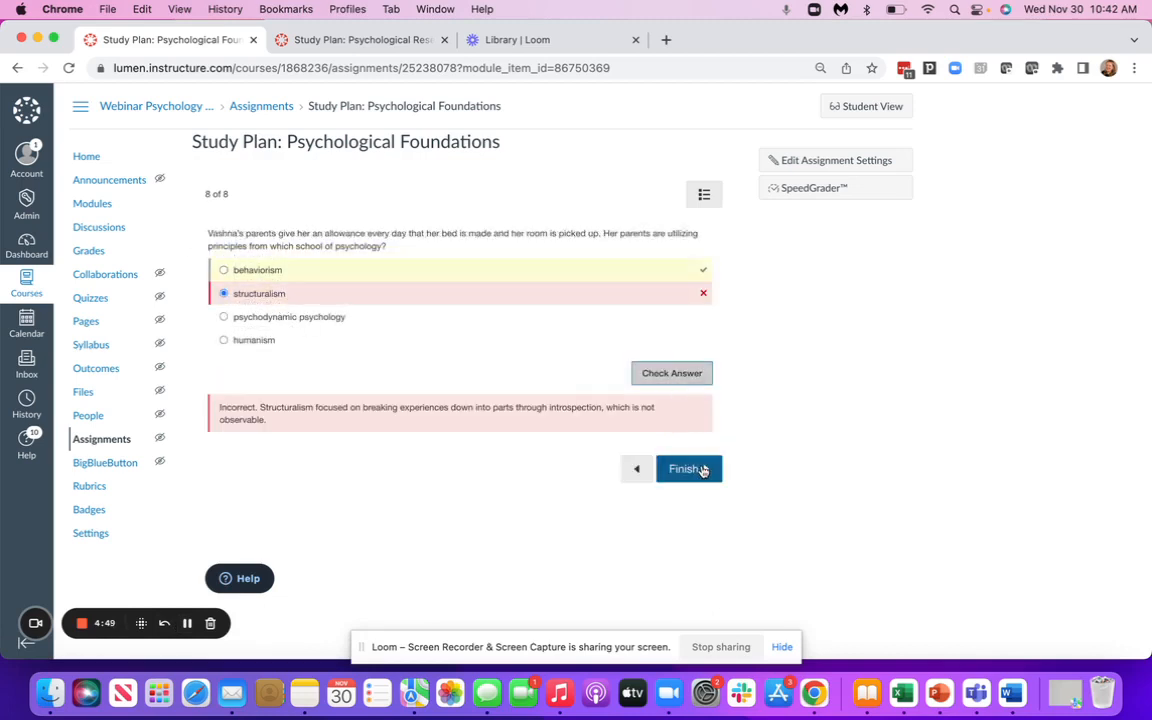
click(689, 468)
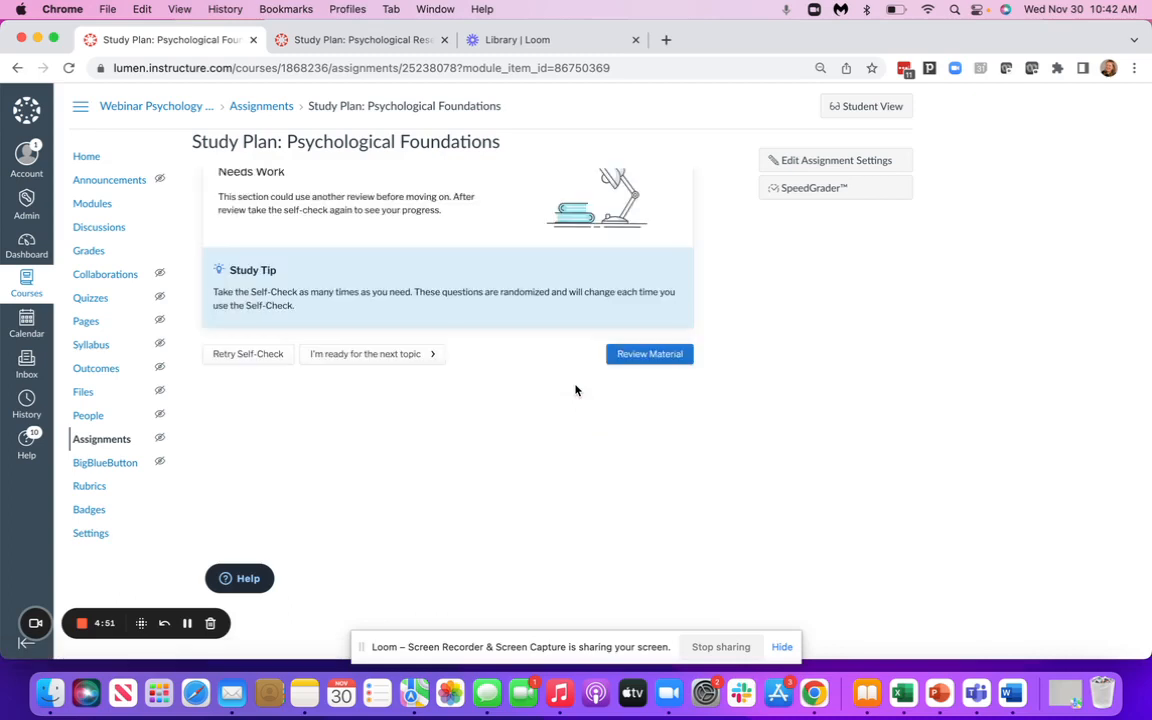
scroll(up, 3)
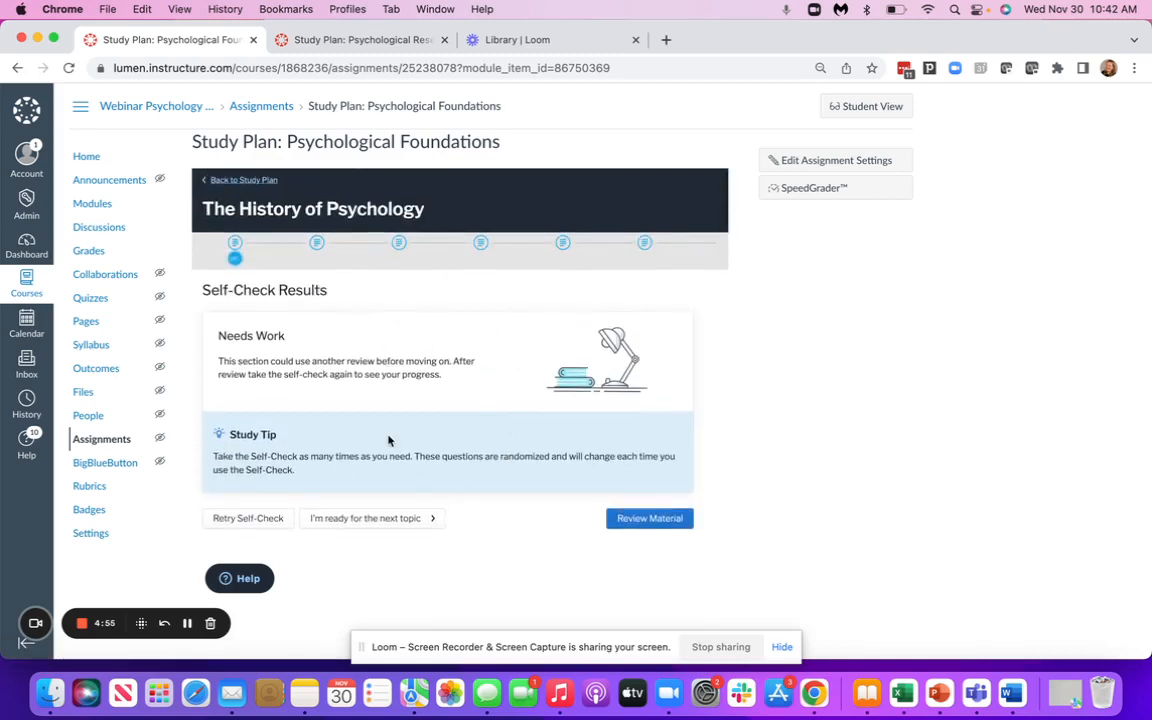
mouse_move(228, 417)
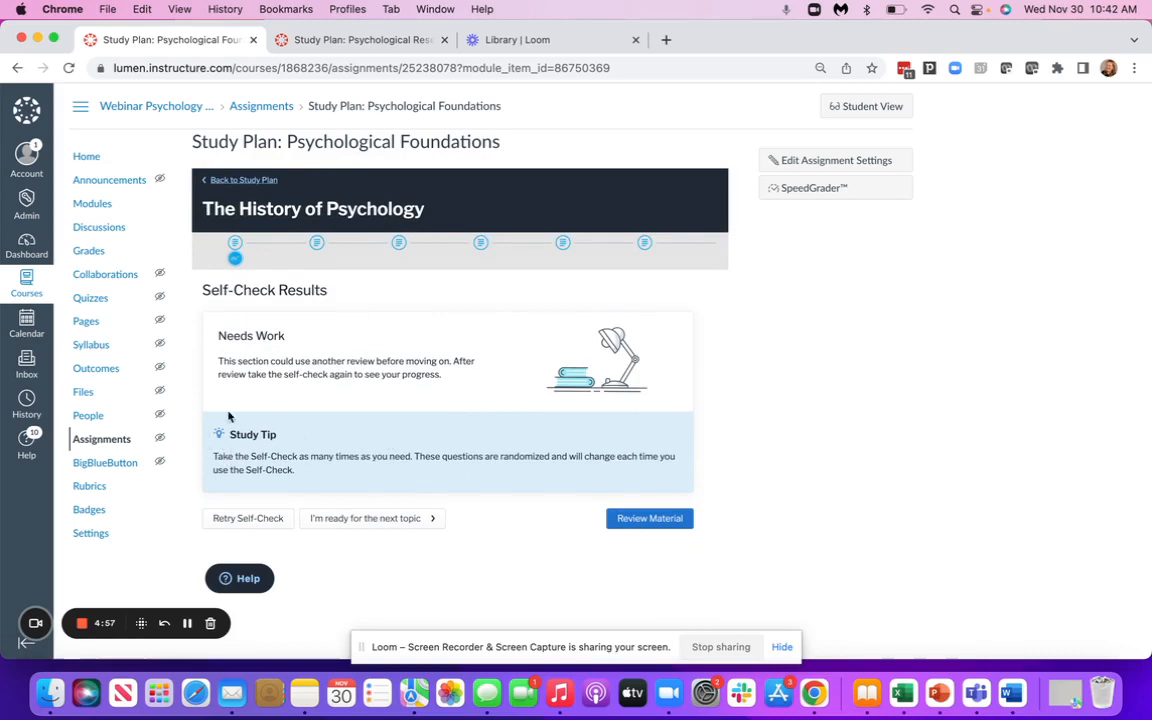
mouse_move(251, 421)
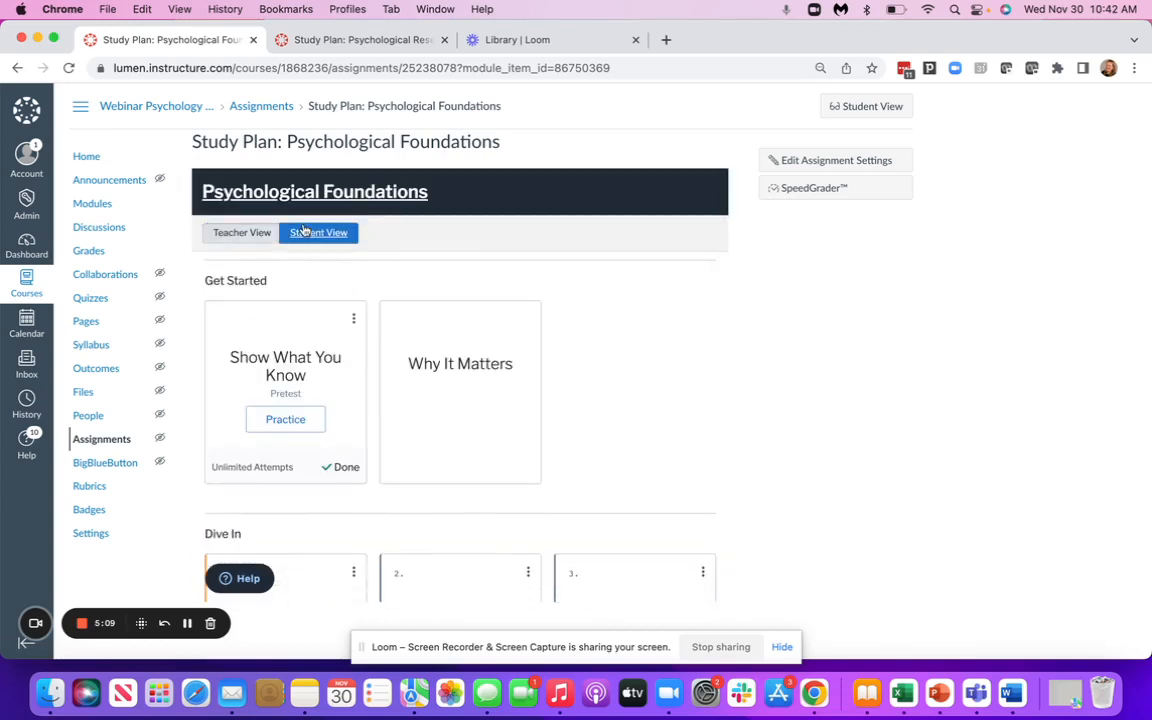
Scroll through the study plan's Get Started, Dive In and Finish Strong cards
scroll(down, 3)
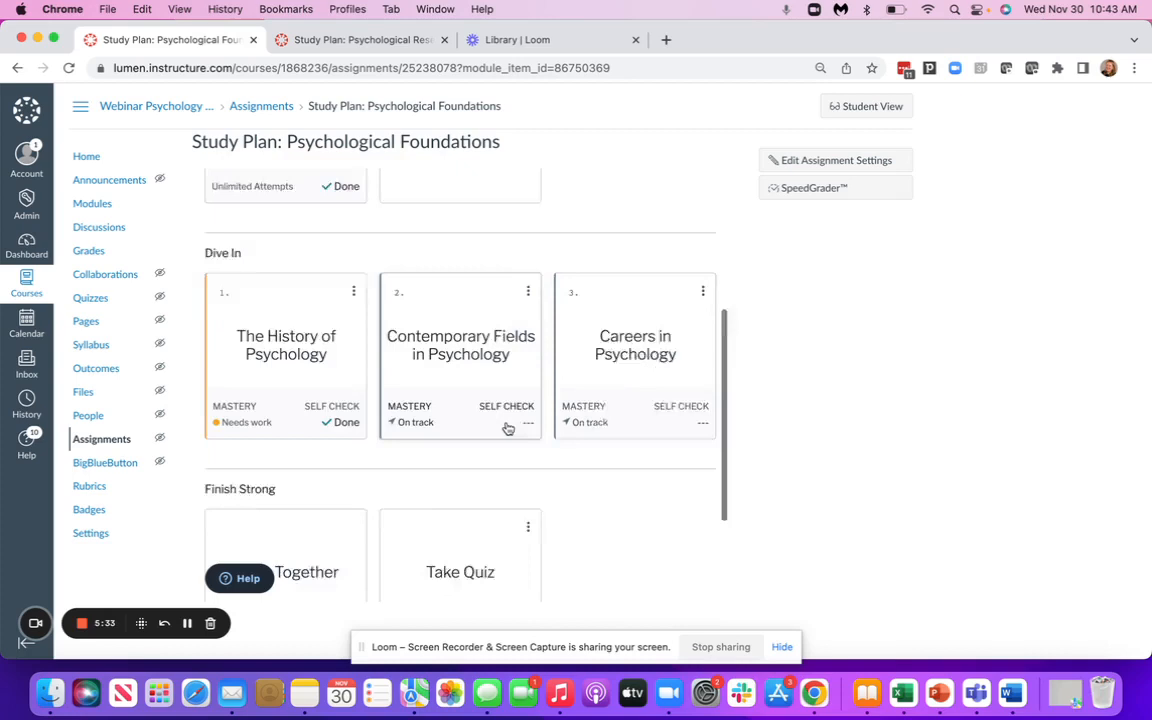
scroll(down, 3)
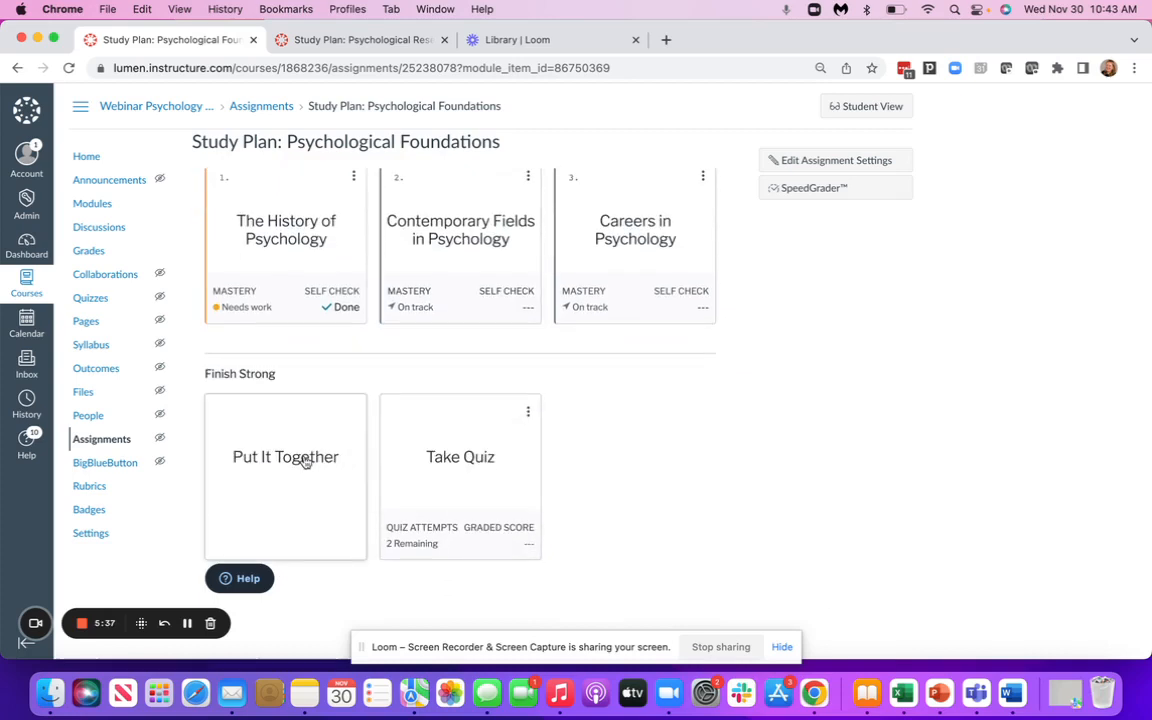
mouse_move(461, 461)
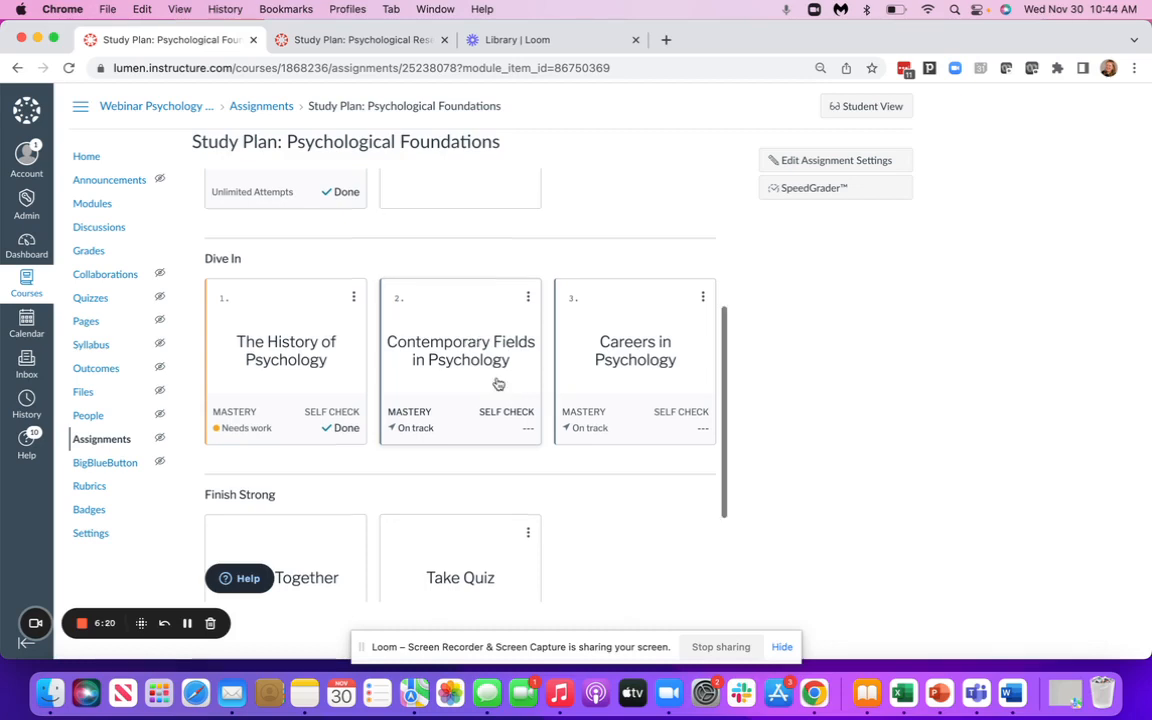
scroll(up, 3)
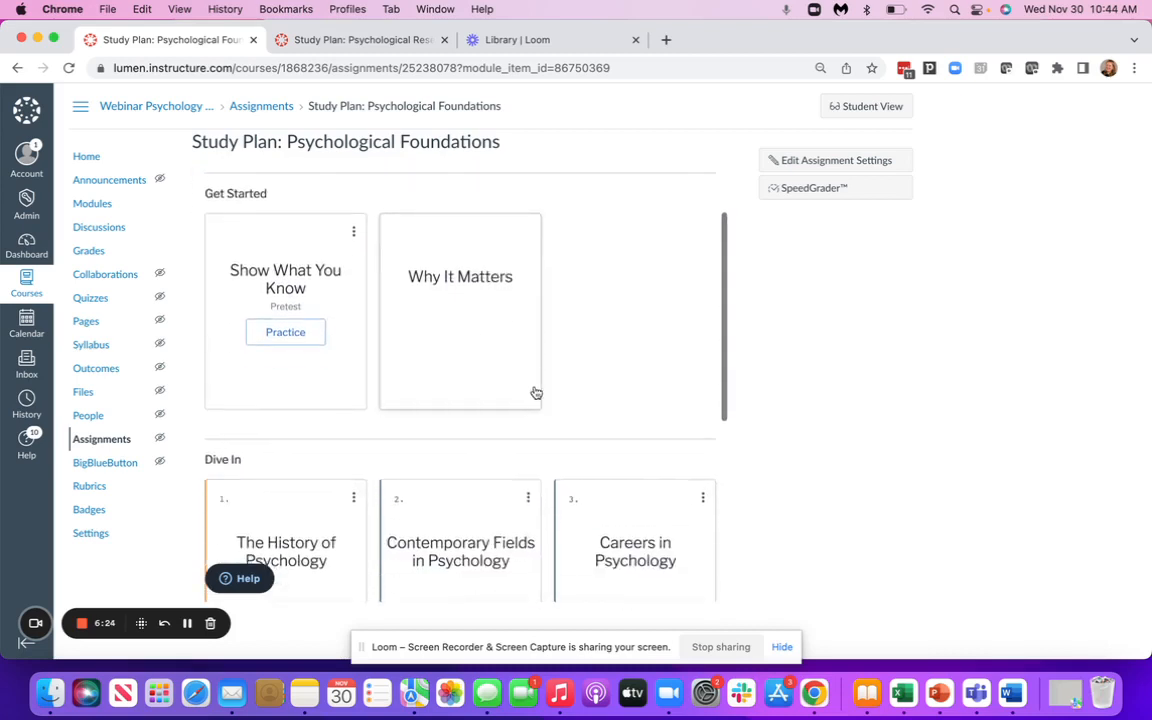
Scroll through the teacher view's Dive In cards to read Formative and Summative percentages
scroll(down, 3)
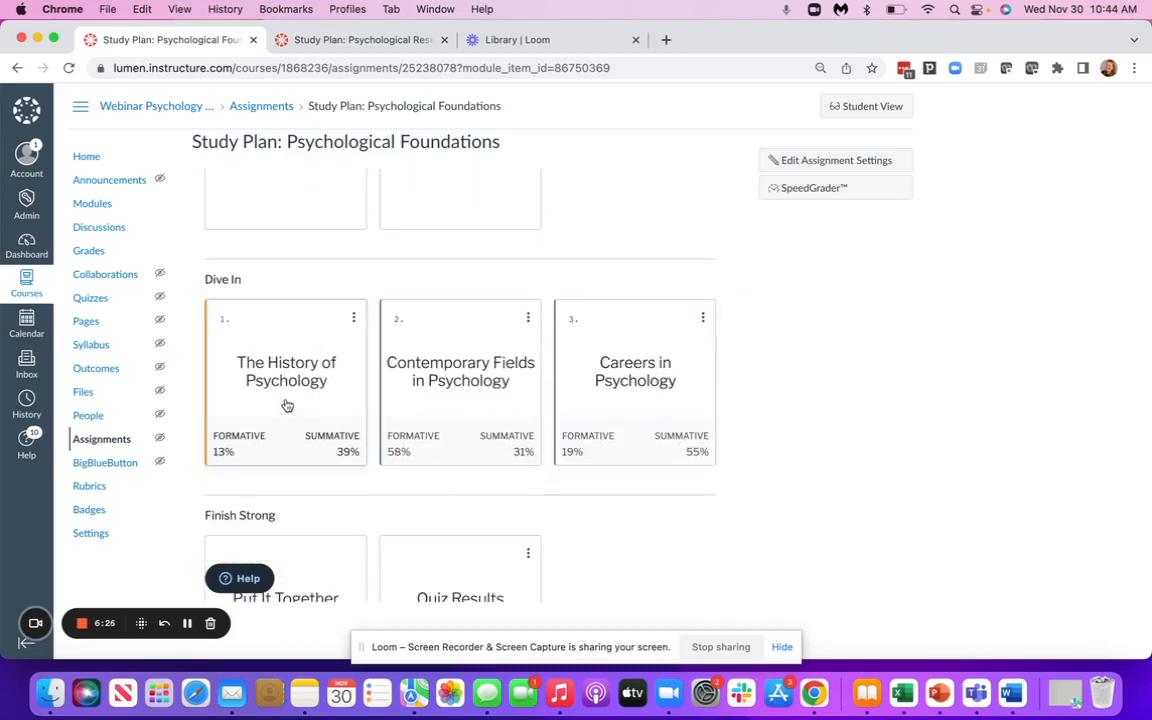
mouse_move(298, 450)
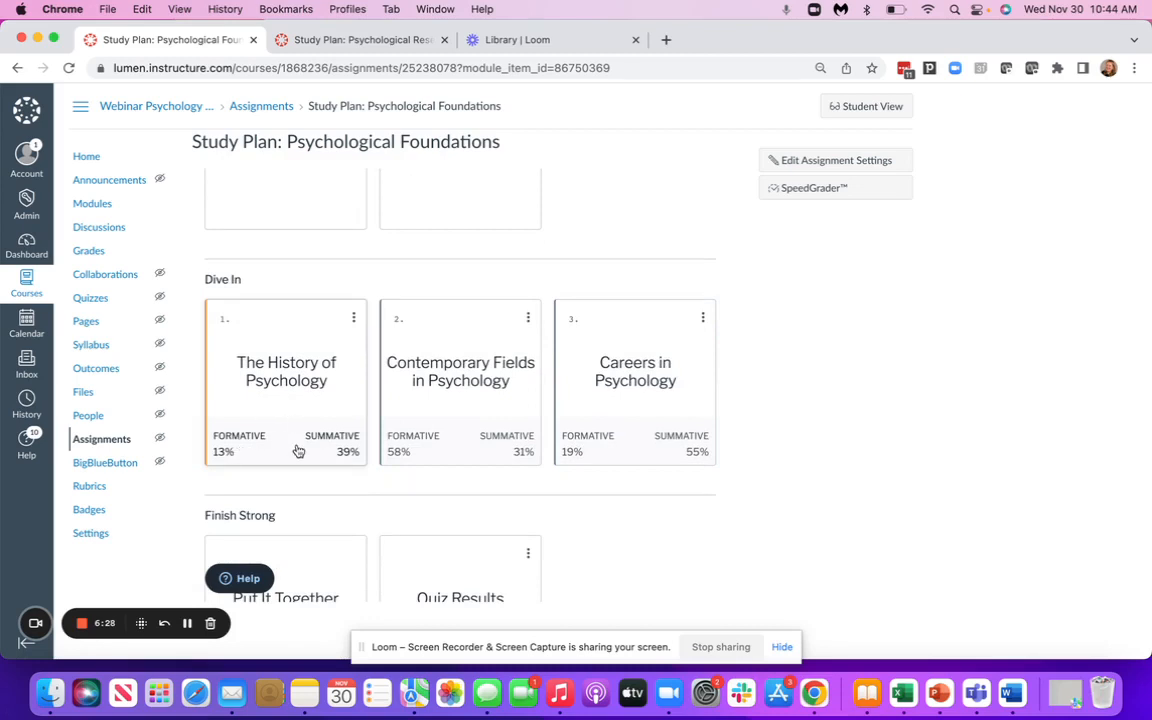
mouse_move(238, 454)
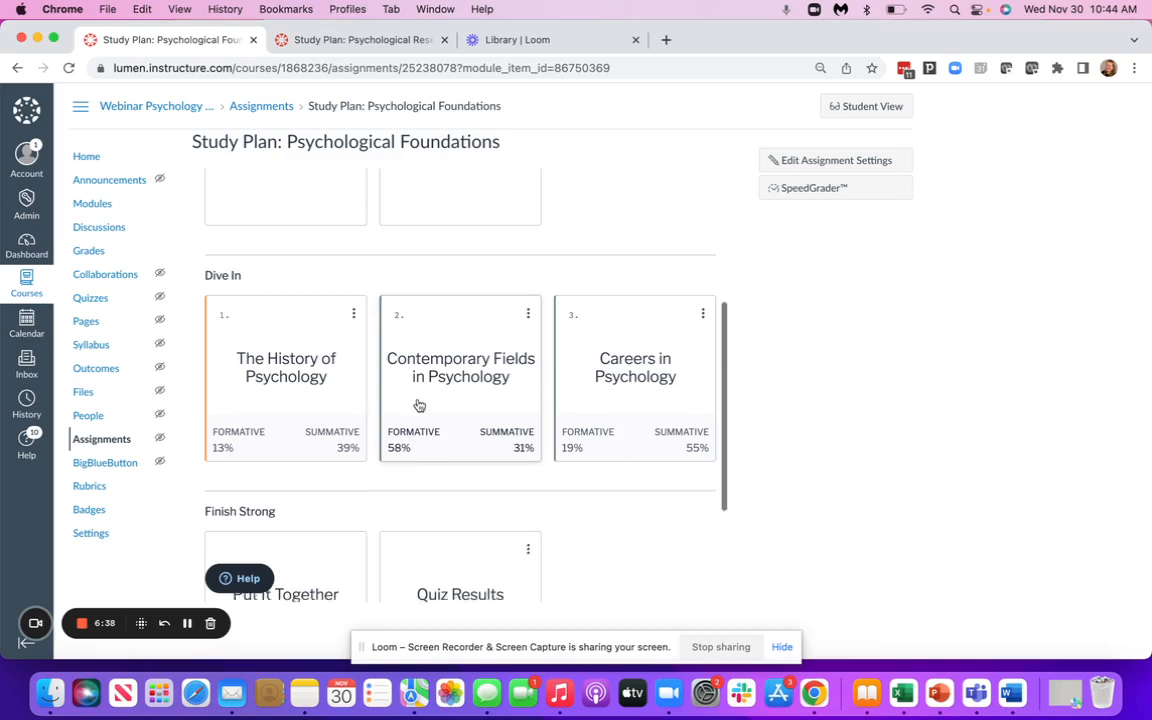
scroll(up, 3)
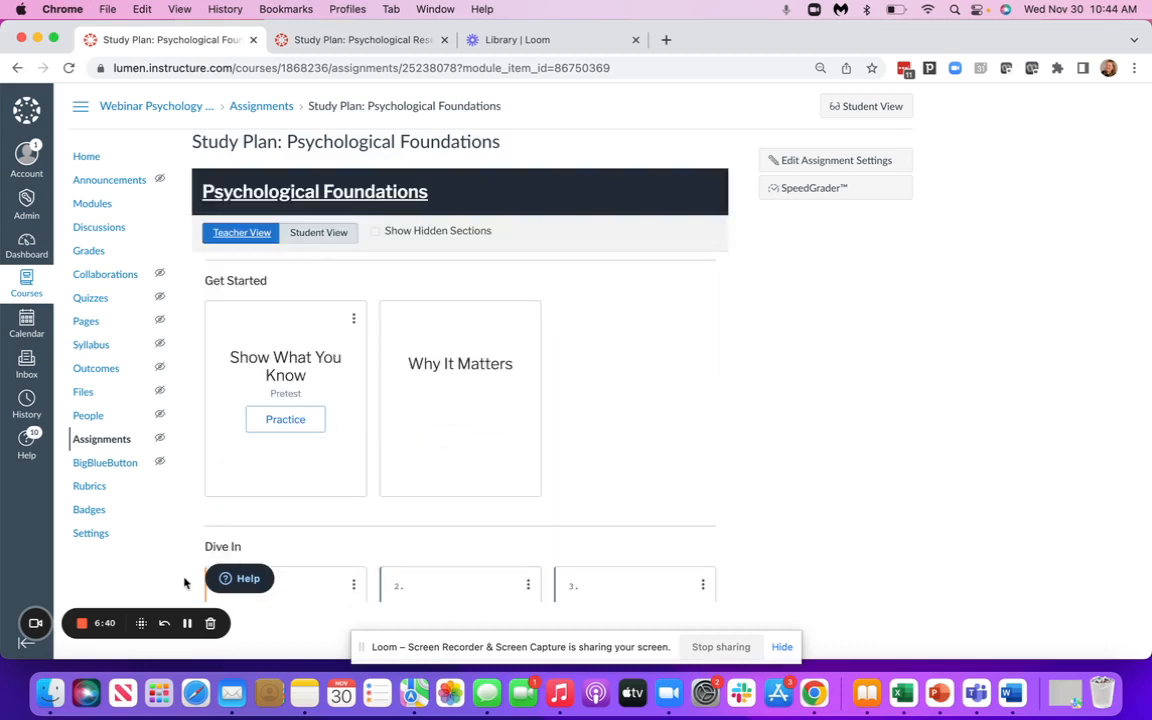
mouse_move(156, 105)
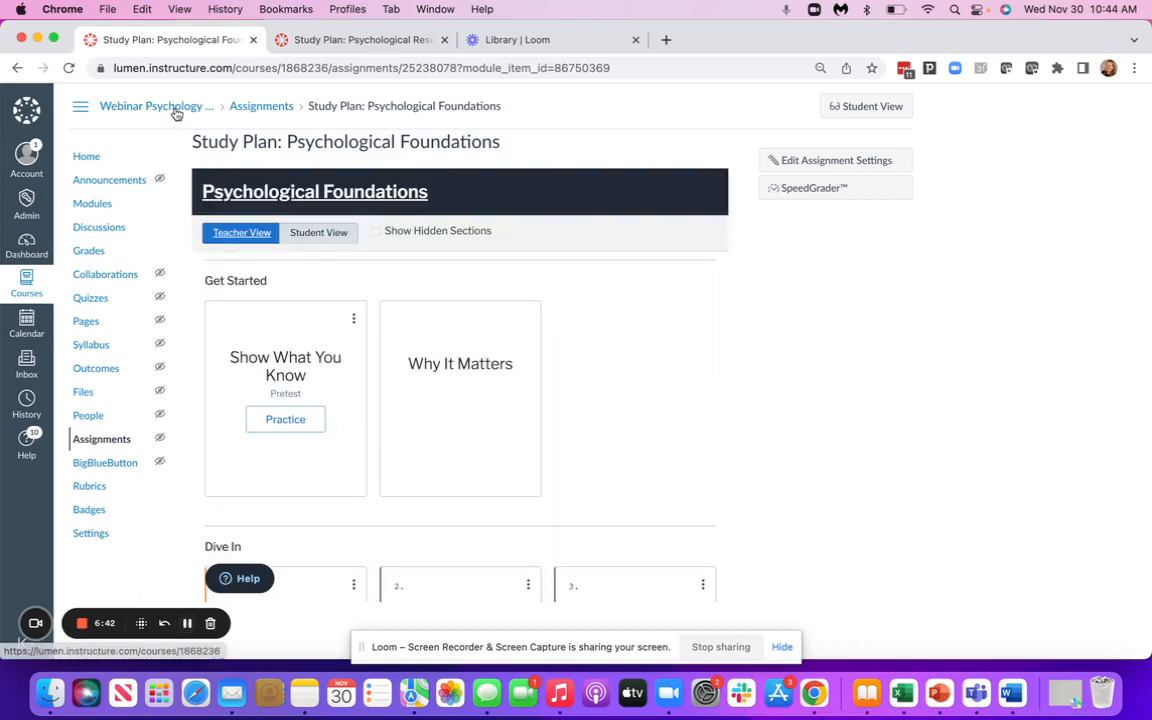
Return to the Webinar Psychology demo course and scroll its modules toward Thinking and Intelligence
click(156, 105)
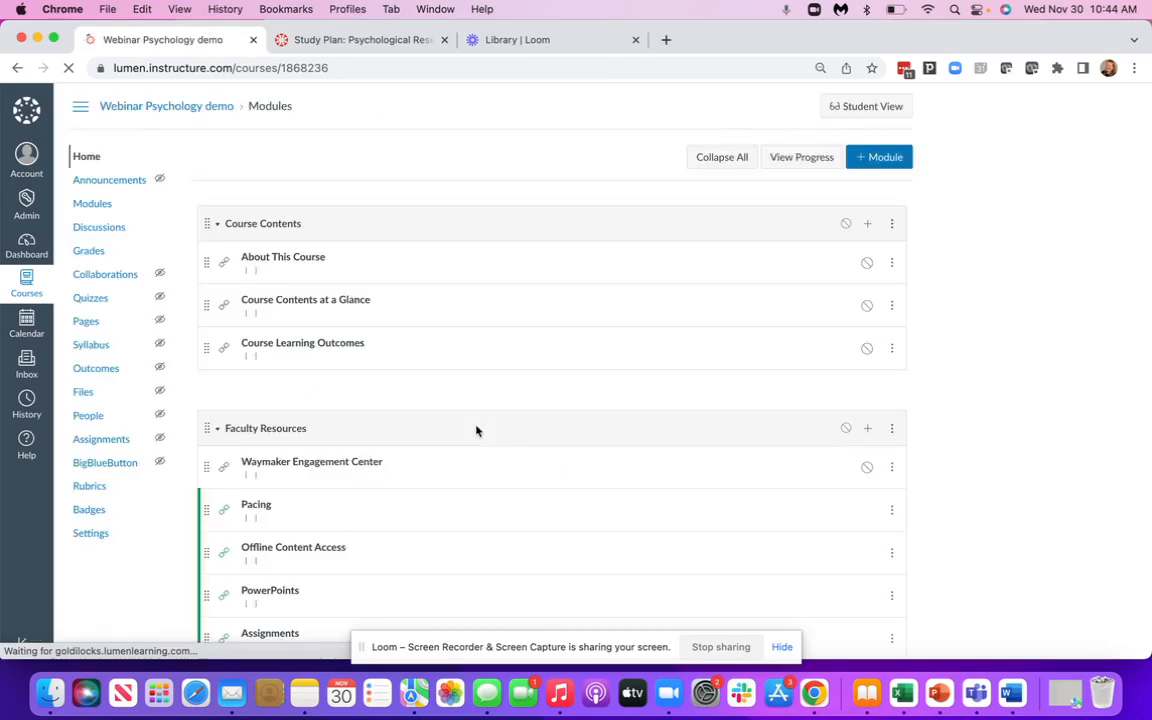
scroll(down, 3)
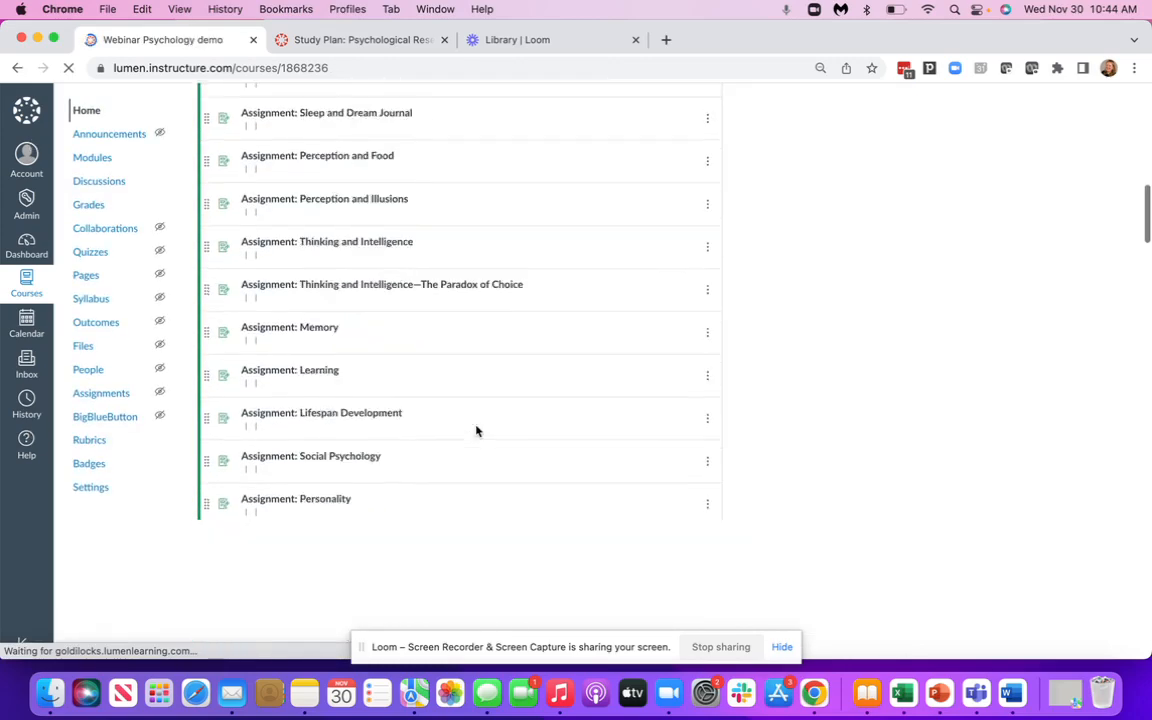
scroll(up, 3)
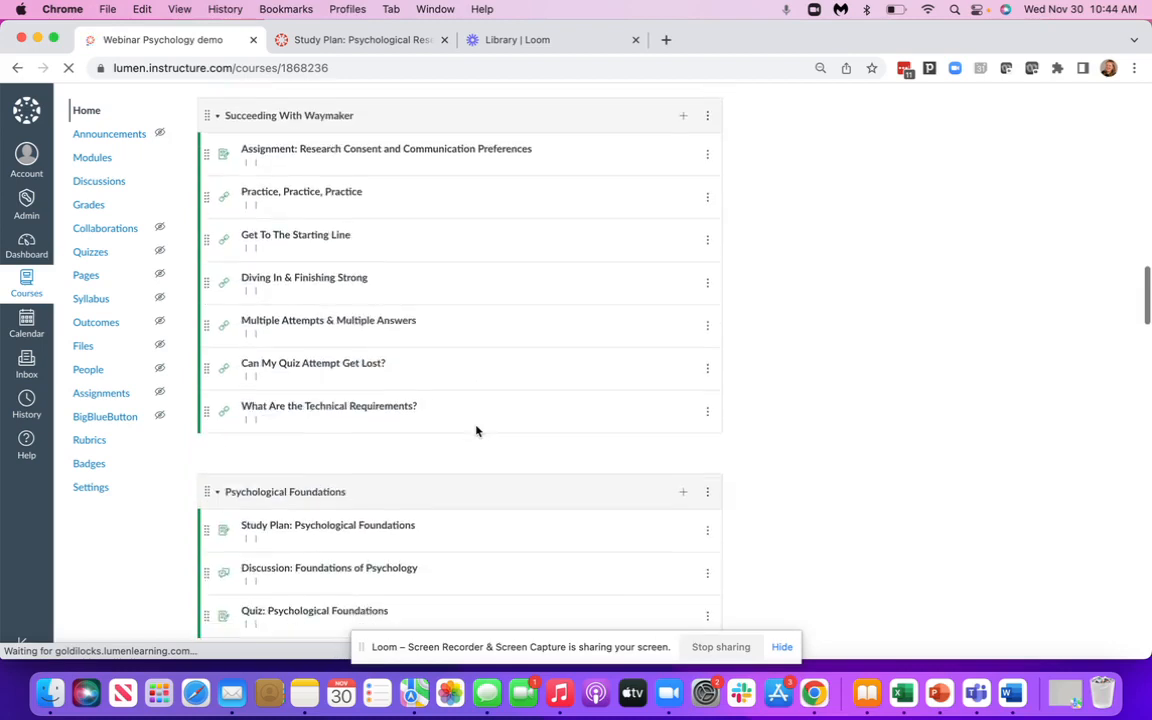
scroll(down, 3)
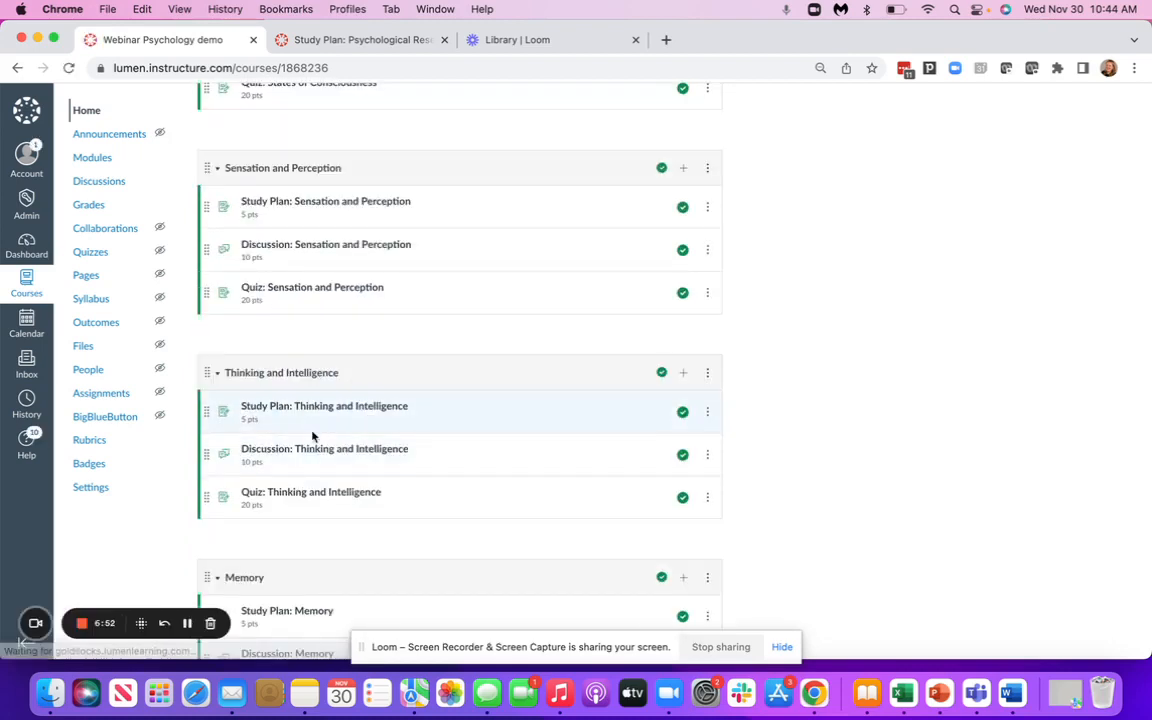
mouse_move(293, 455)
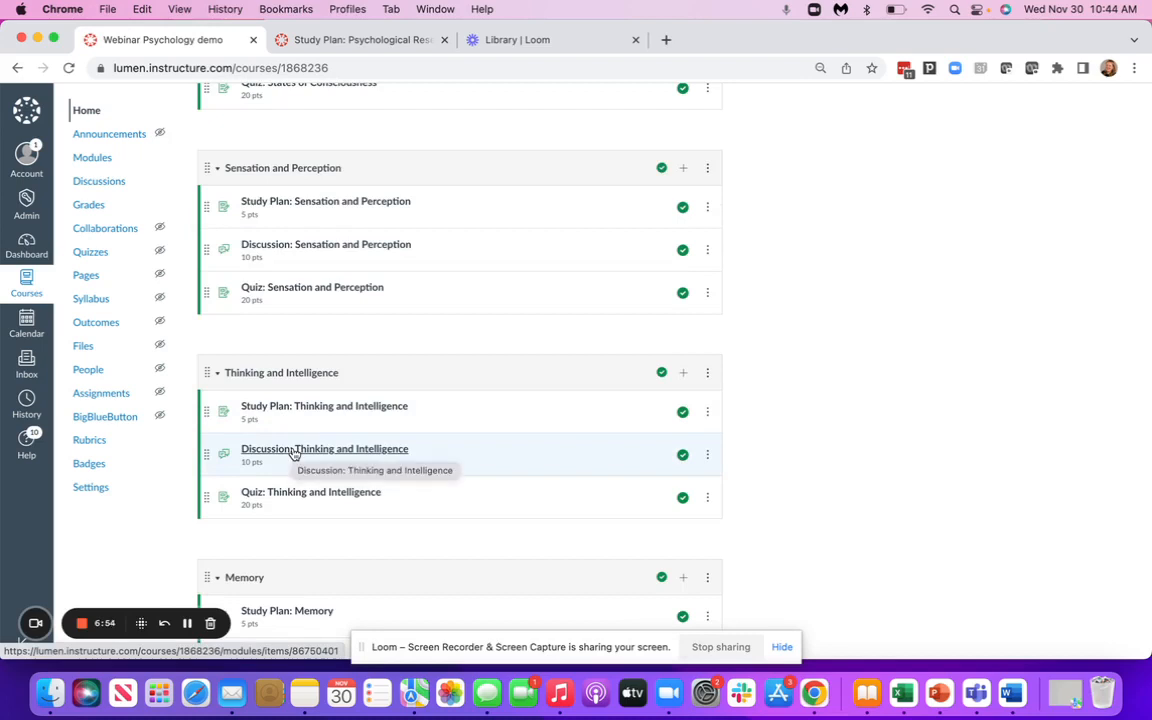